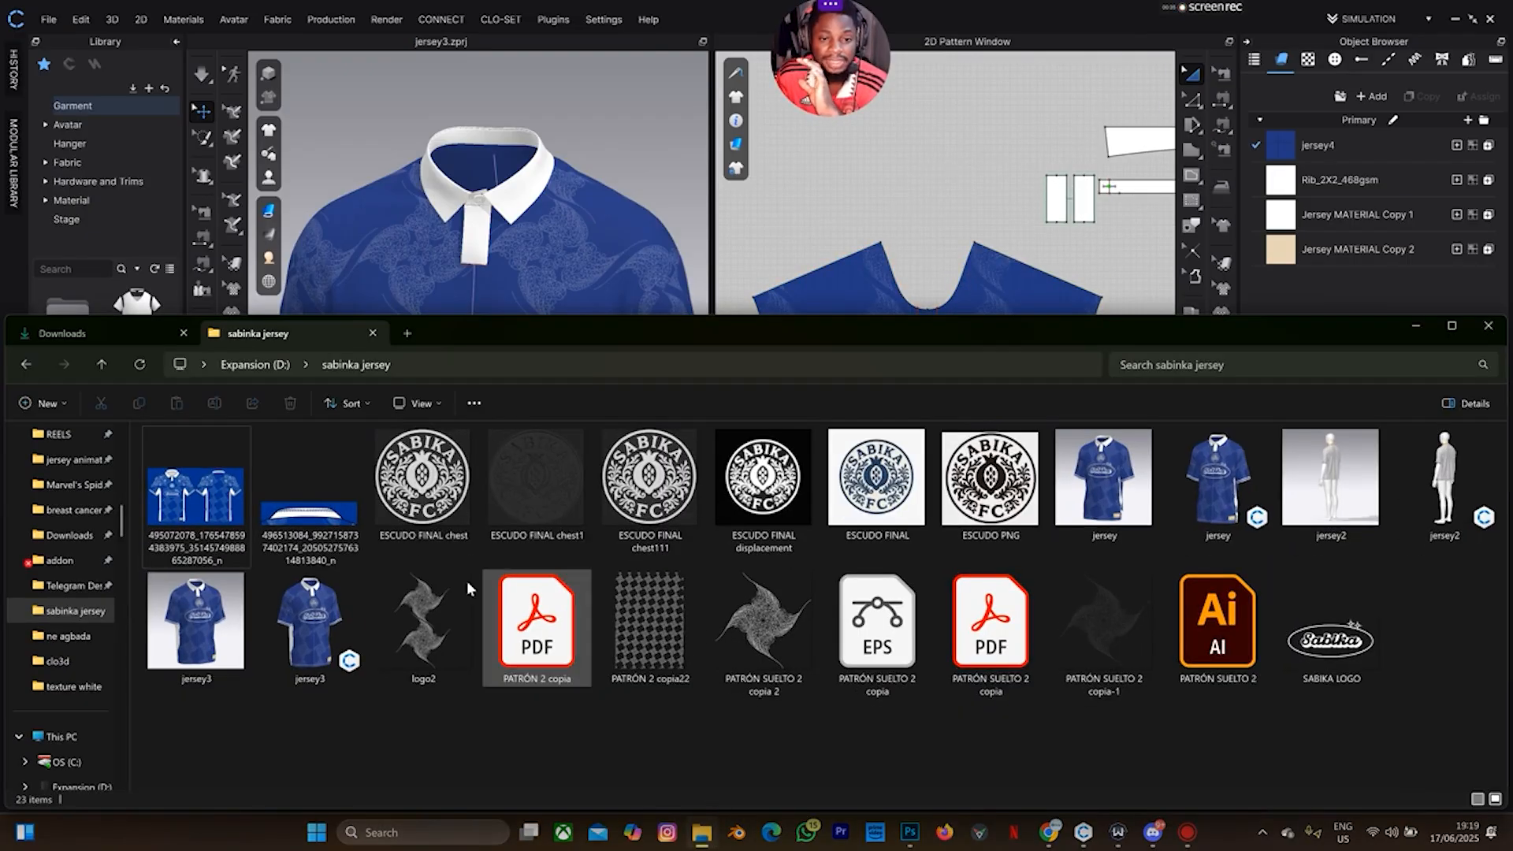
# Step: Bring up the ChatGPT conversation about the Sabika Club patch and scroll to the embroidery images
pyautogui.click(763, 475)
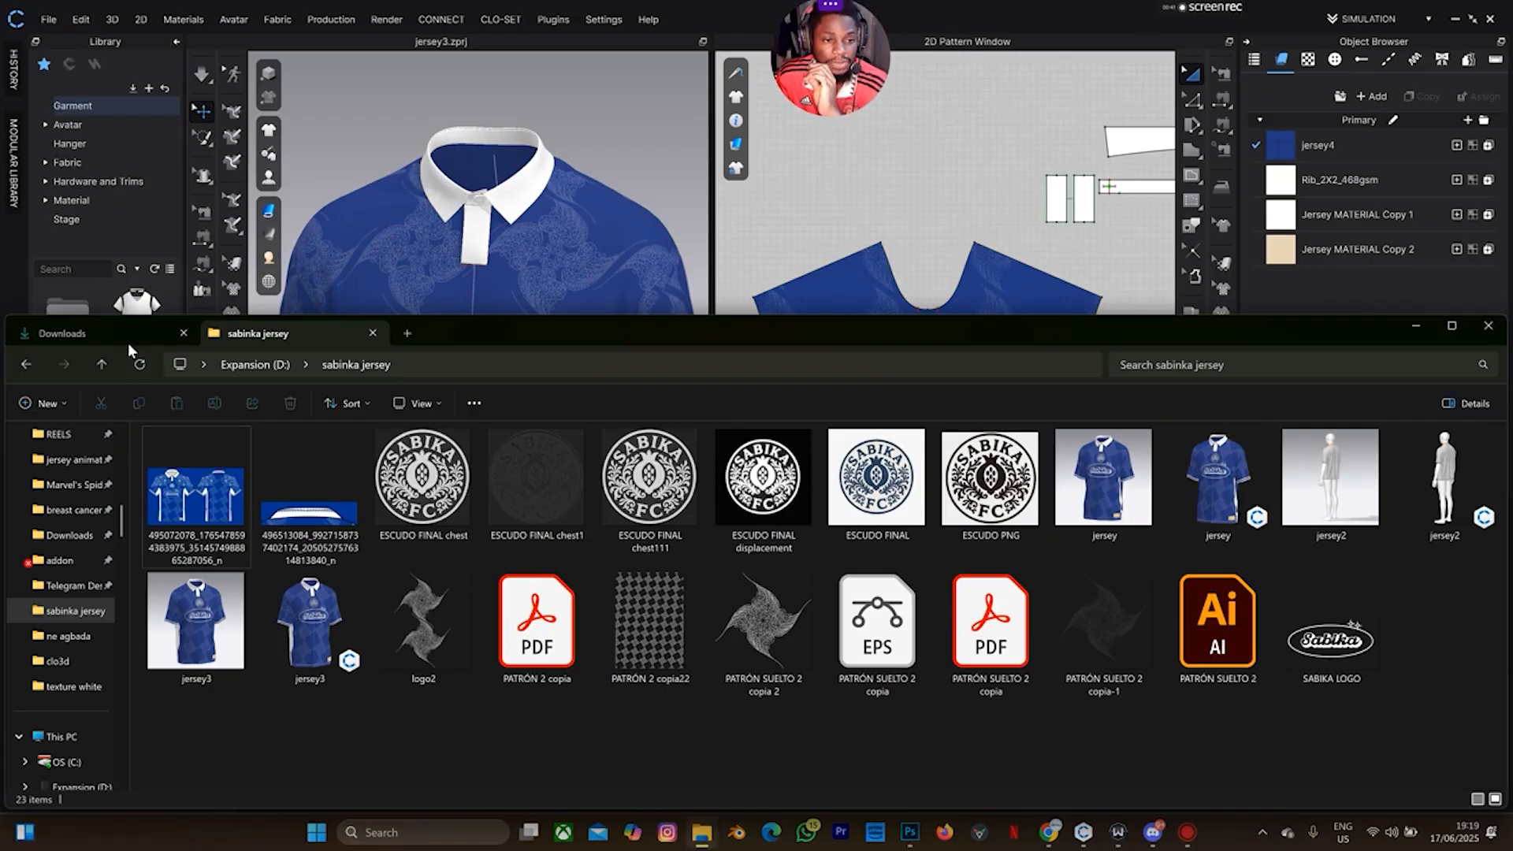
pyautogui.click(61, 333)
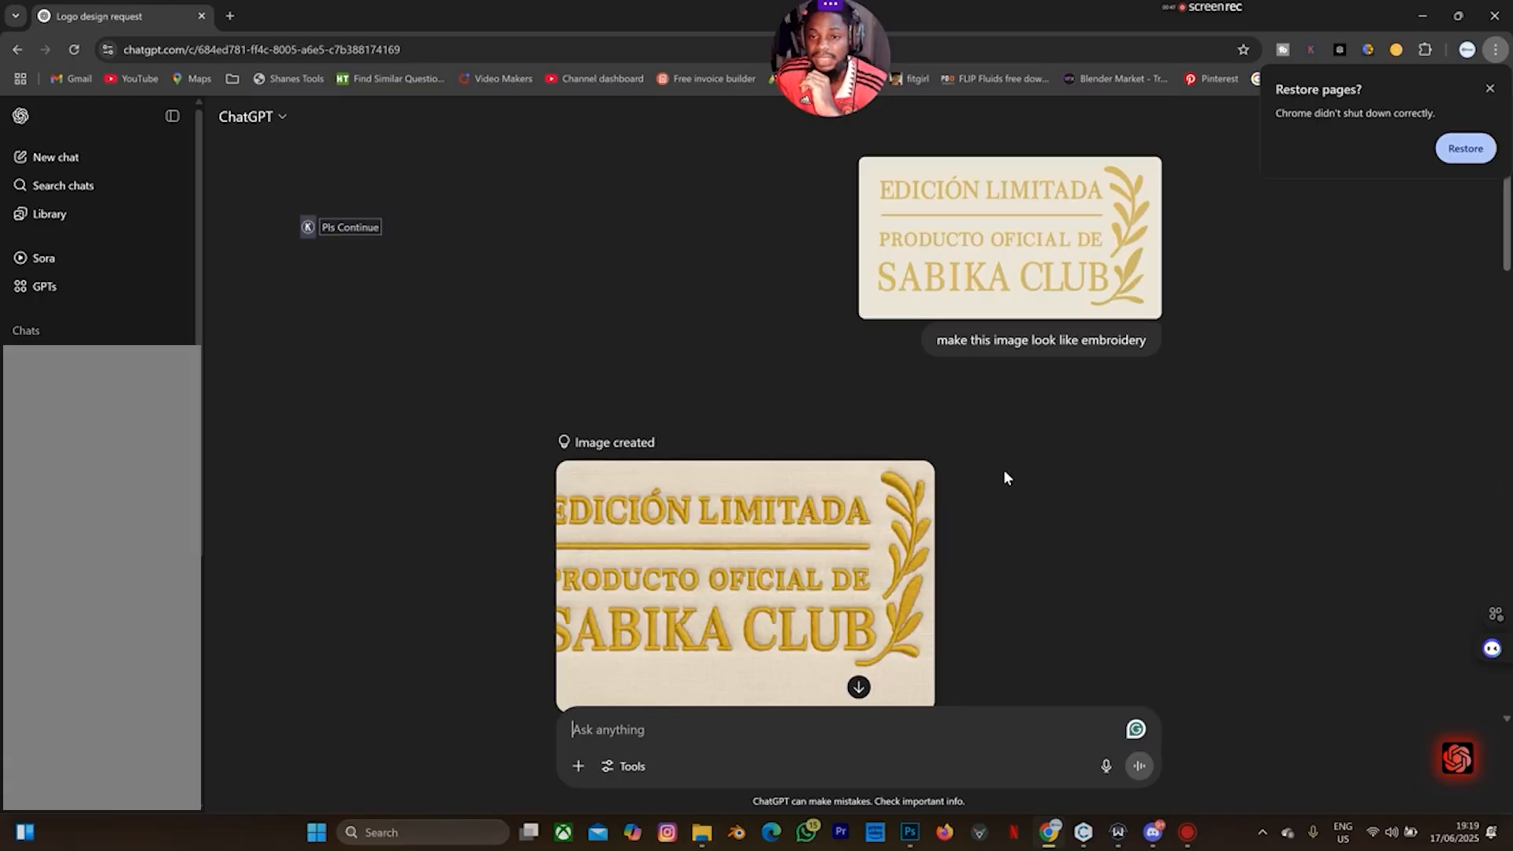
pyautogui.moveTo(914, 231)
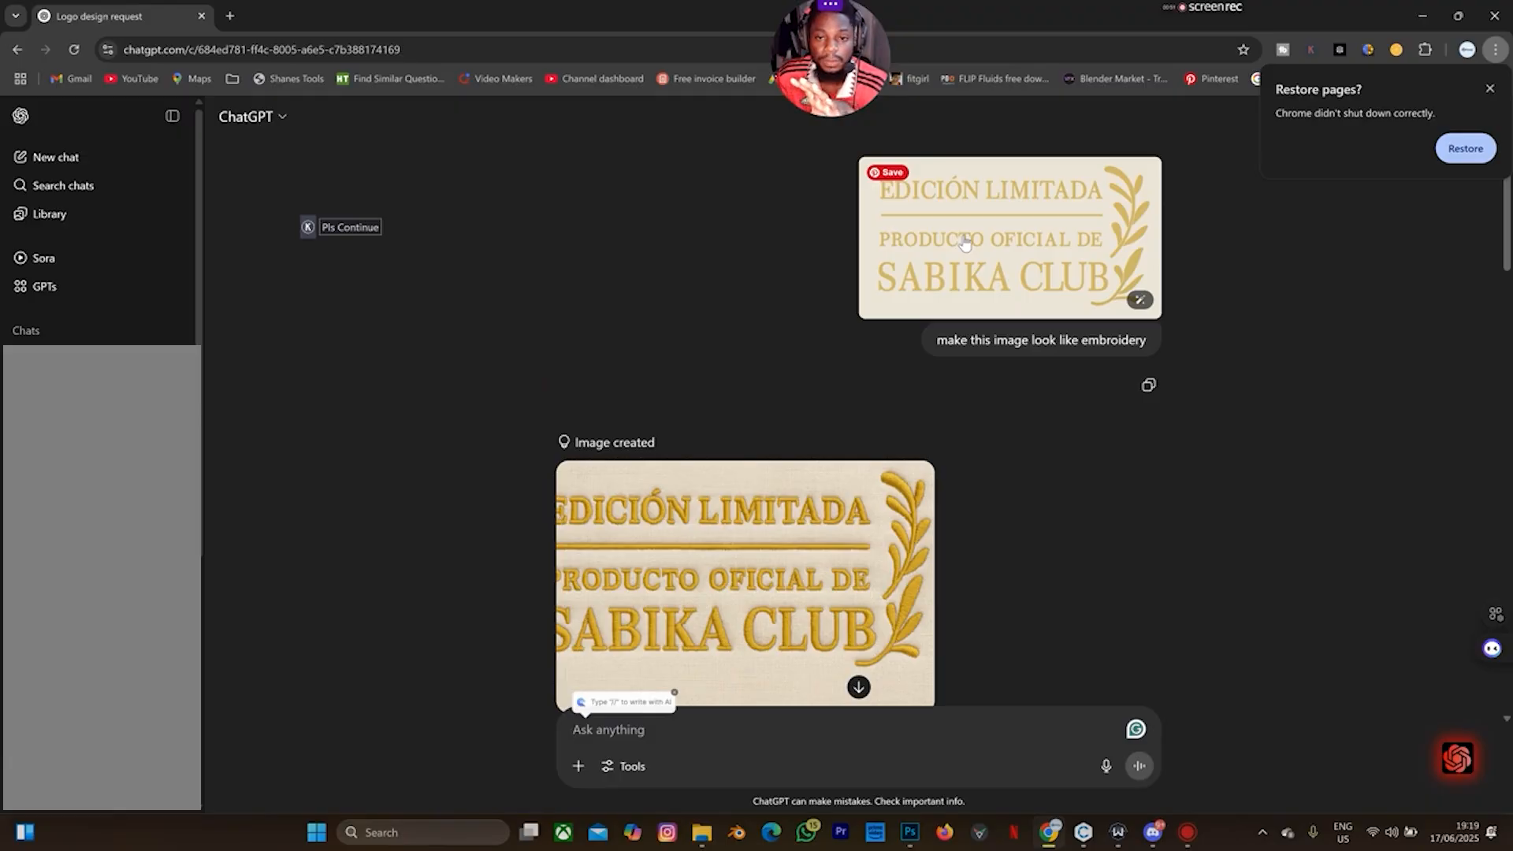
pyautogui.moveTo(1082, 832)
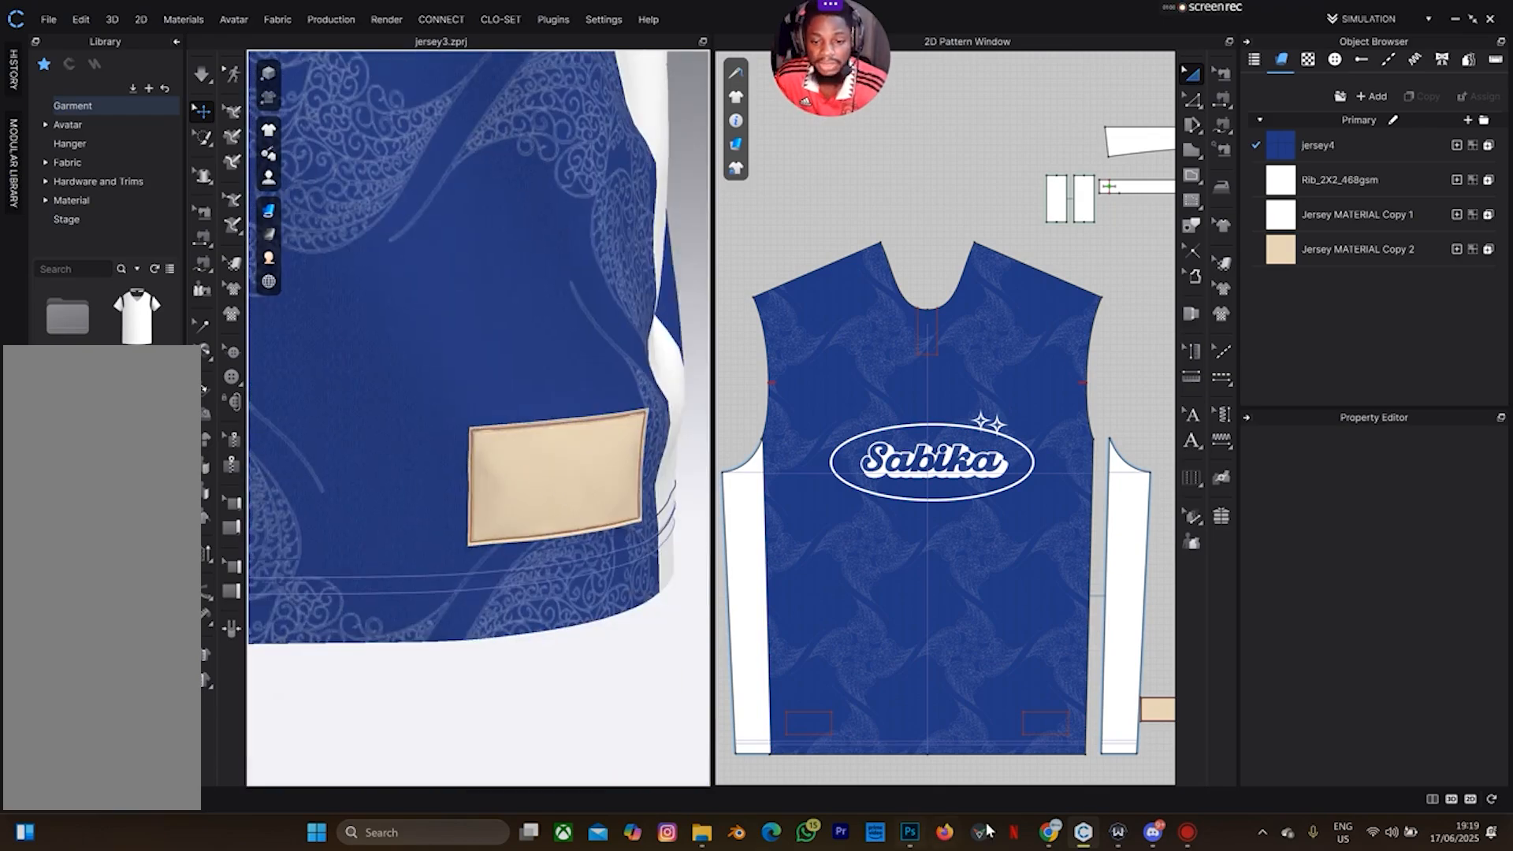
pyautogui.click(1050, 832)
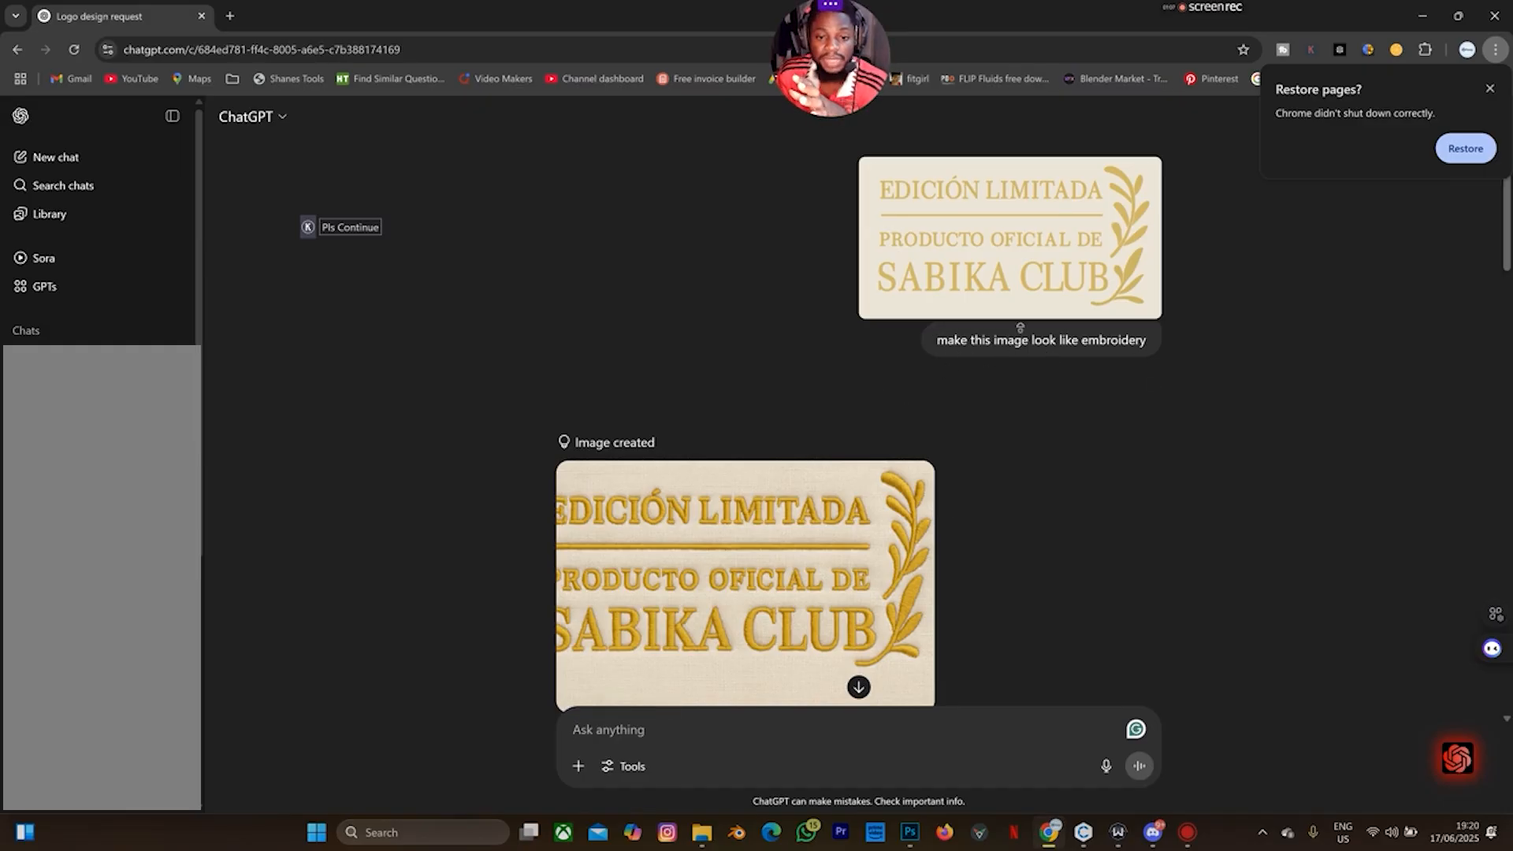
pyautogui.scroll(-3)
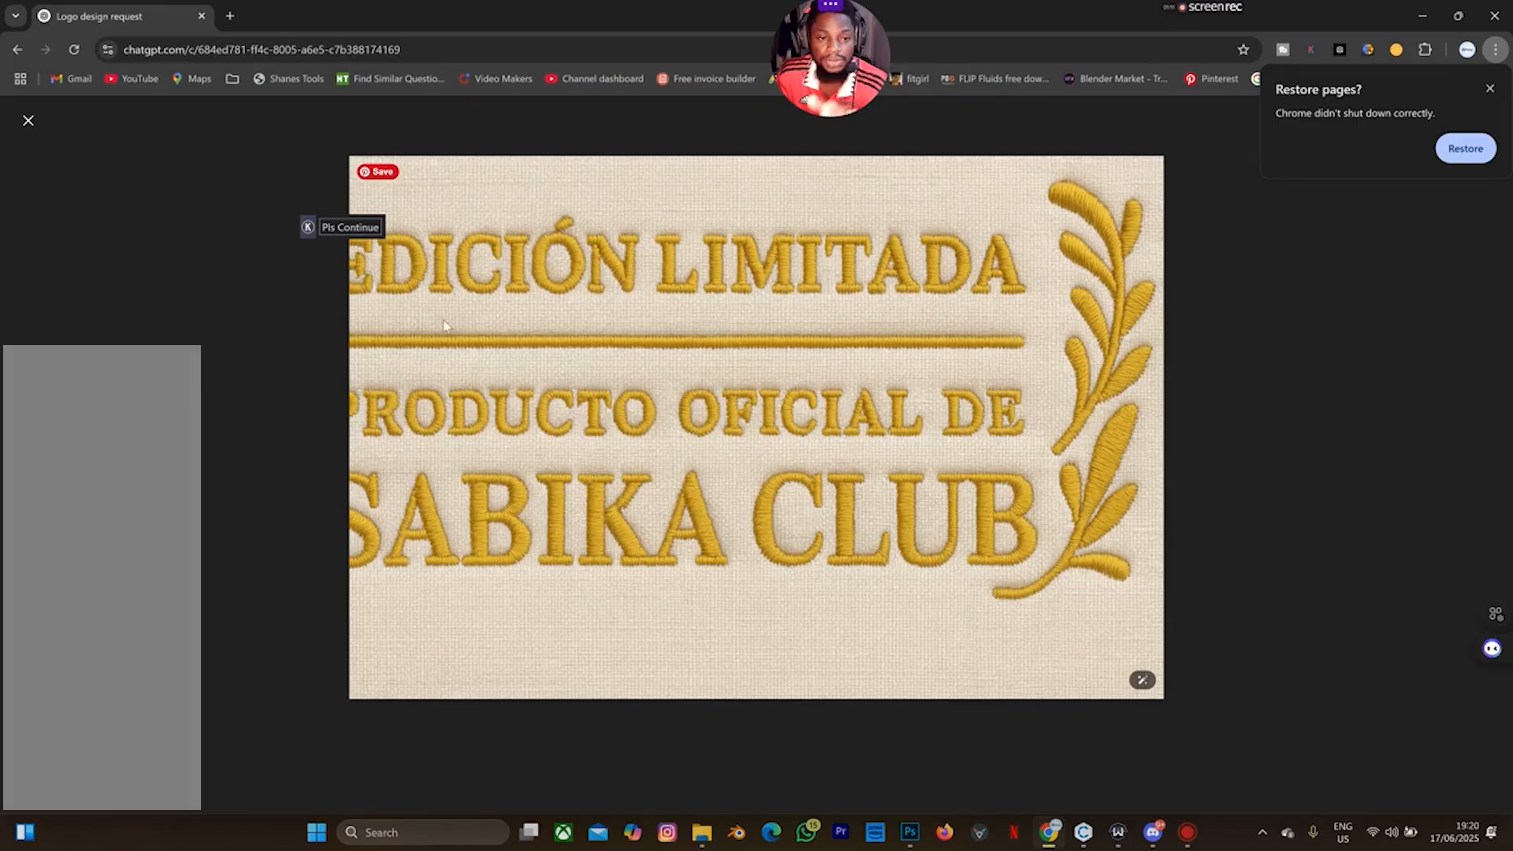
# Step: Enlarge and close the embroidered patch image, then switch over to Photoshop
pyautogui.click(29, 120)
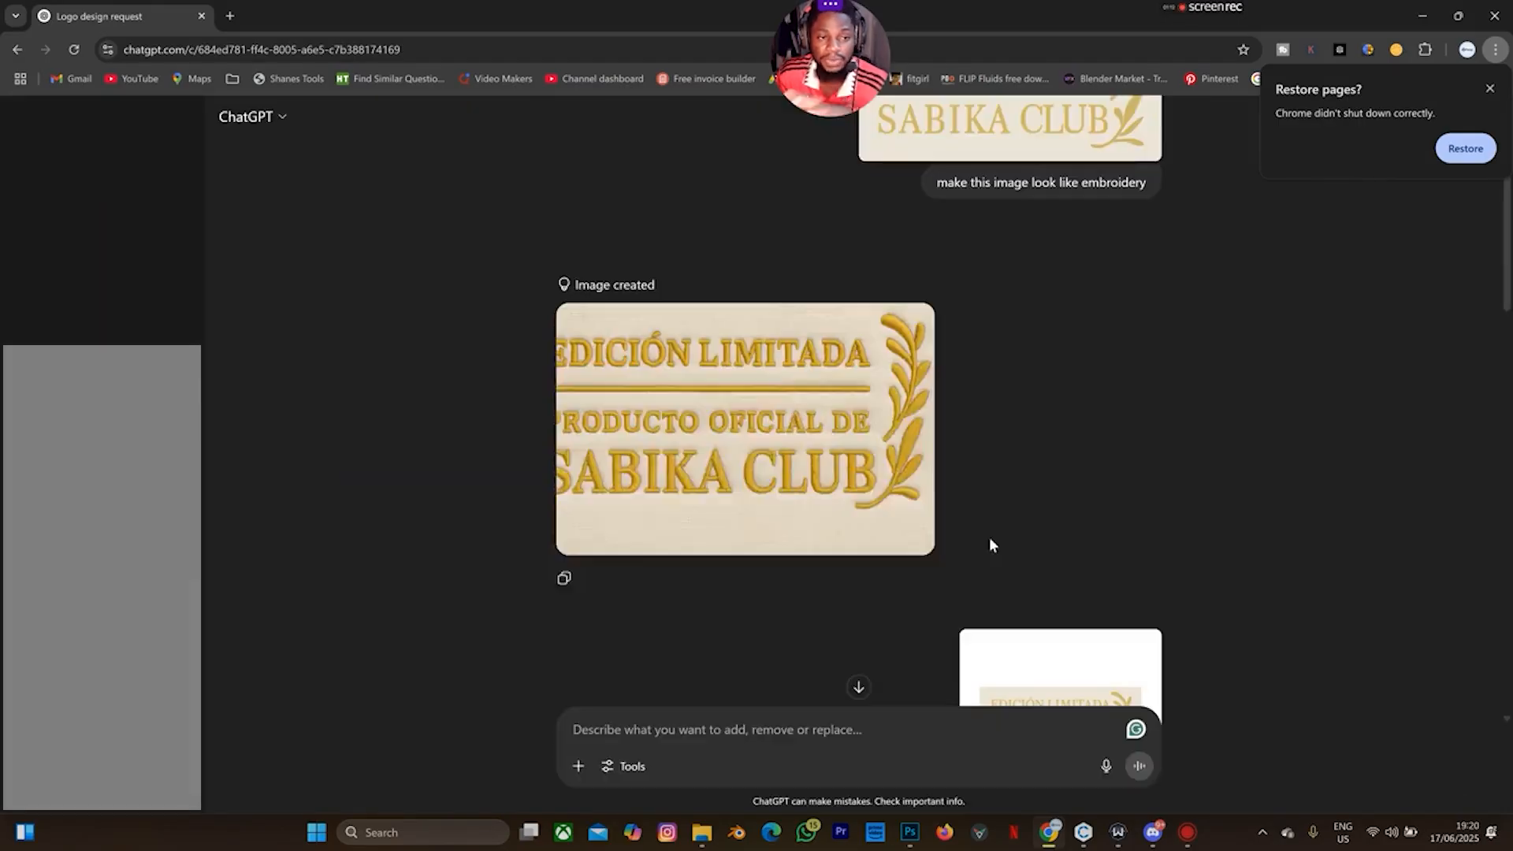
pyautogui.click(744, 428)
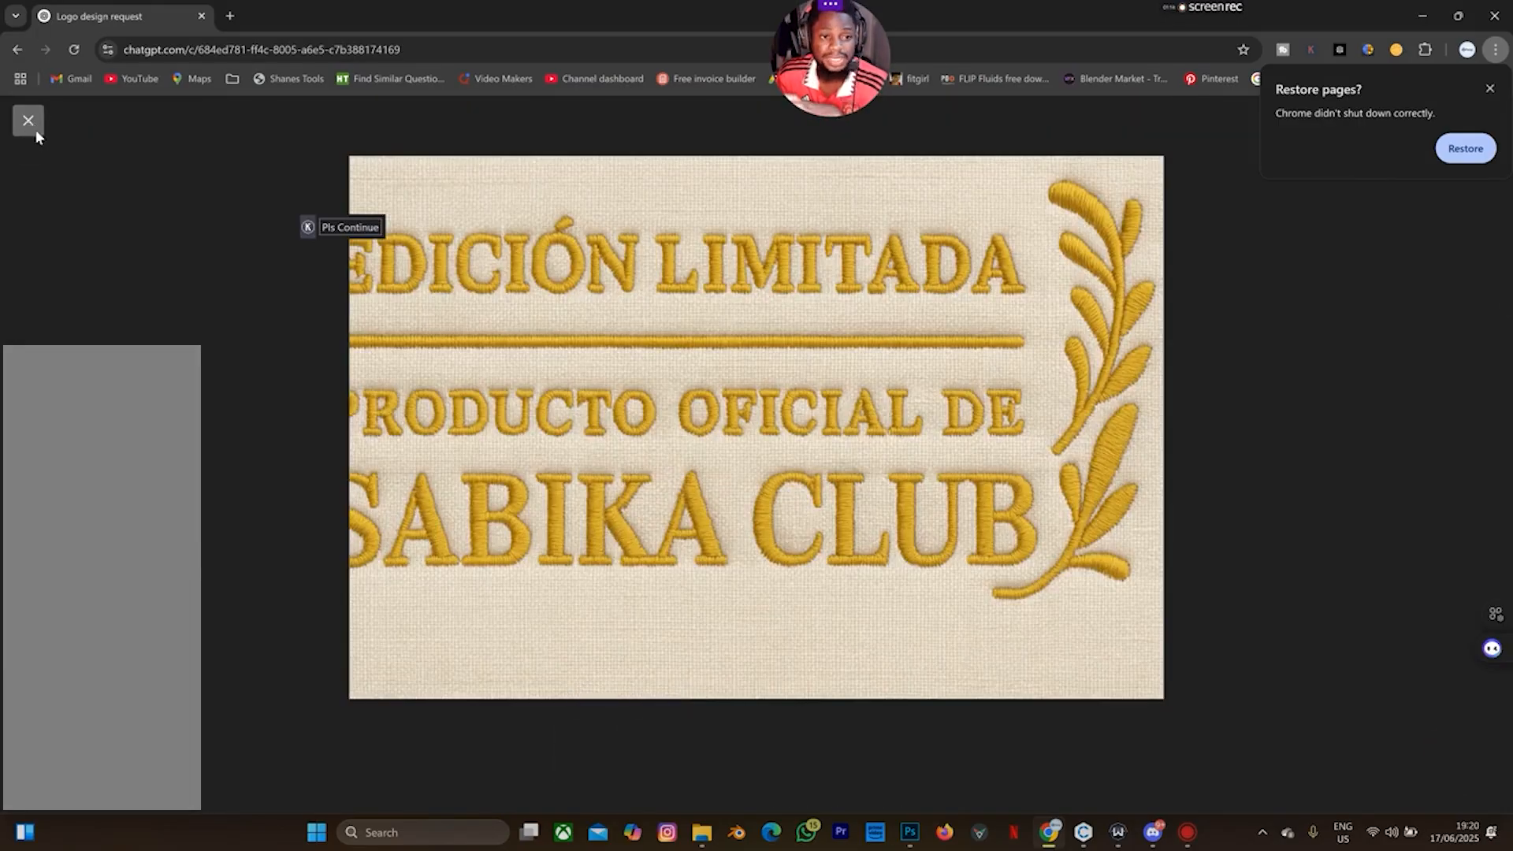
pyautogui.click(28, 119)
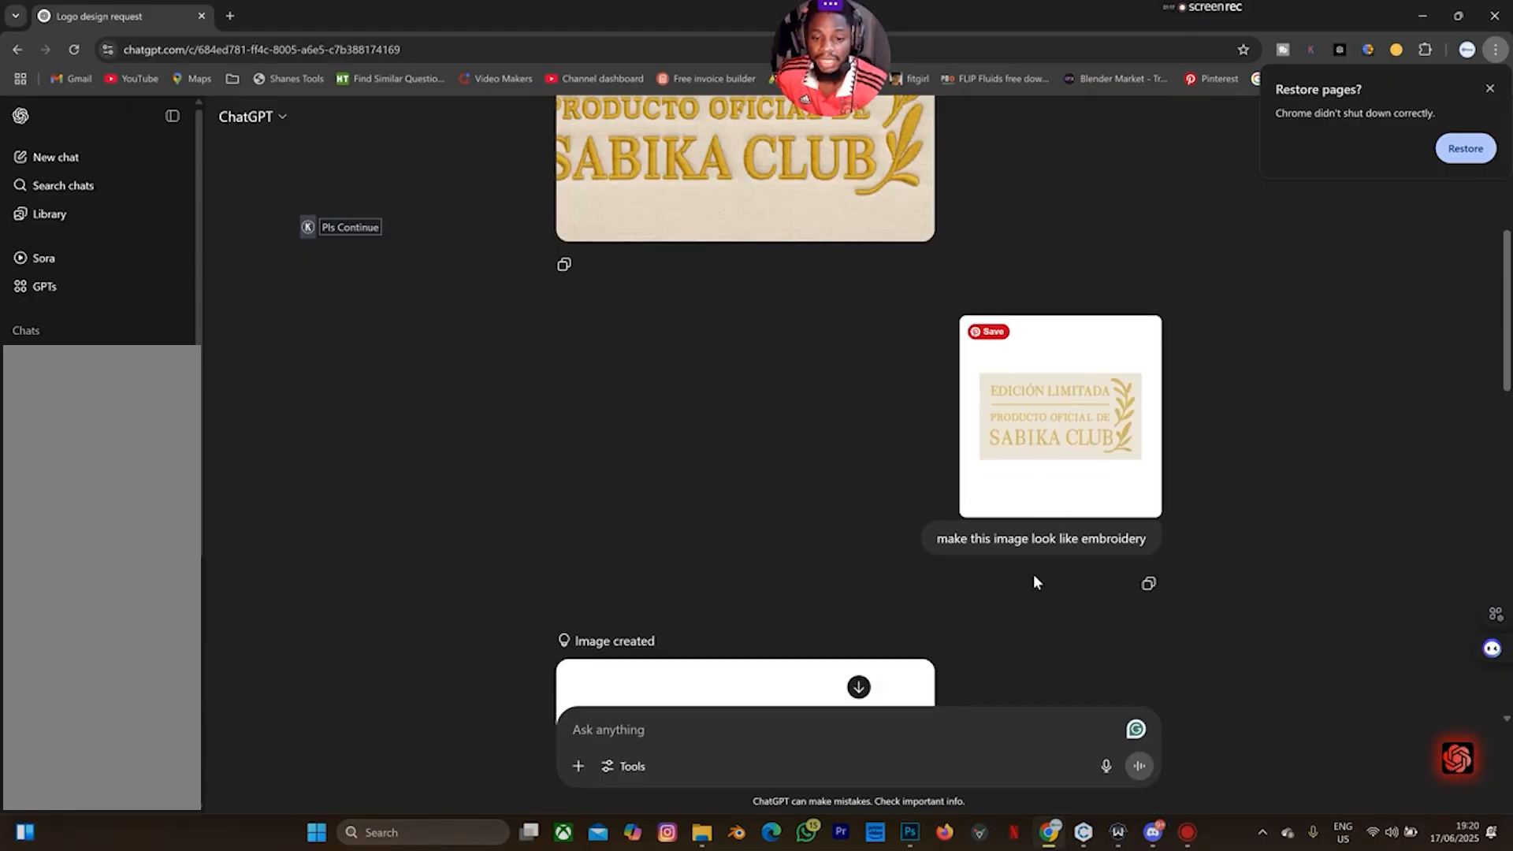
pyautogui.click(908, 832)
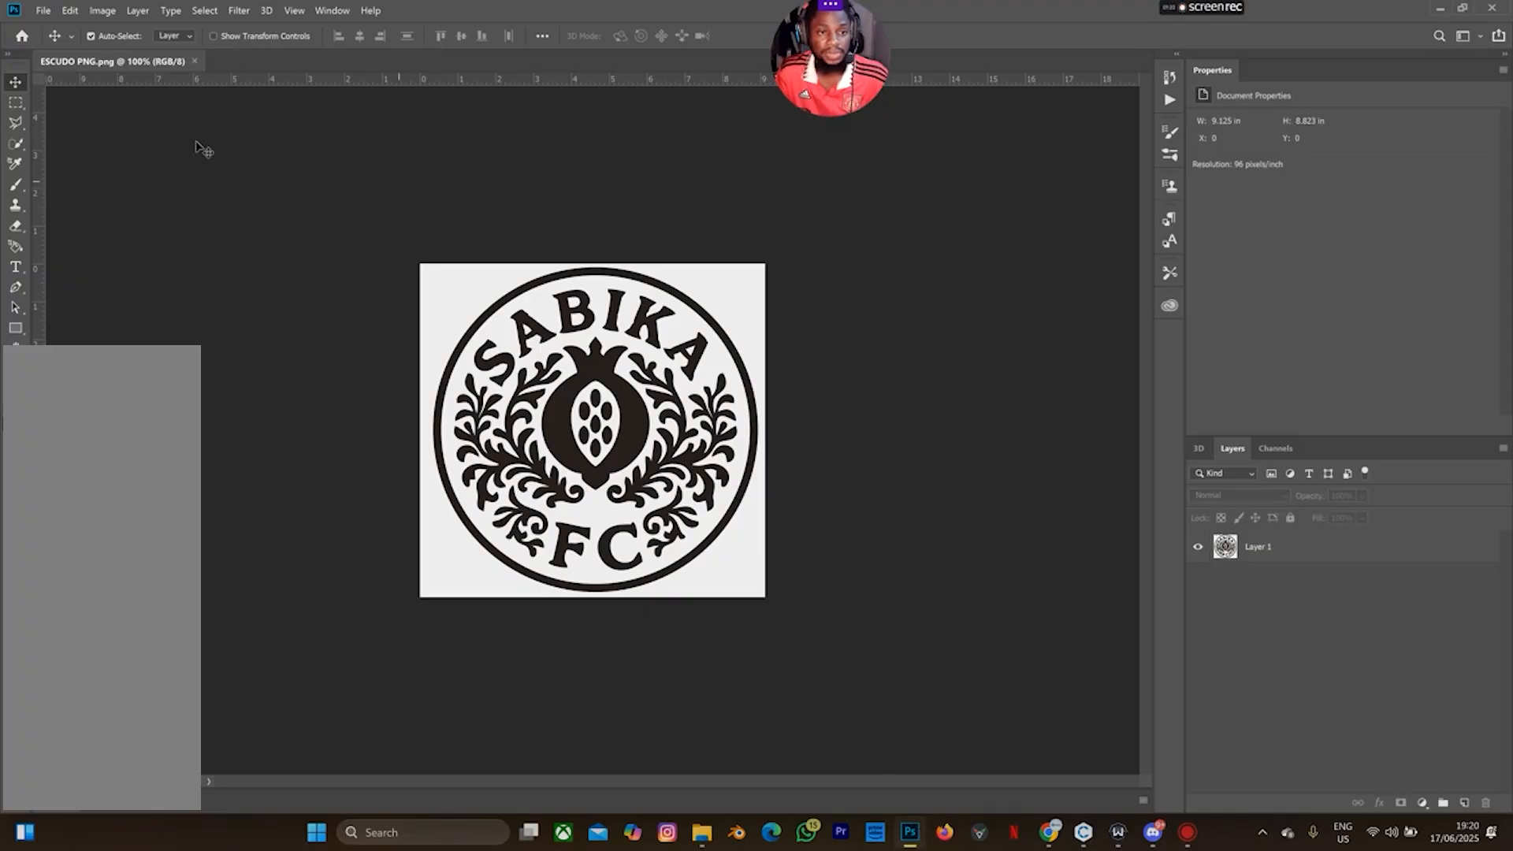
pyautogui.moveTo(337, 206)
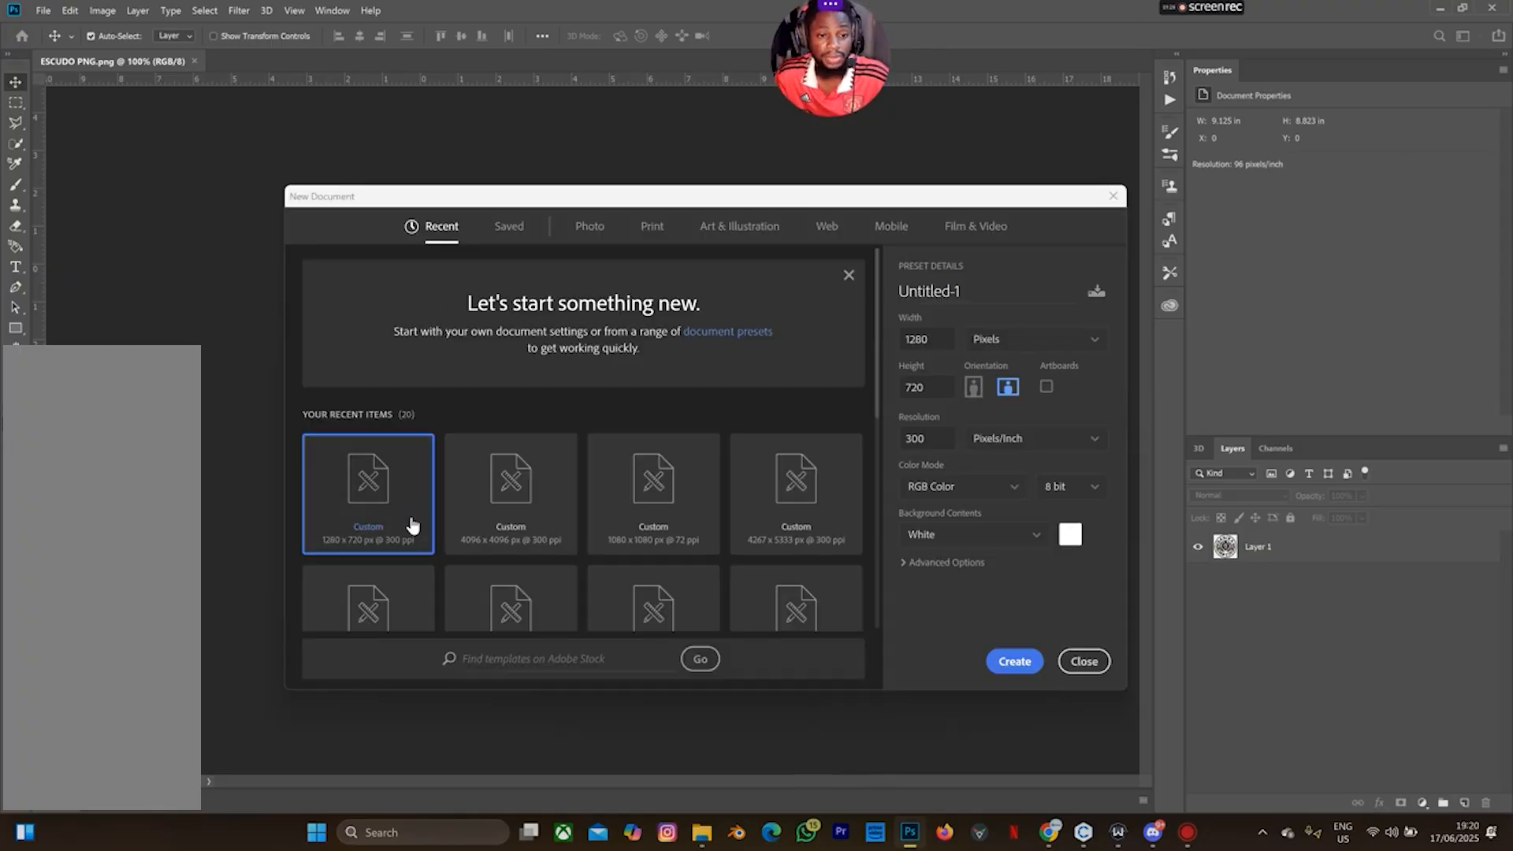
# Step: Create a new Photoshop document from the 1080 by 1080 square preset
pyautogui.click(653, 479)
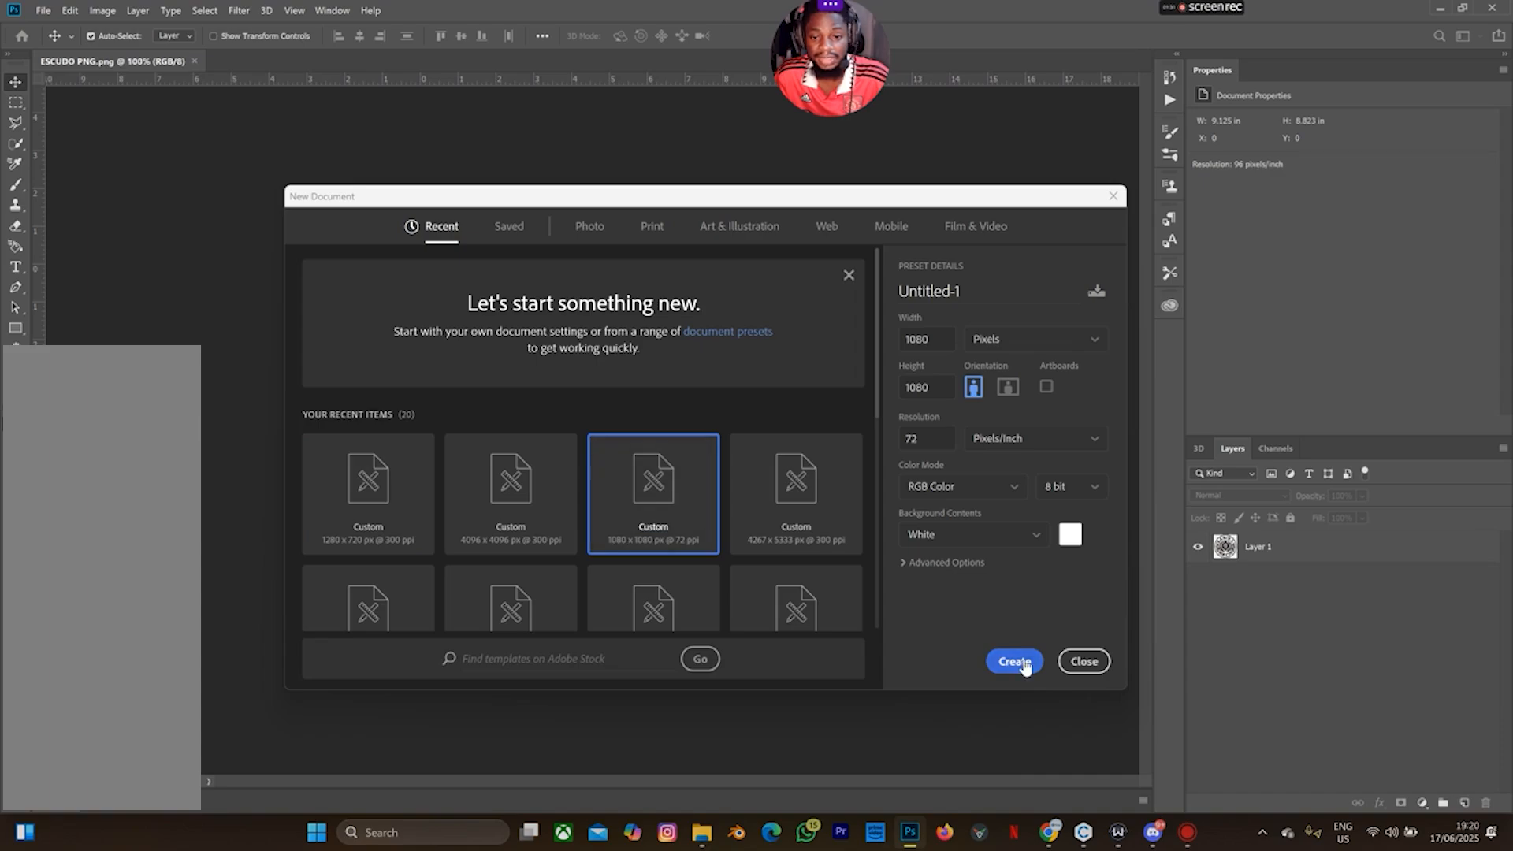
pyautogui.click(1013, 660)
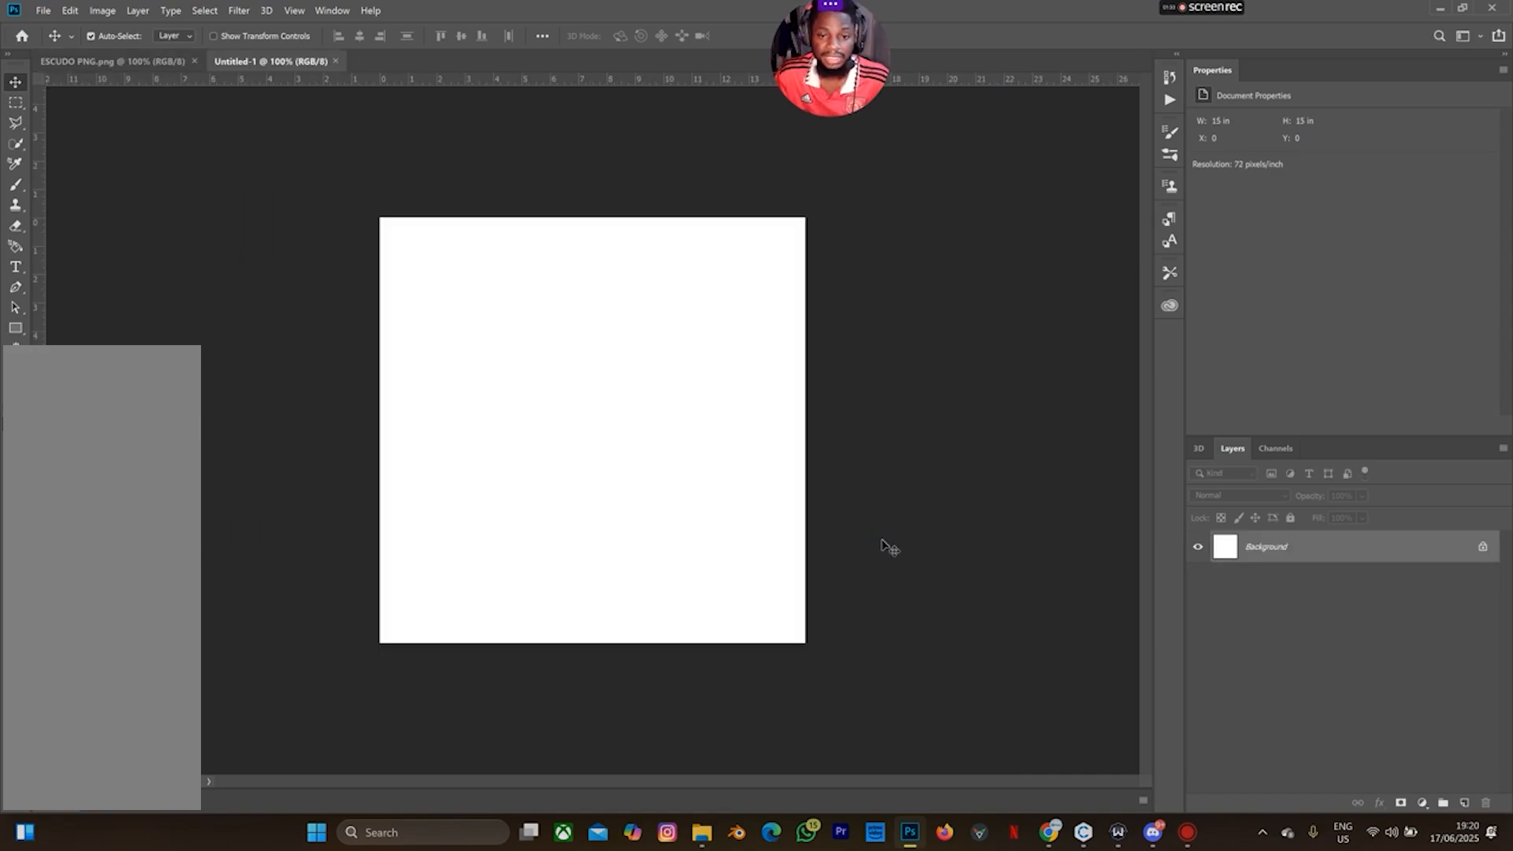
# Step: Open patch.jpg from disk and unlock its background layer for copying
pyautogui.click(43, 11)
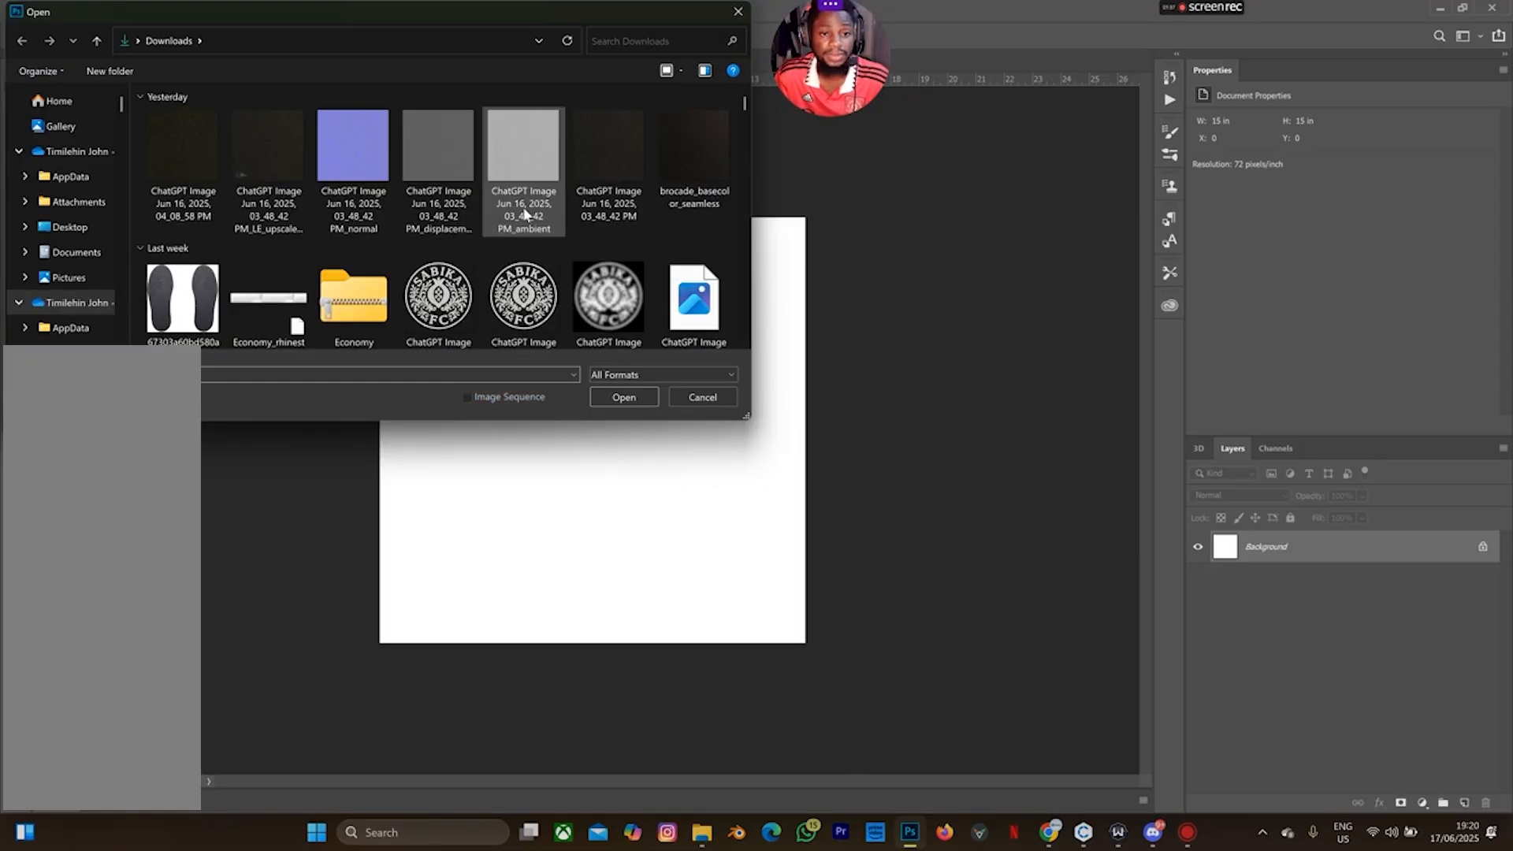
pyautogui.scroll(-3)
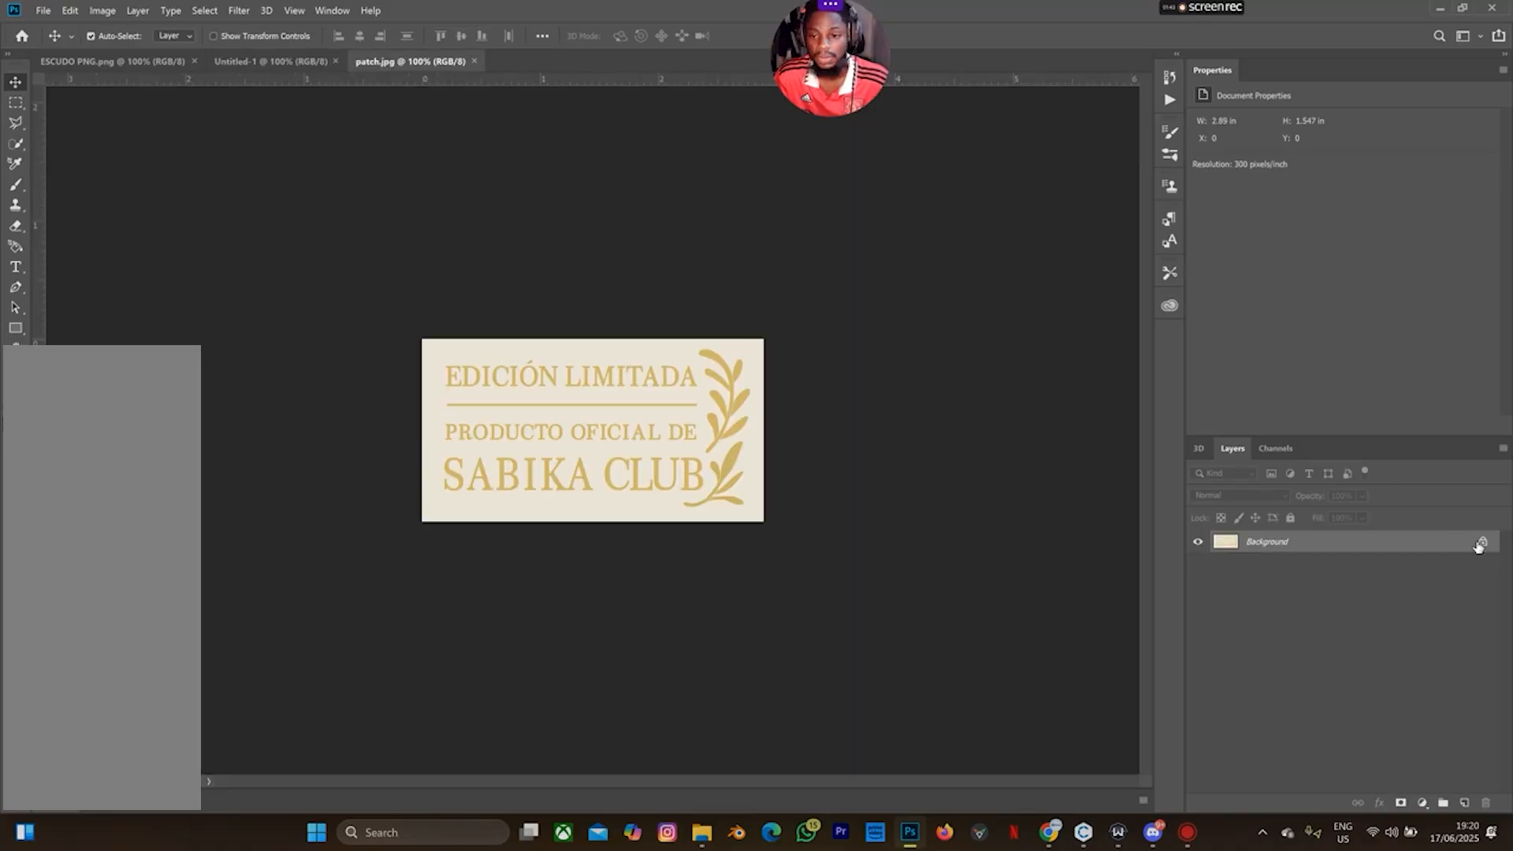
pyautogui.doubleClick(1267, 541)
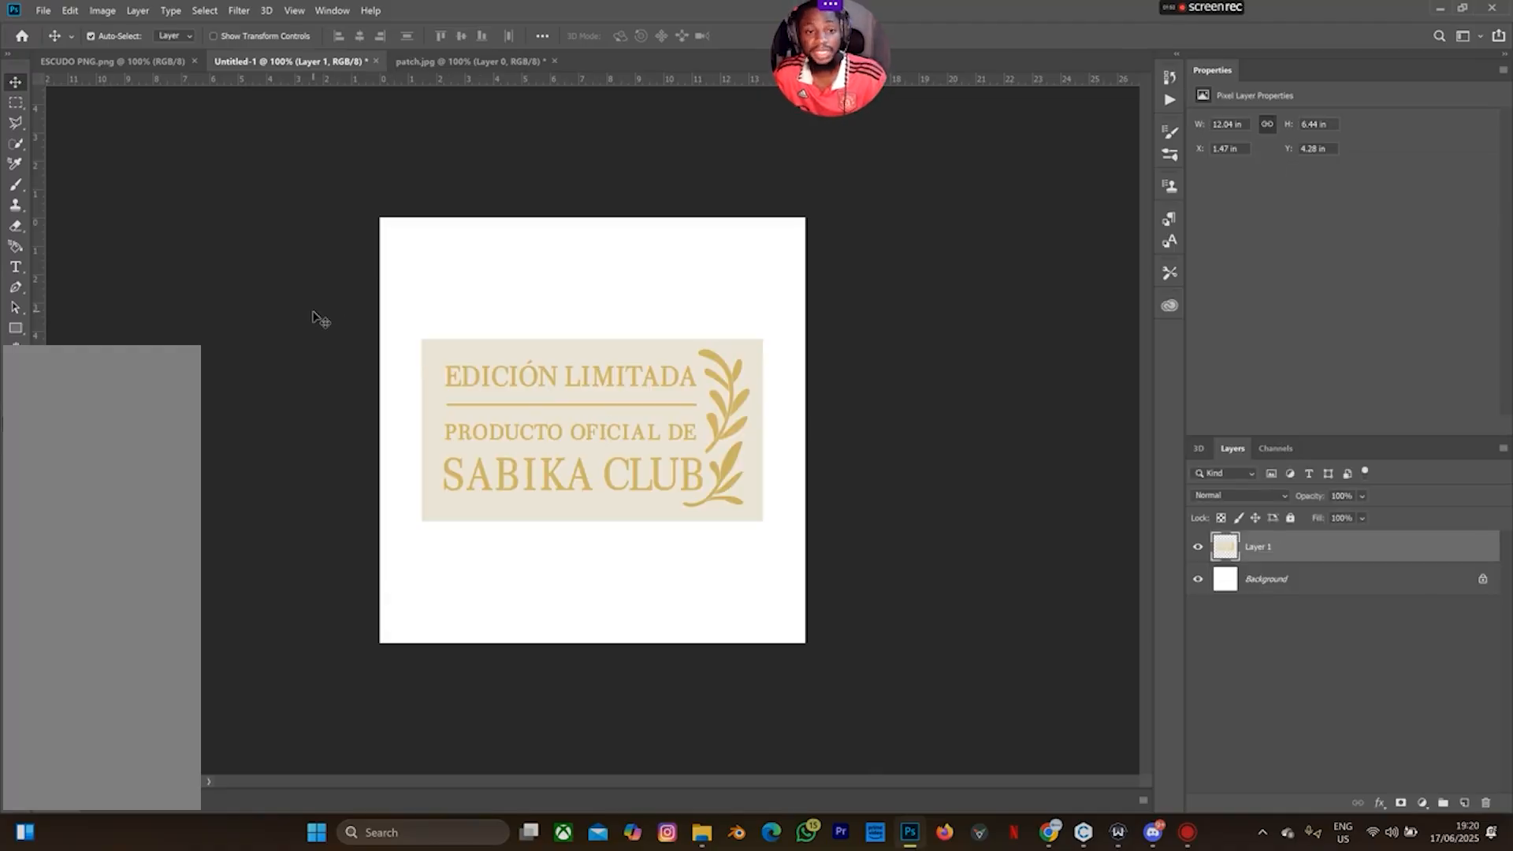
pyautogui.moveTo(1050, 832)
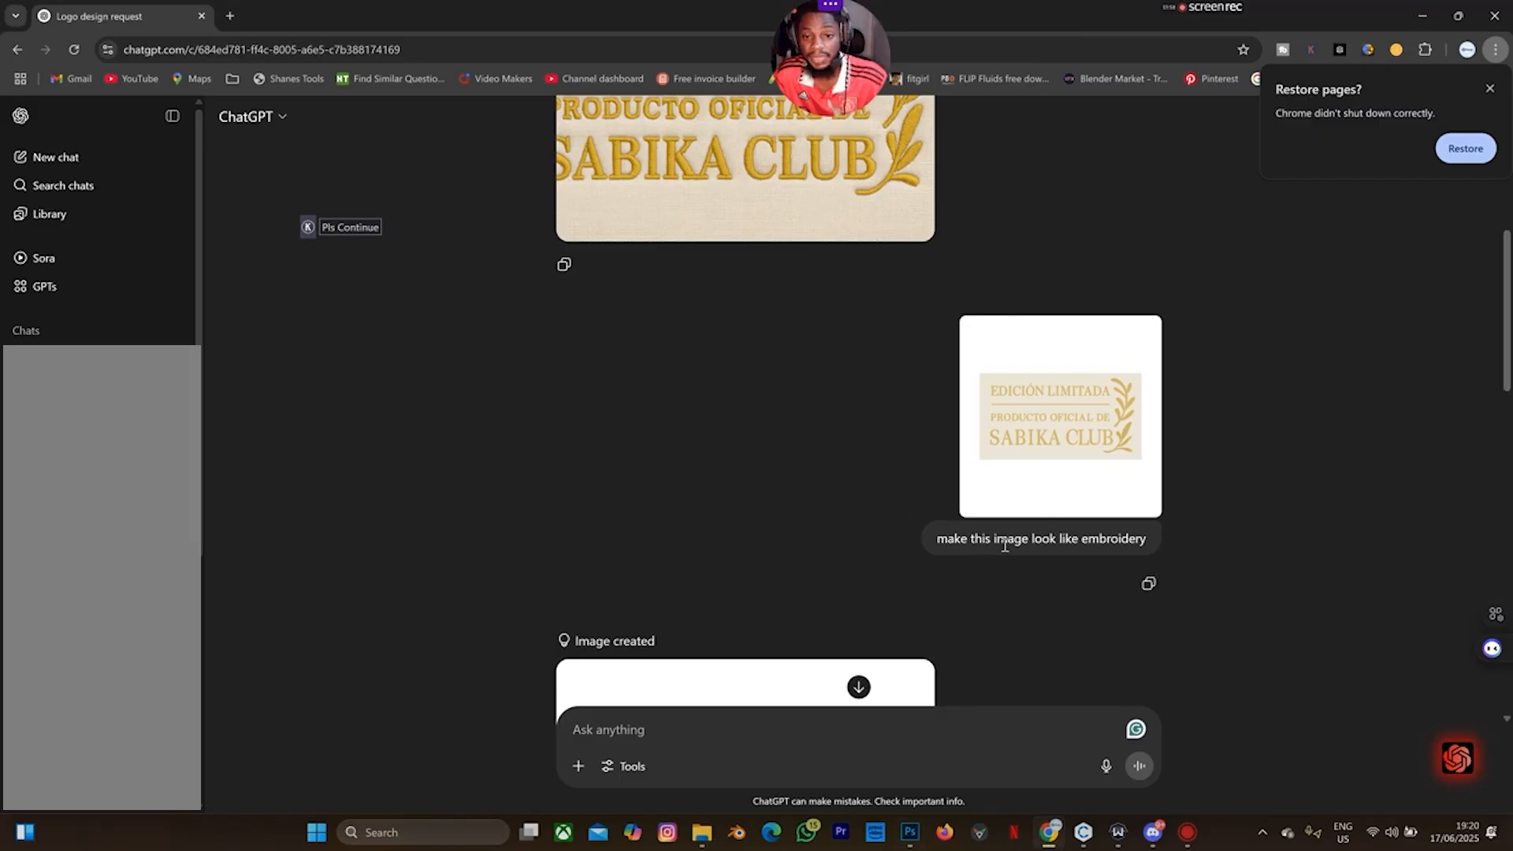
# Step: Scroll the ChatGPT chat down to the latest embroidered patch result
pyautogui.scroll(-3)
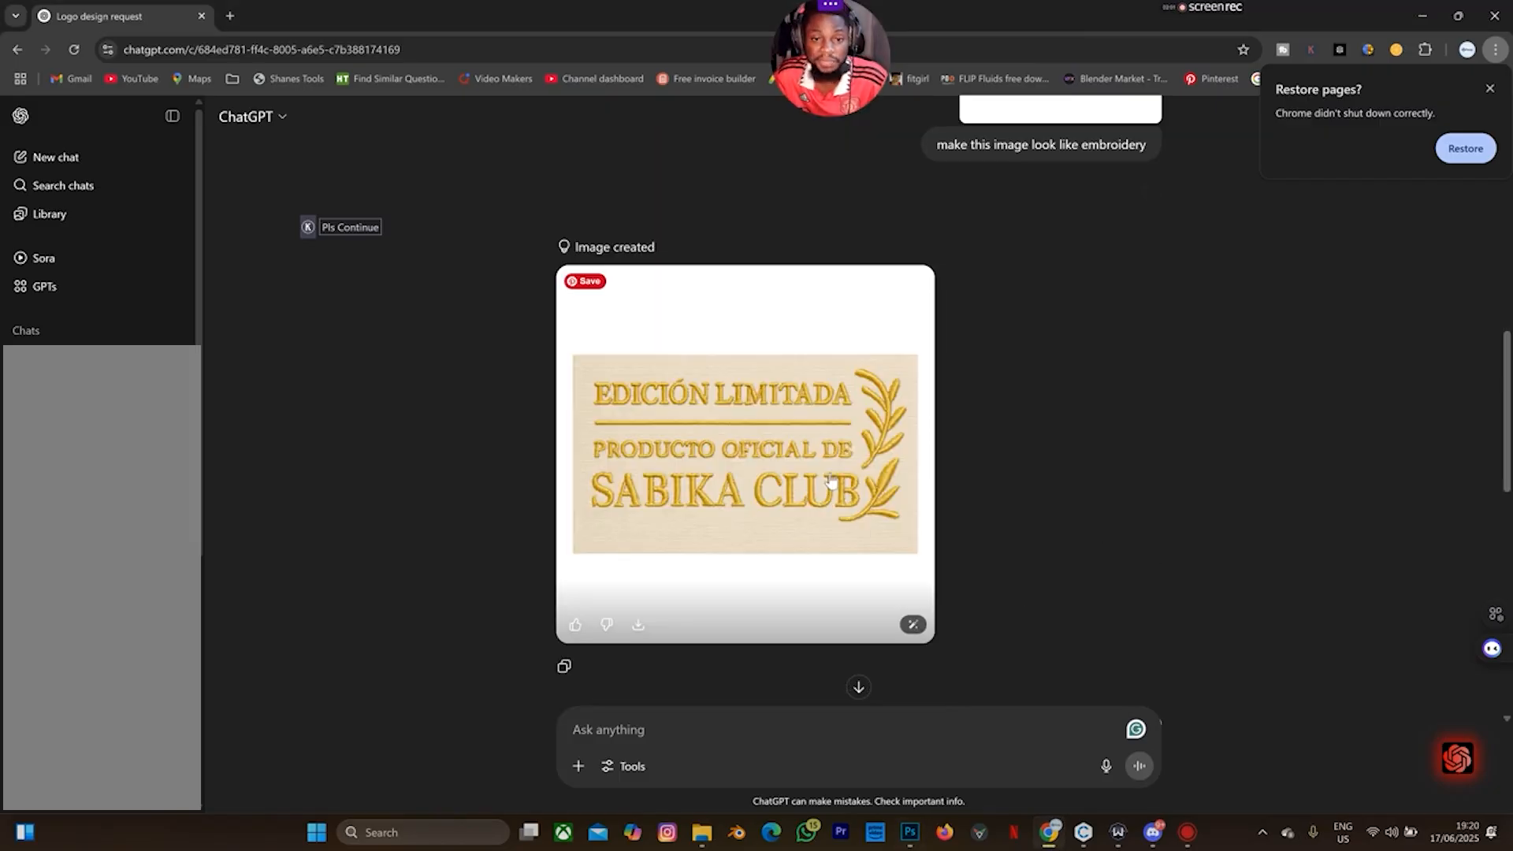
pyautogui.scroll(-3)
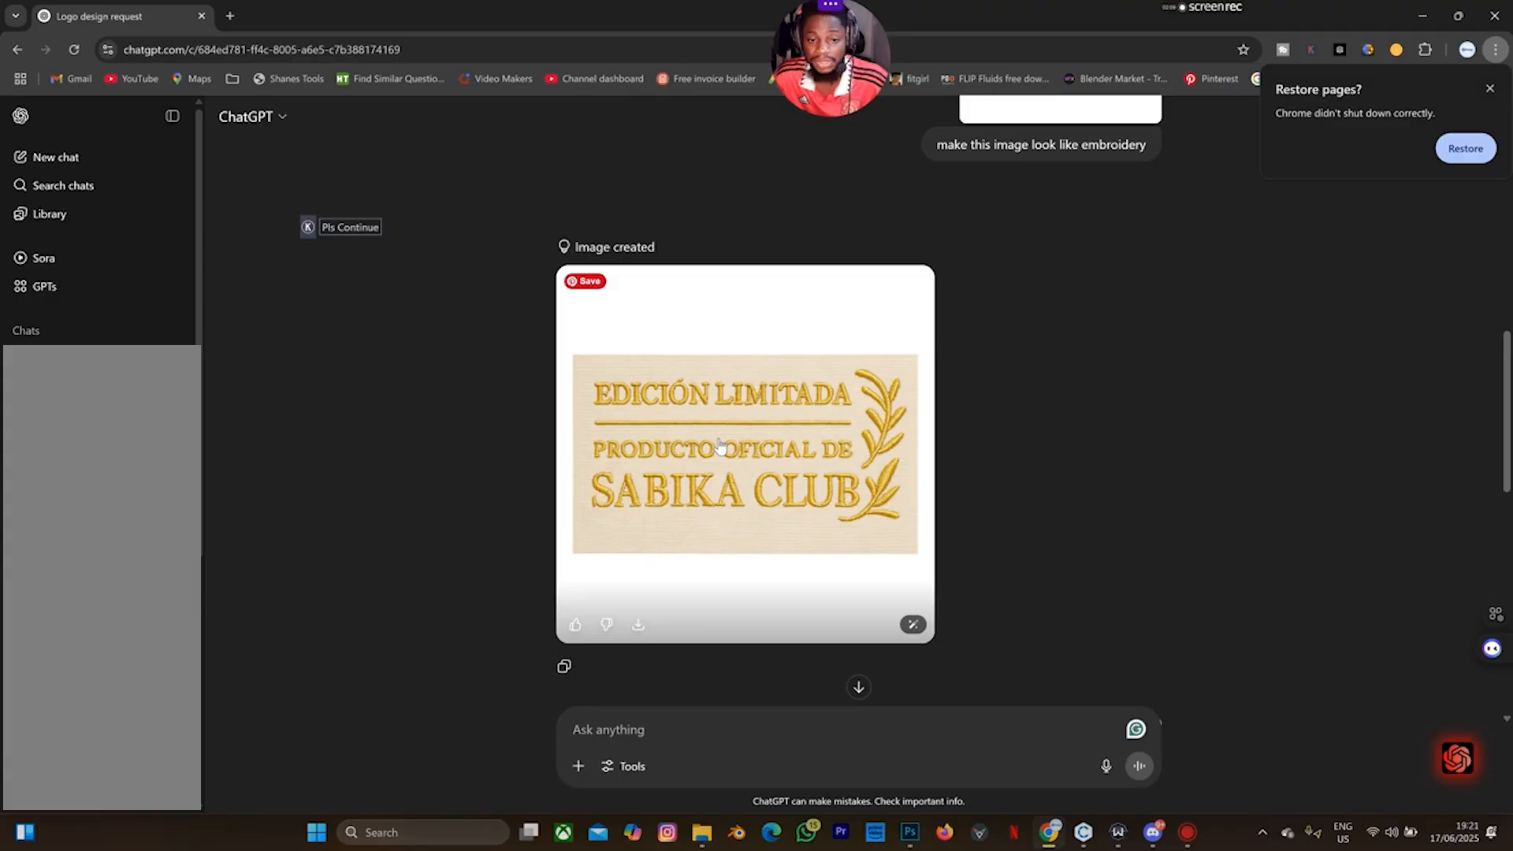
pyautogui.moveTo(795, 510)
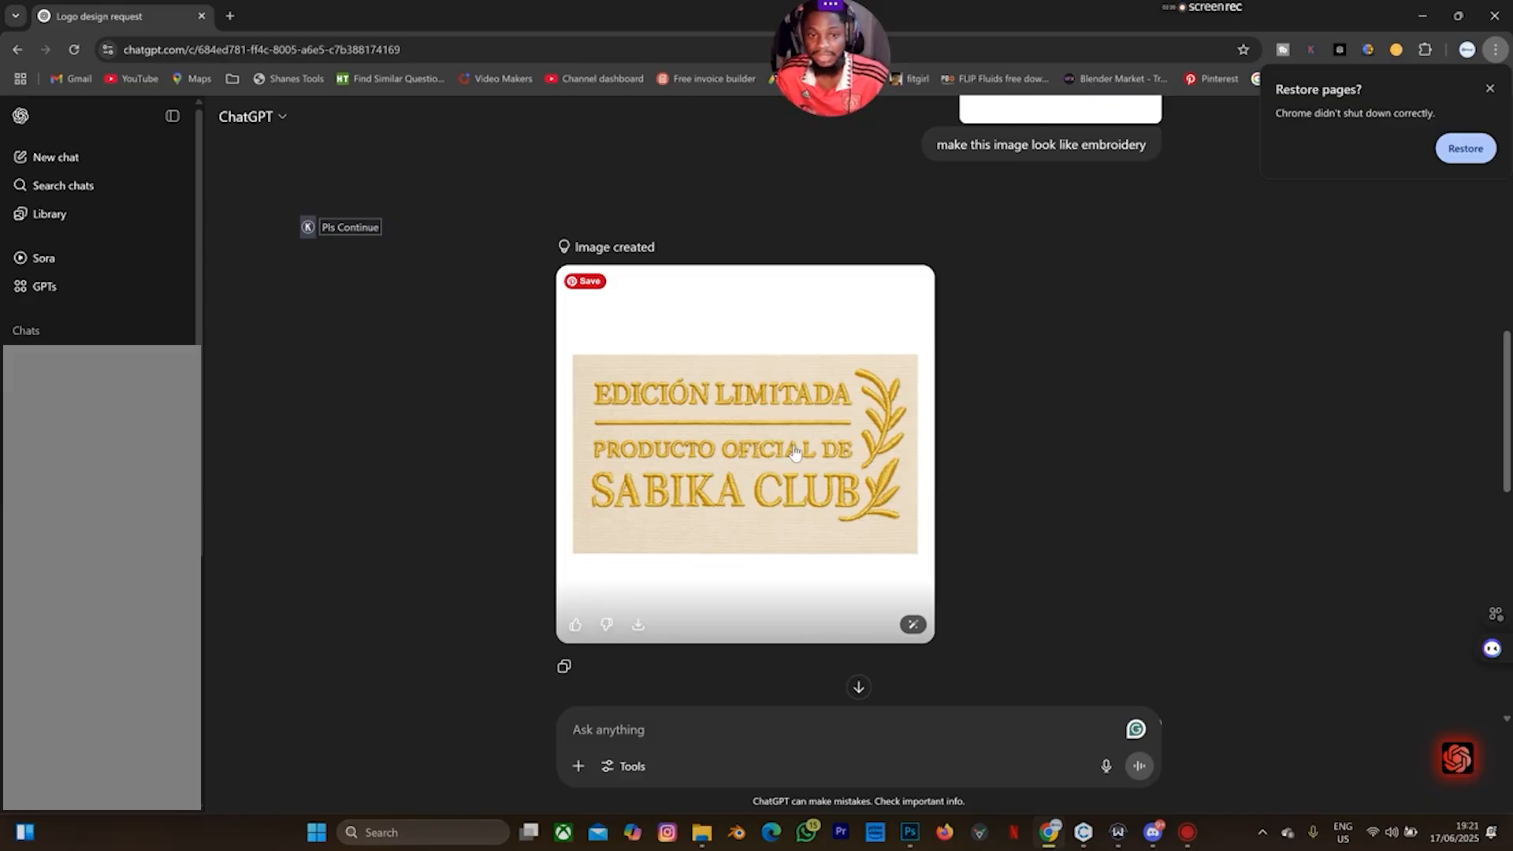
pyautogui.moveTo(695, 353)
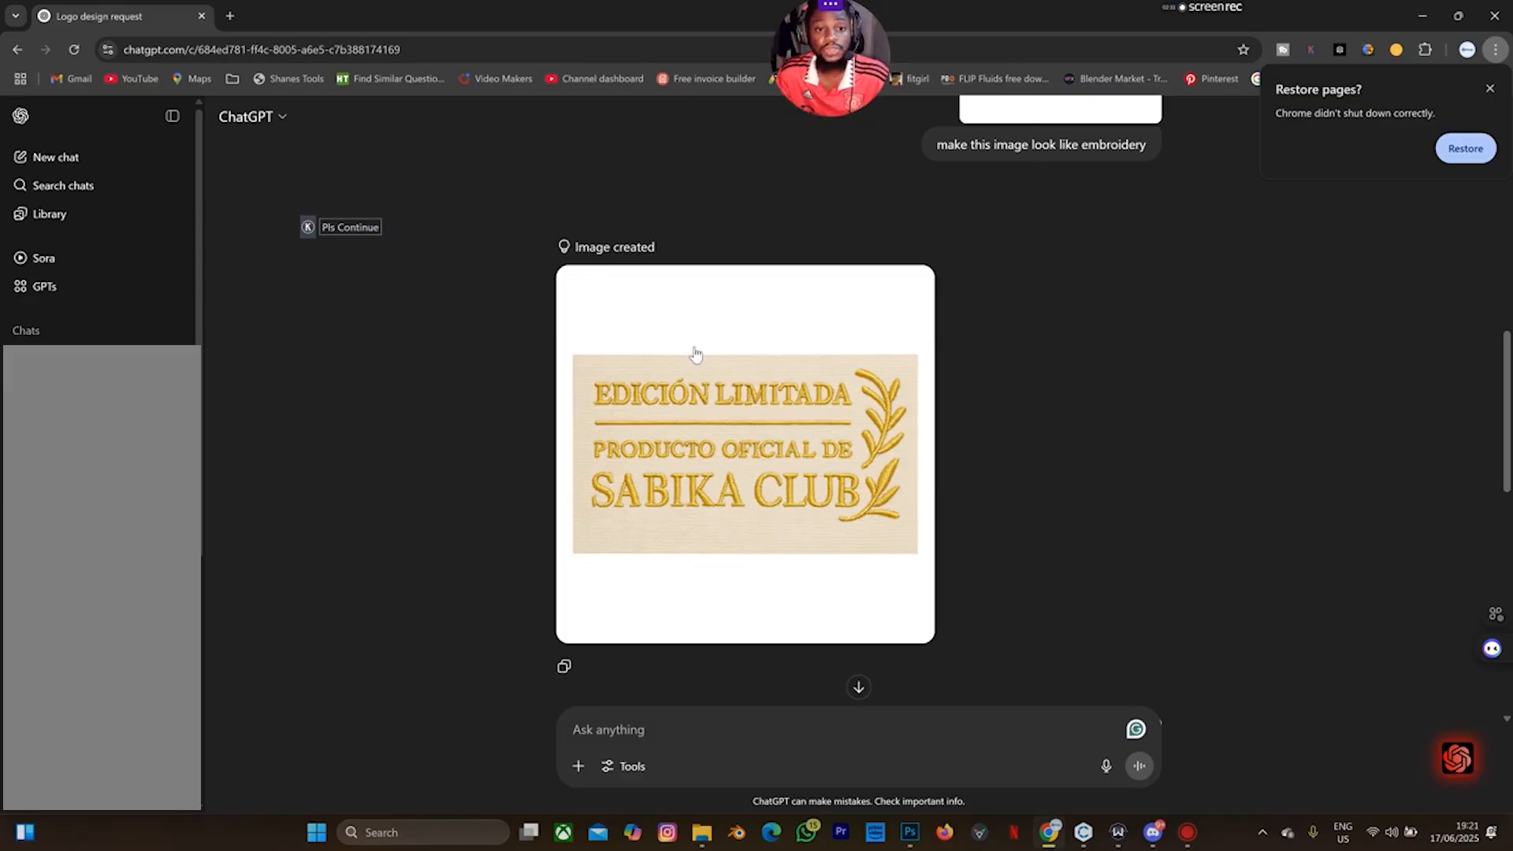
pyautogui.moveTo(766, 451)
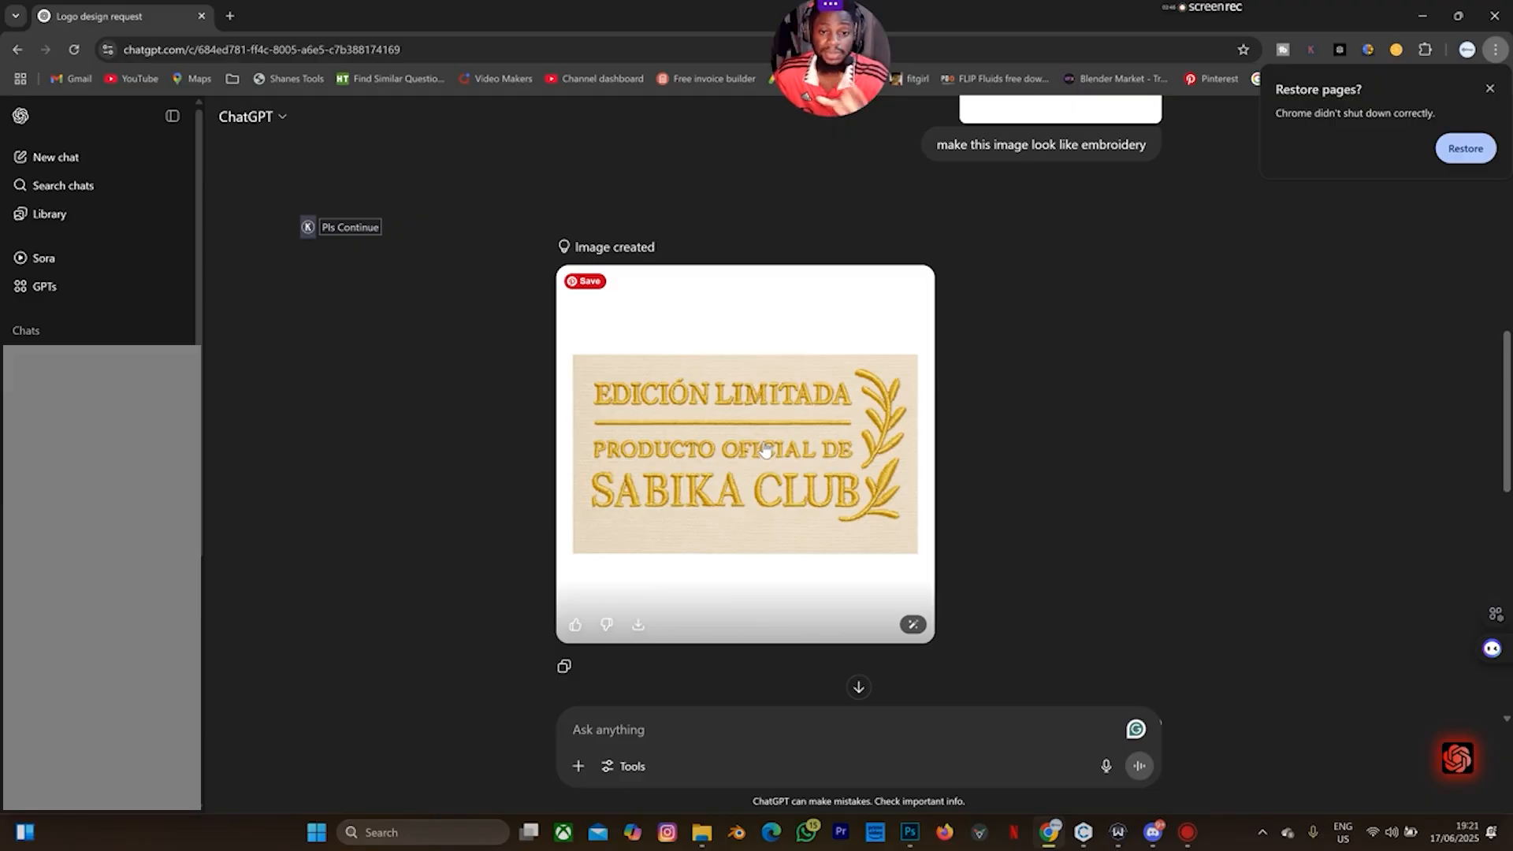
pyautogui.moveTo(914, 826)
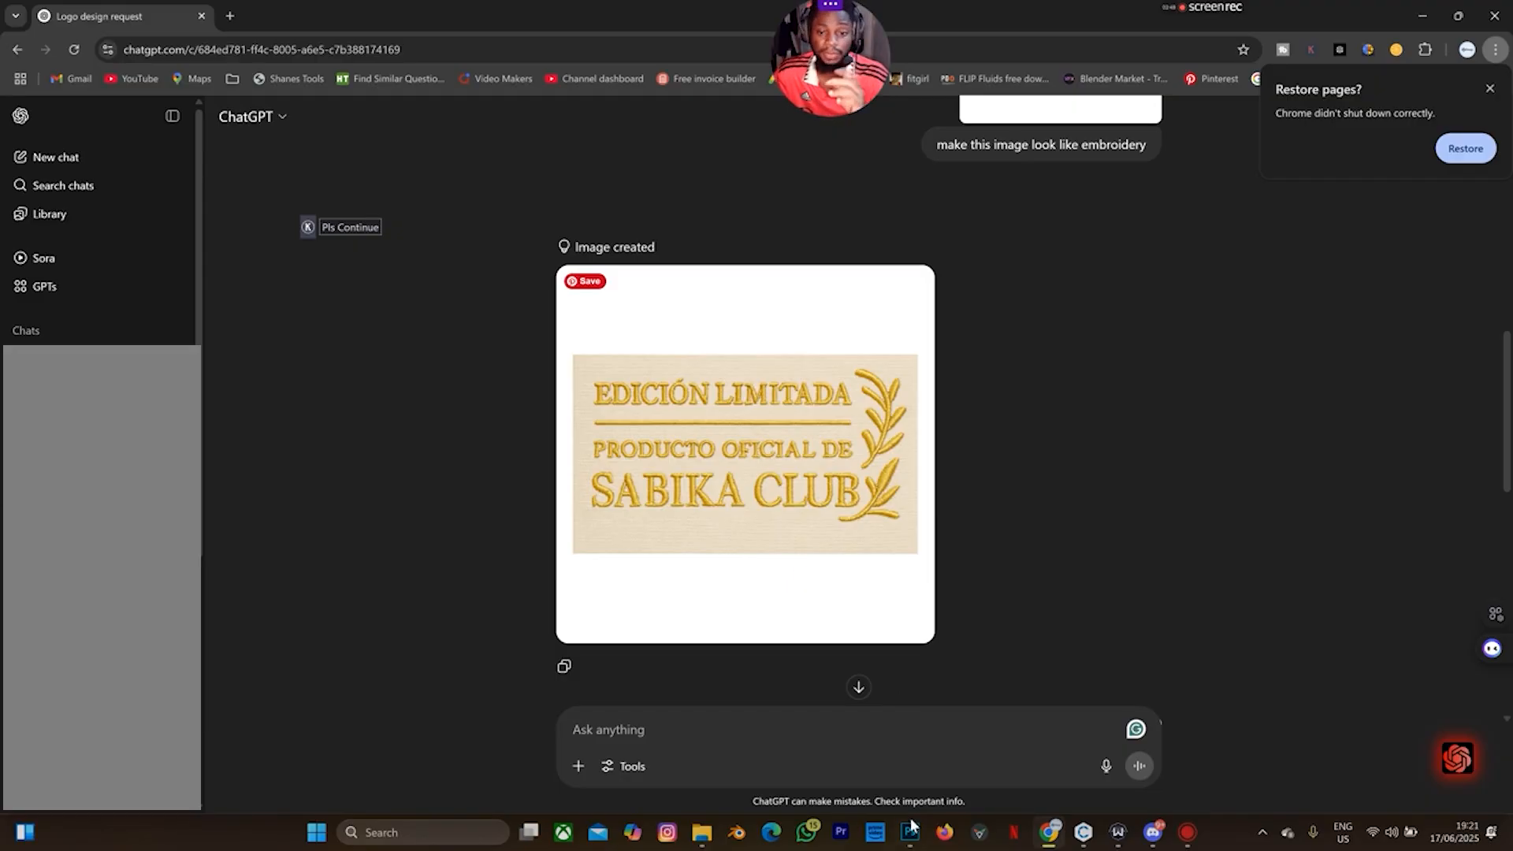
# Step: Open the embroidered ChatGPT patch image as a document in Photoshop
pyautogui.click(907, 832)
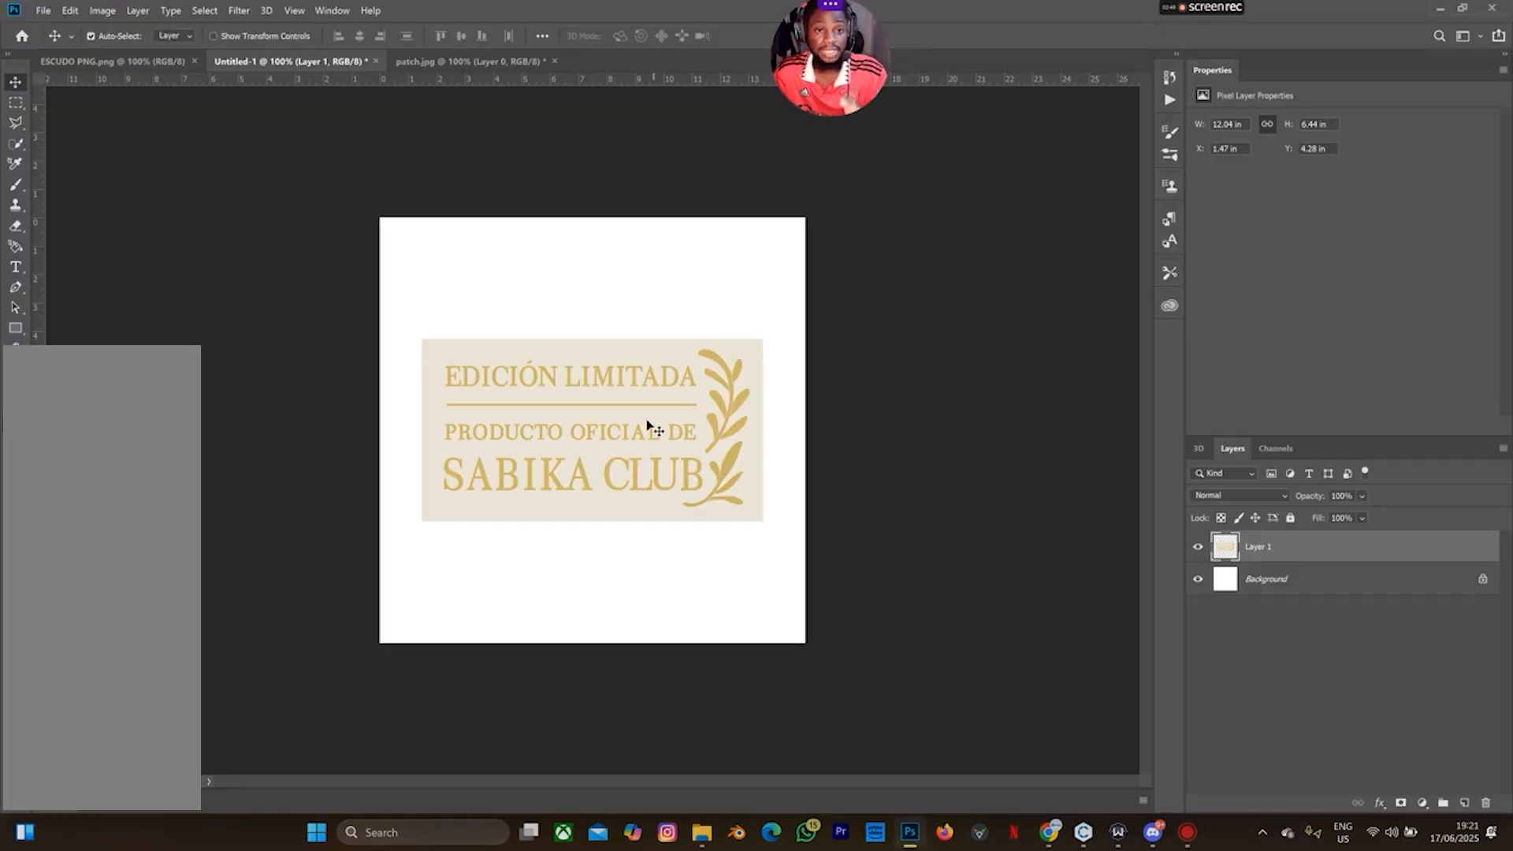
pyautogui.moveTo(1367, 599)
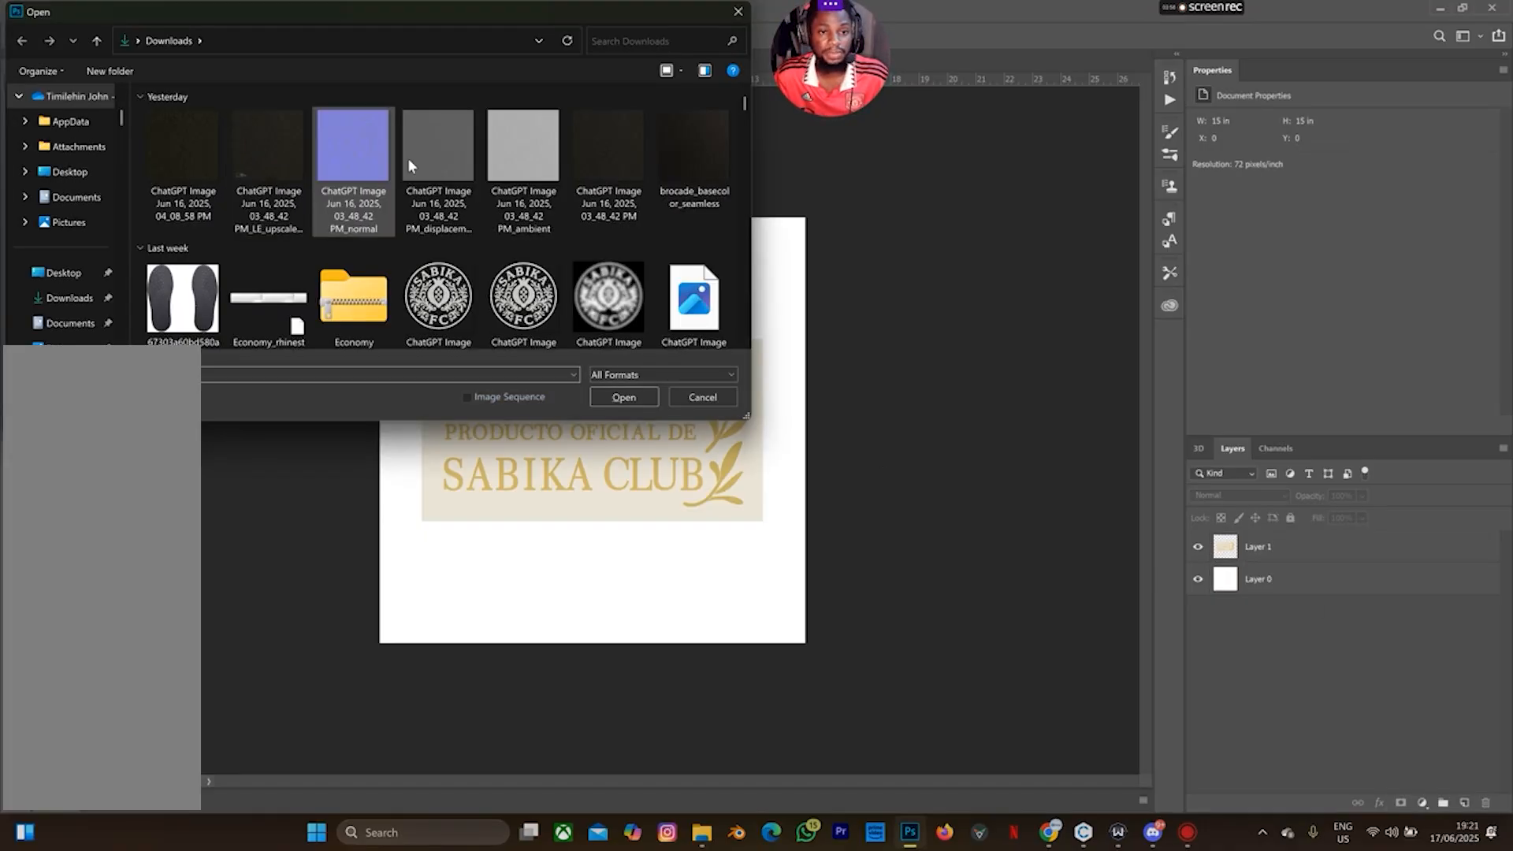
pyautogui.scroll(-3)
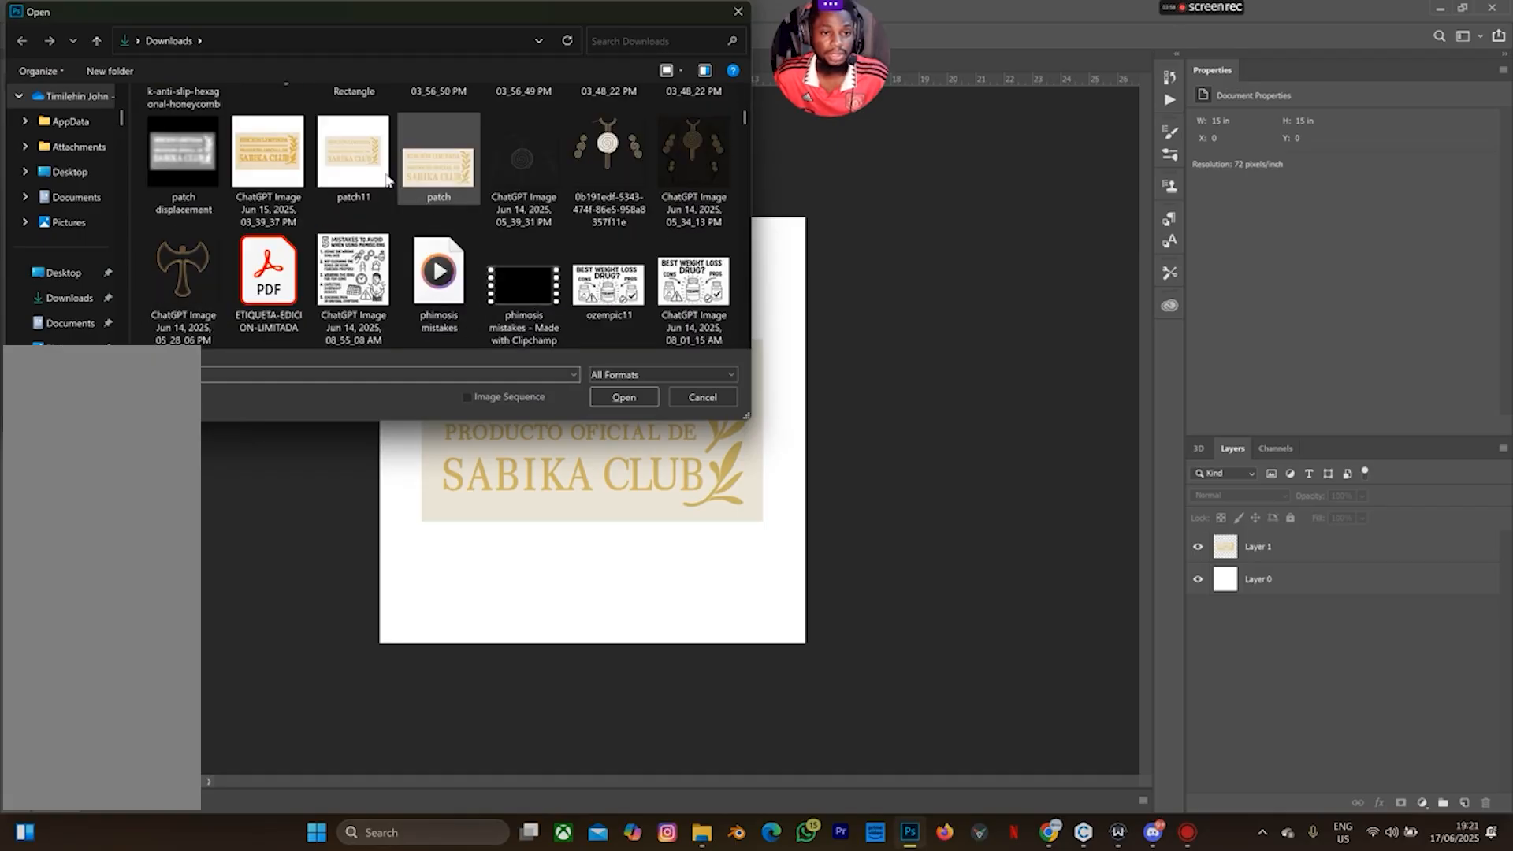
pyautogui.click(268, 157)
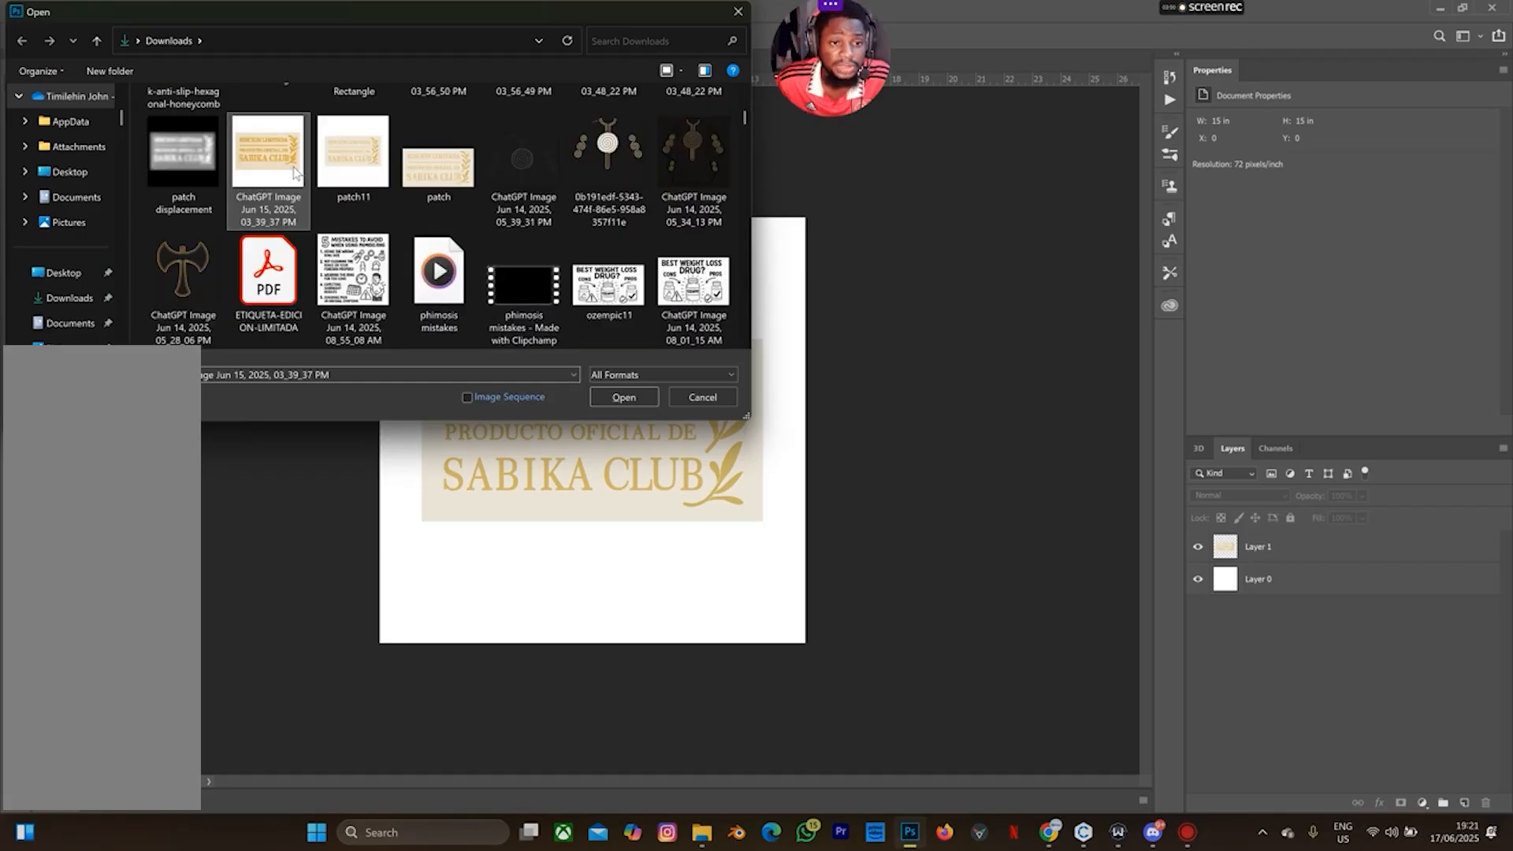
pyautogui.click(623, 397)
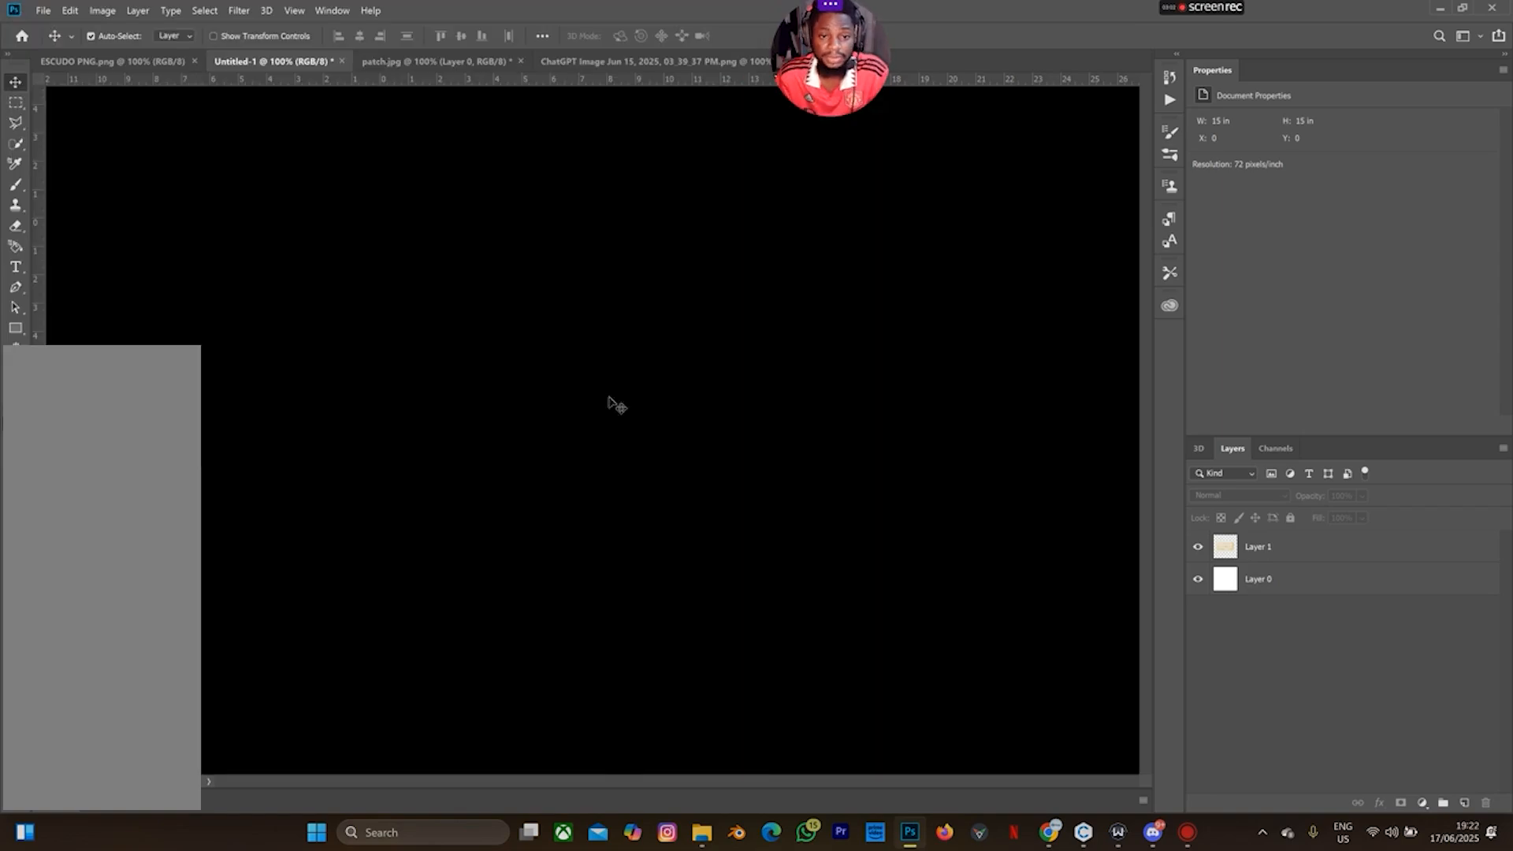
# Step: Bring up the Filter menu to reach the 3D bump map option
pyautogui.click(657, 61)
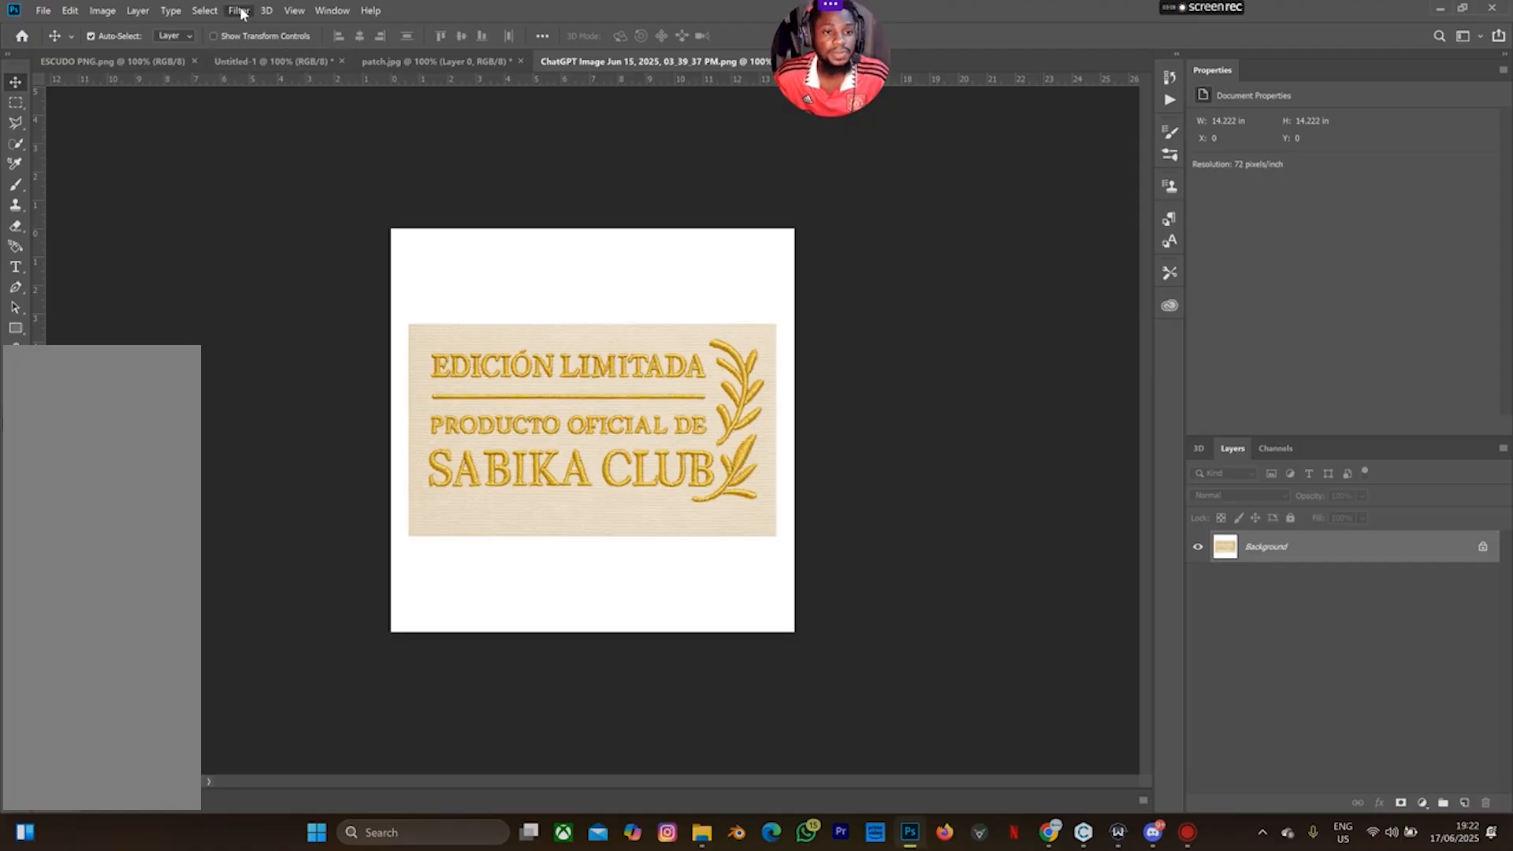
pyautogui.click(238, 9)
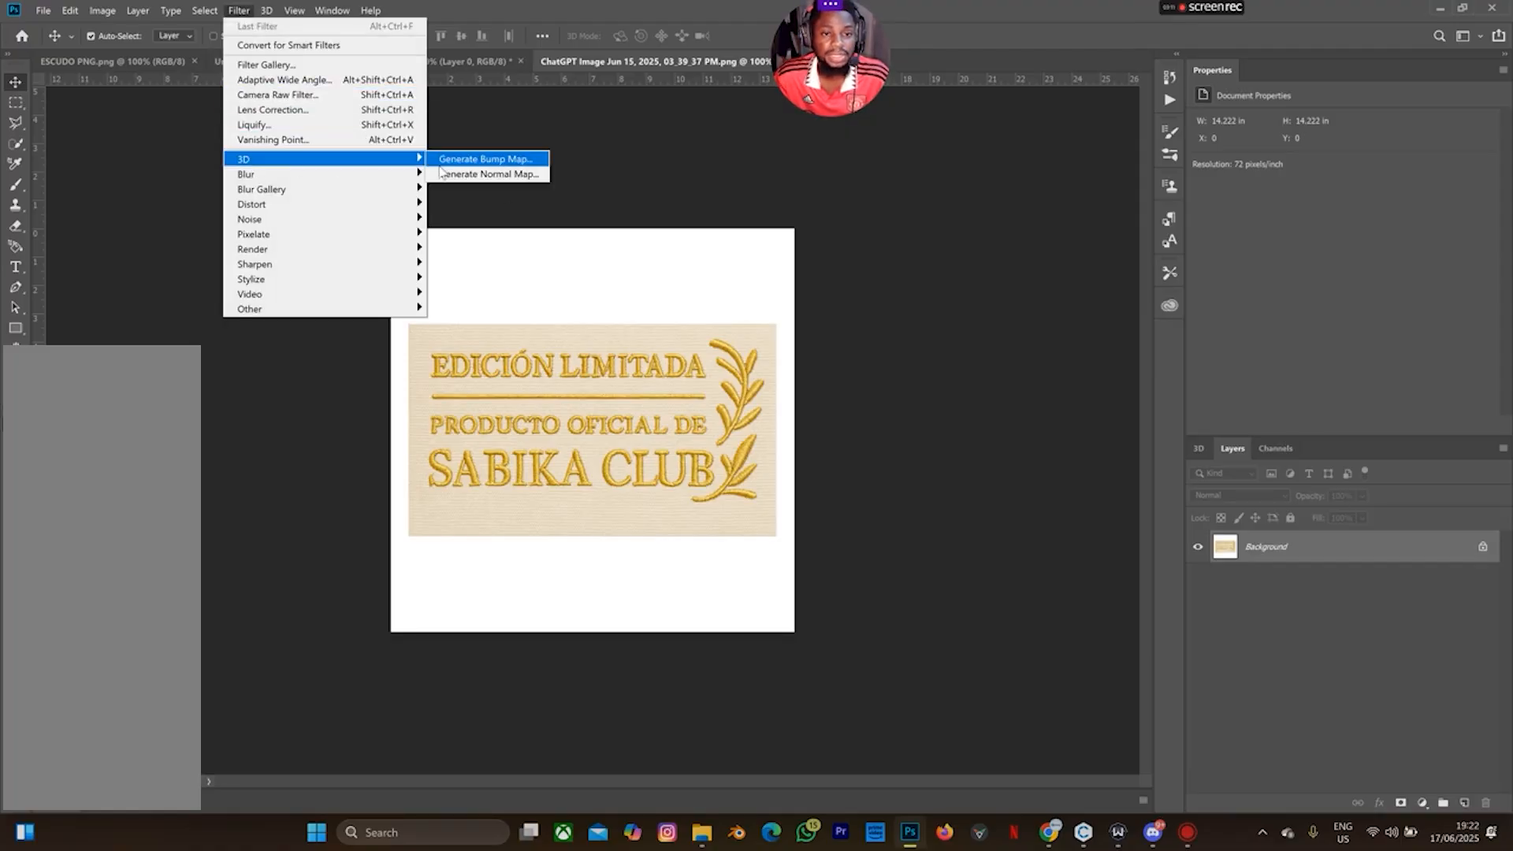
# Step: Generate a bump map with inverted height, Blur 3.8, Detail Scale 117%, previewed on a cube
pyautogui.click(453, 162)
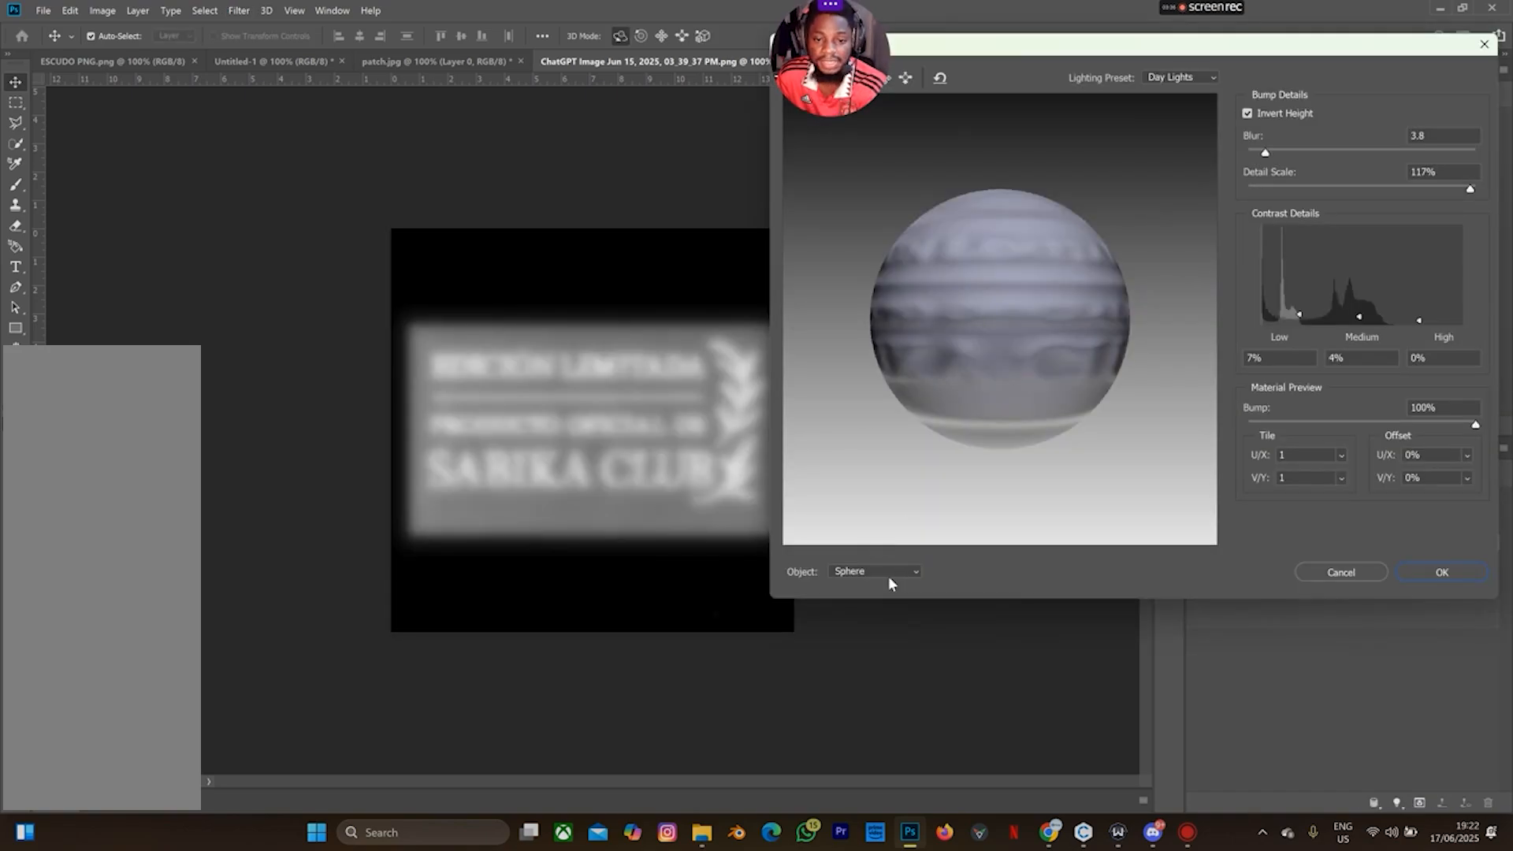
pyautogui.click(872, 571)
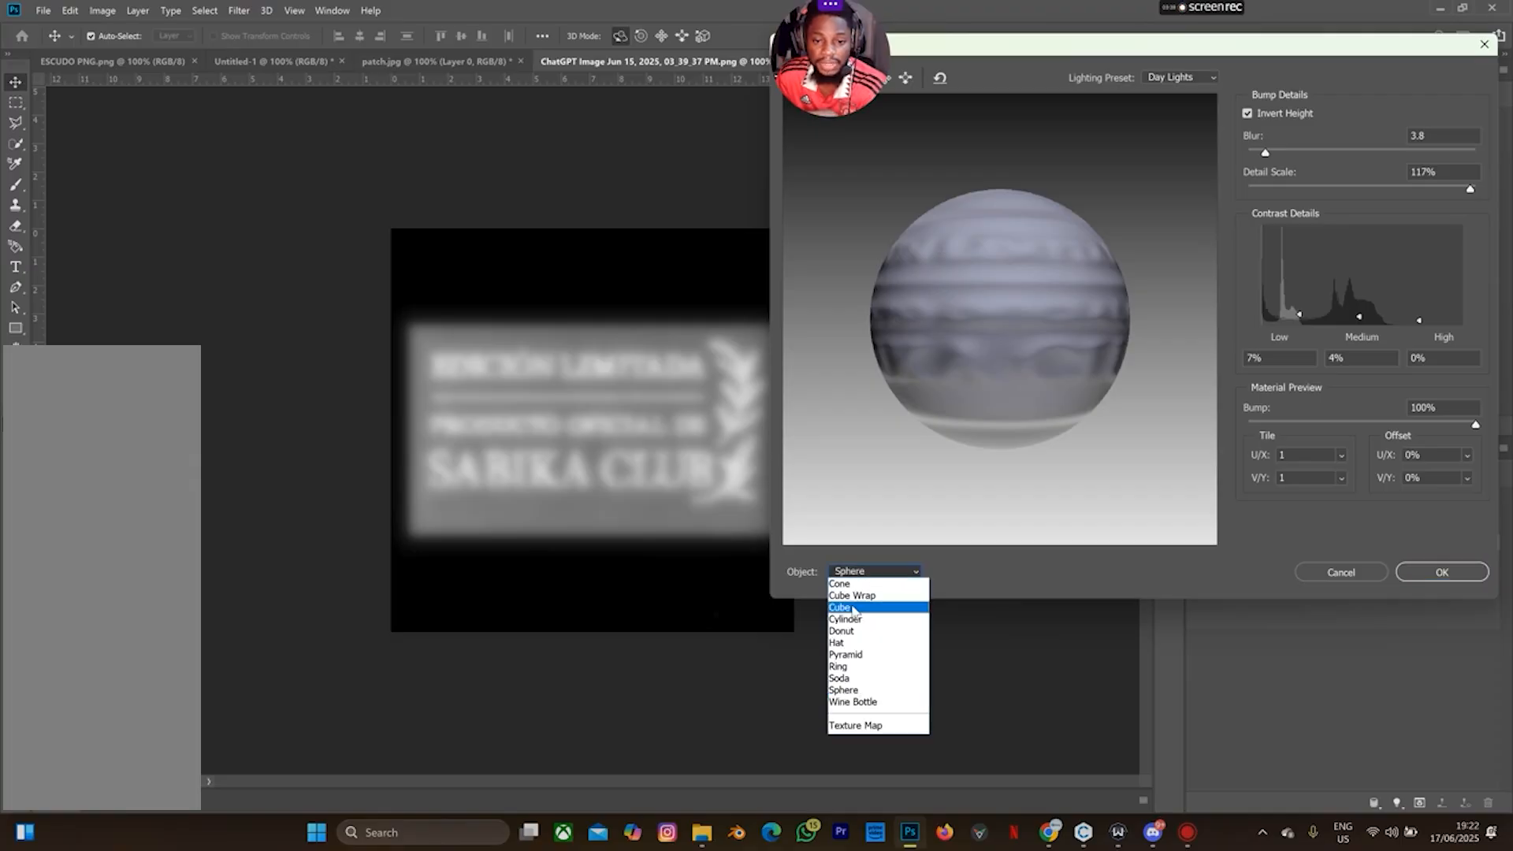
pyautogui.click(840, 607)
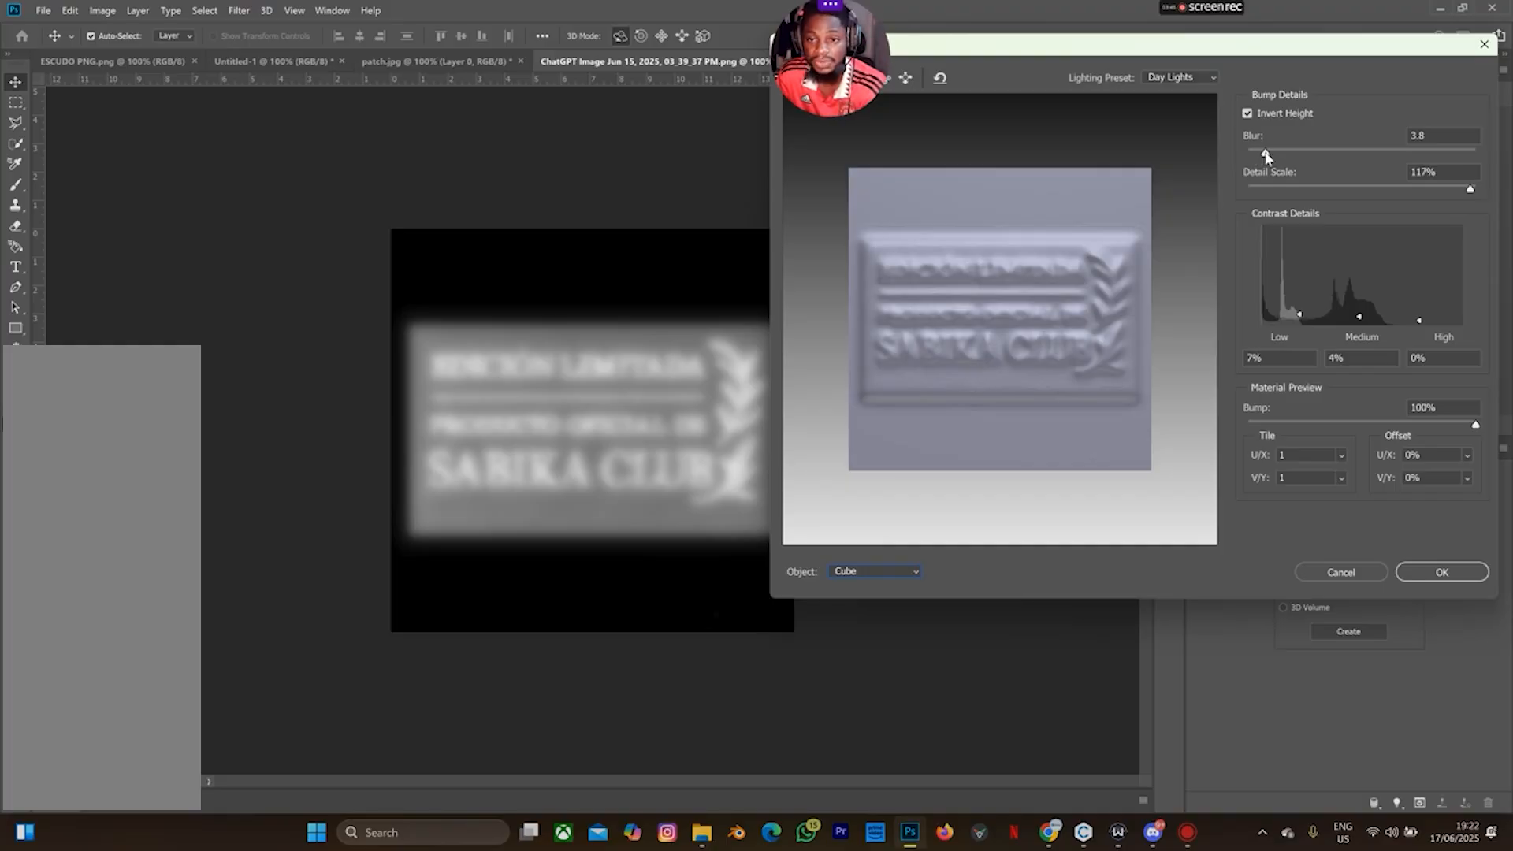
pyautogui.moveTo(1419, 153)
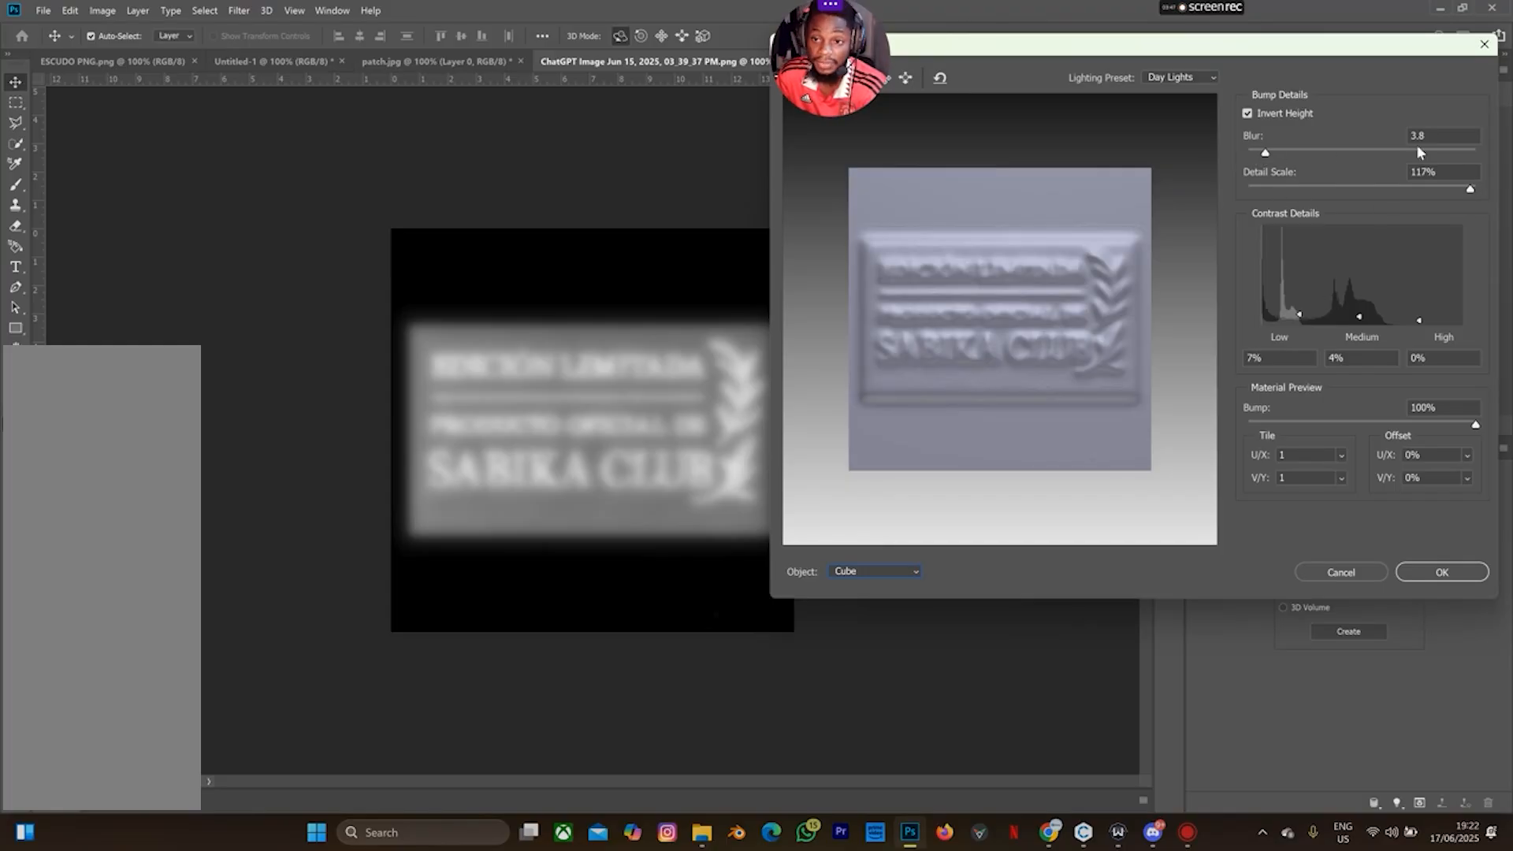
pyautogui.moveTo(1231, 467)
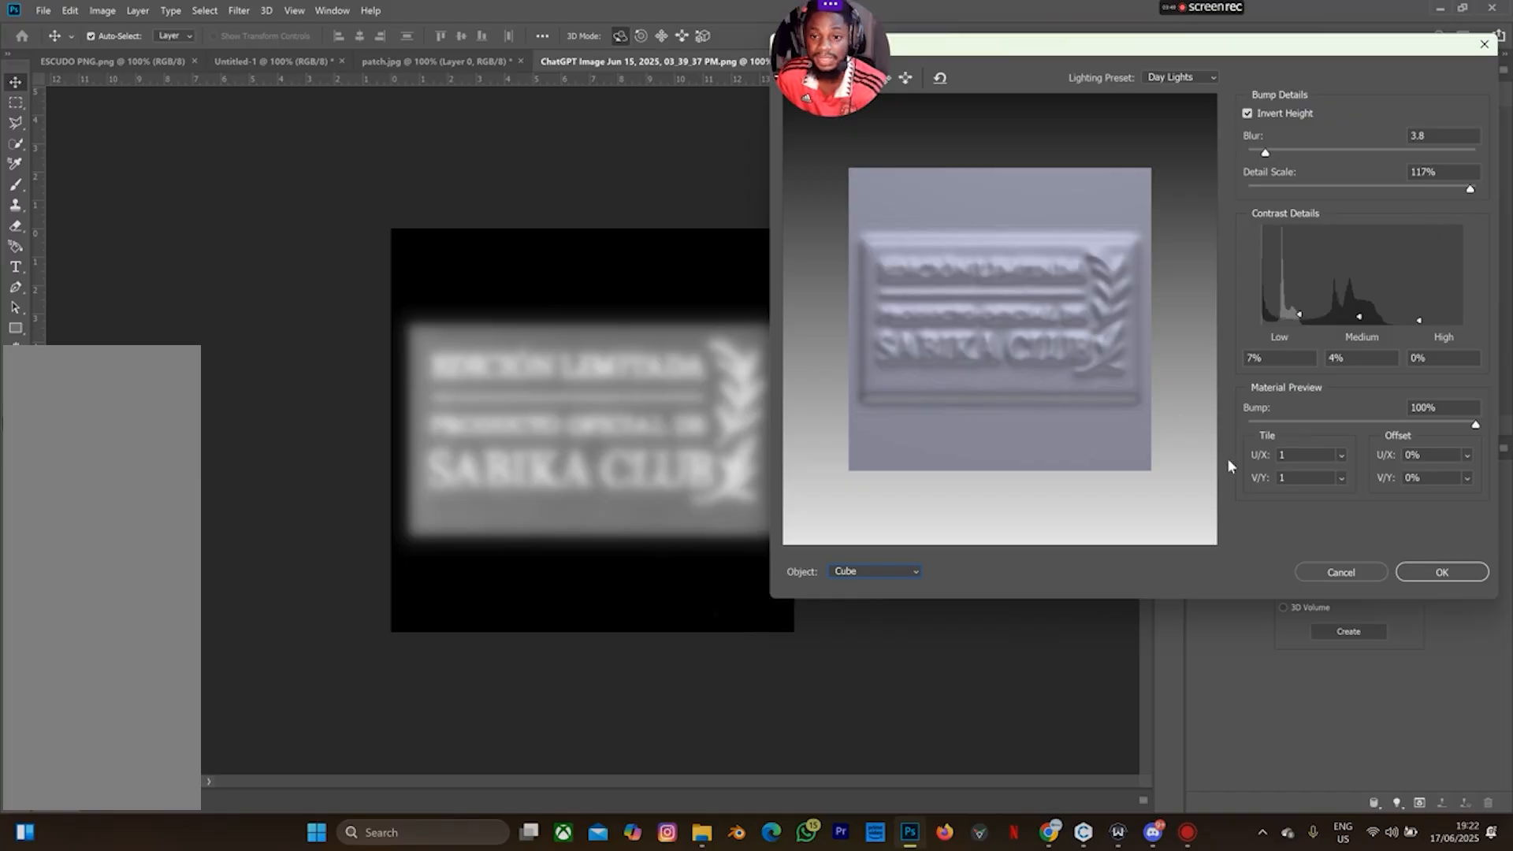
pyautogui.moveTo(1420, 585)
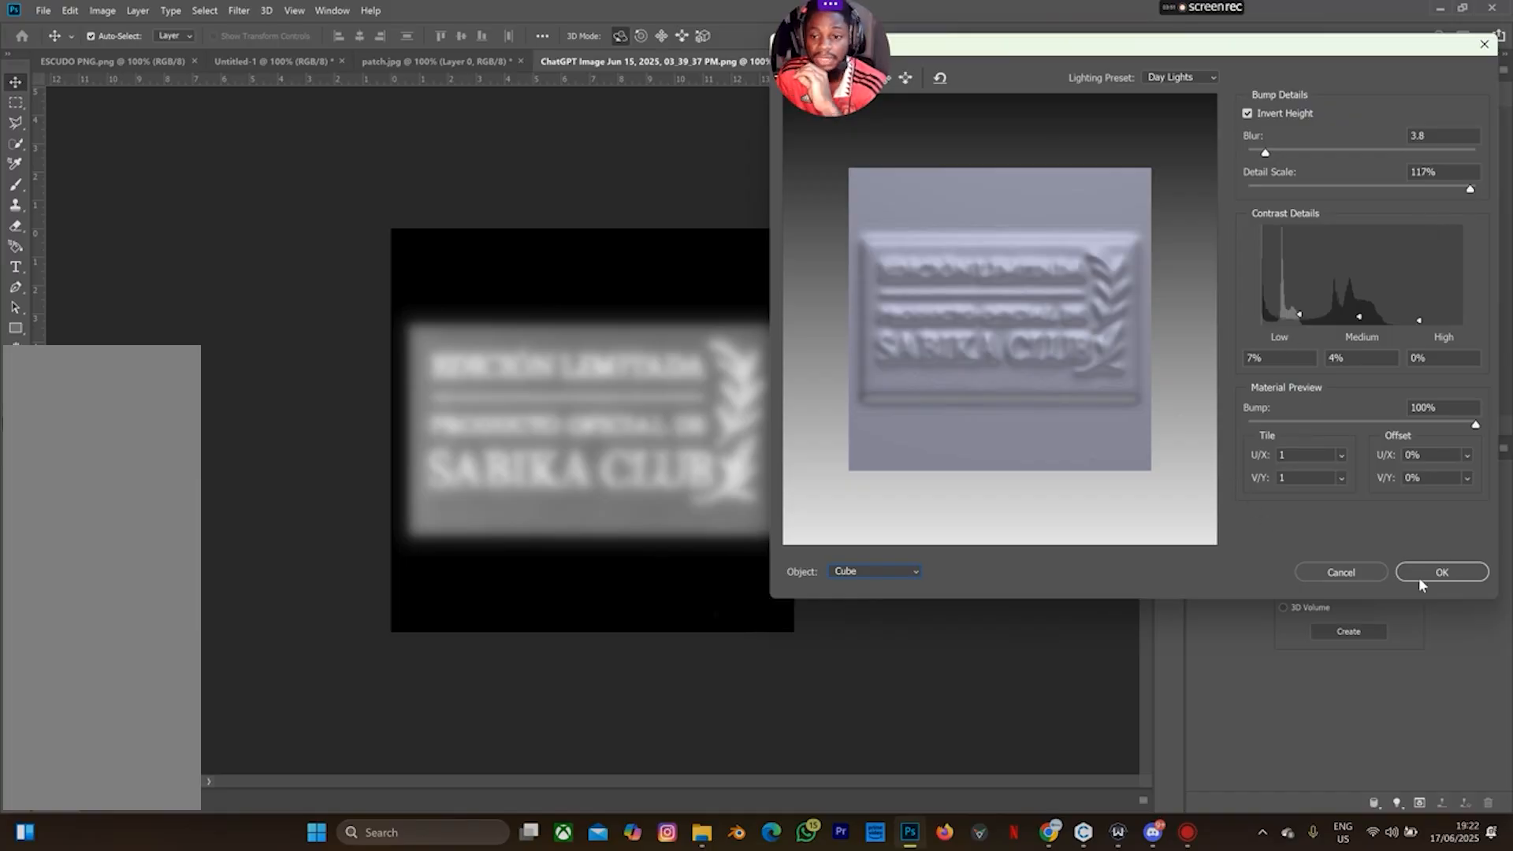
pyautogui.click(1440, 570)
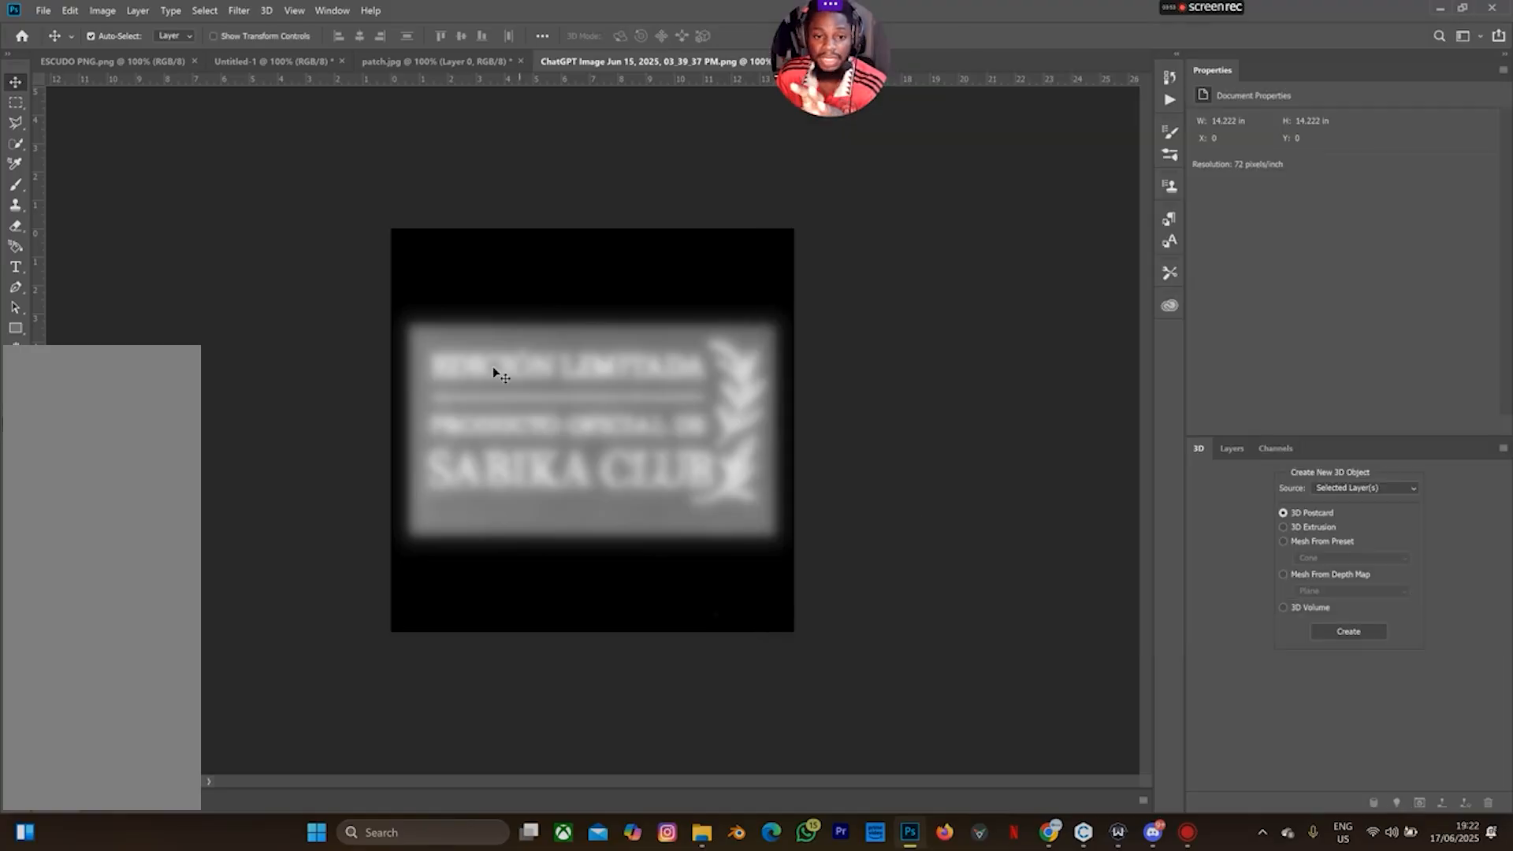
pyautogui.moveTo(715, 556)
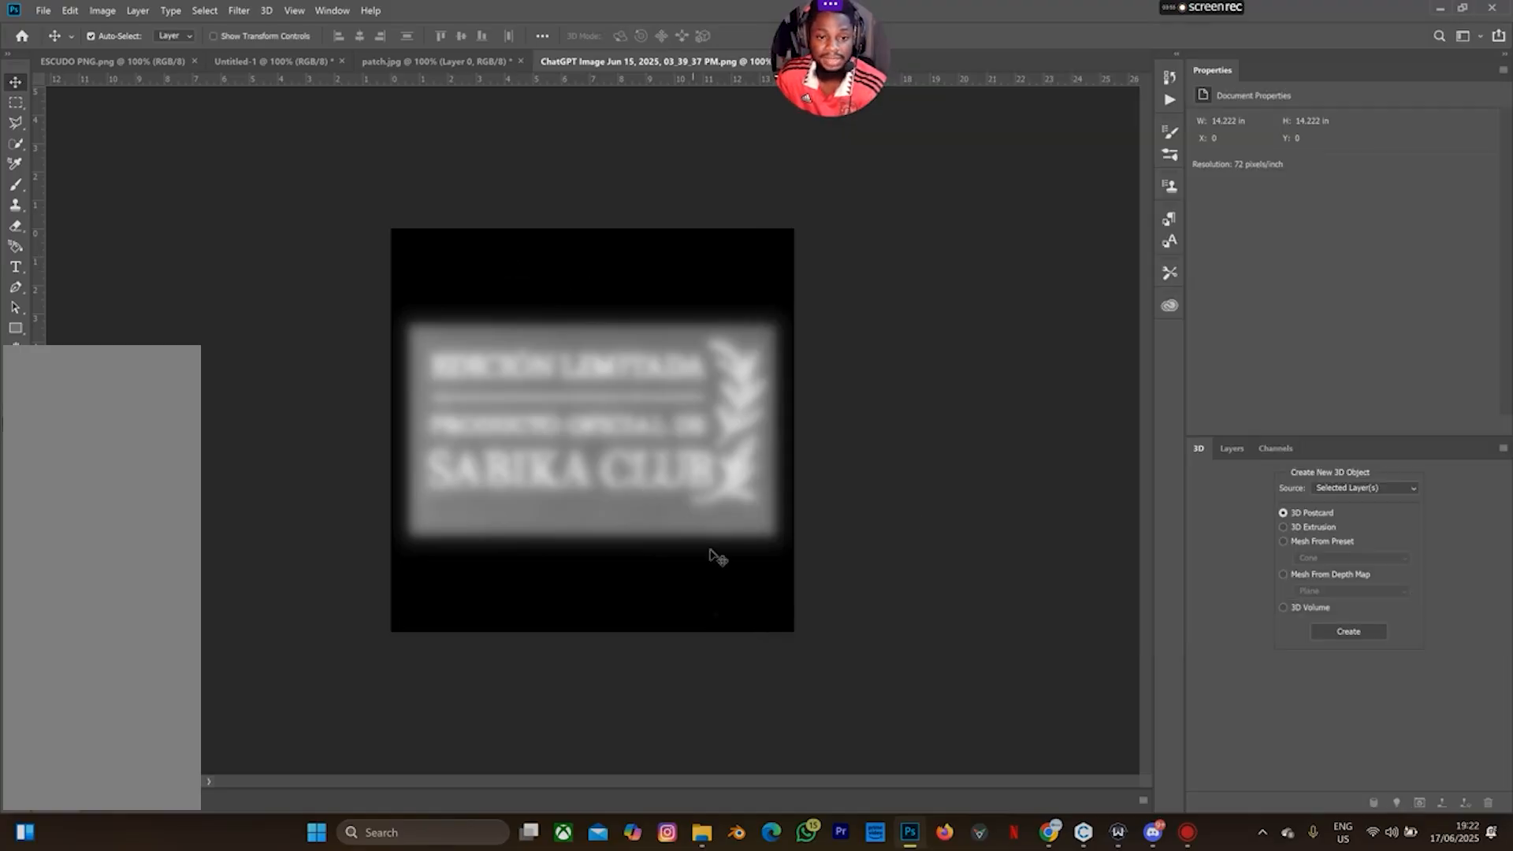
pyautogui.moveTo(660, 334)
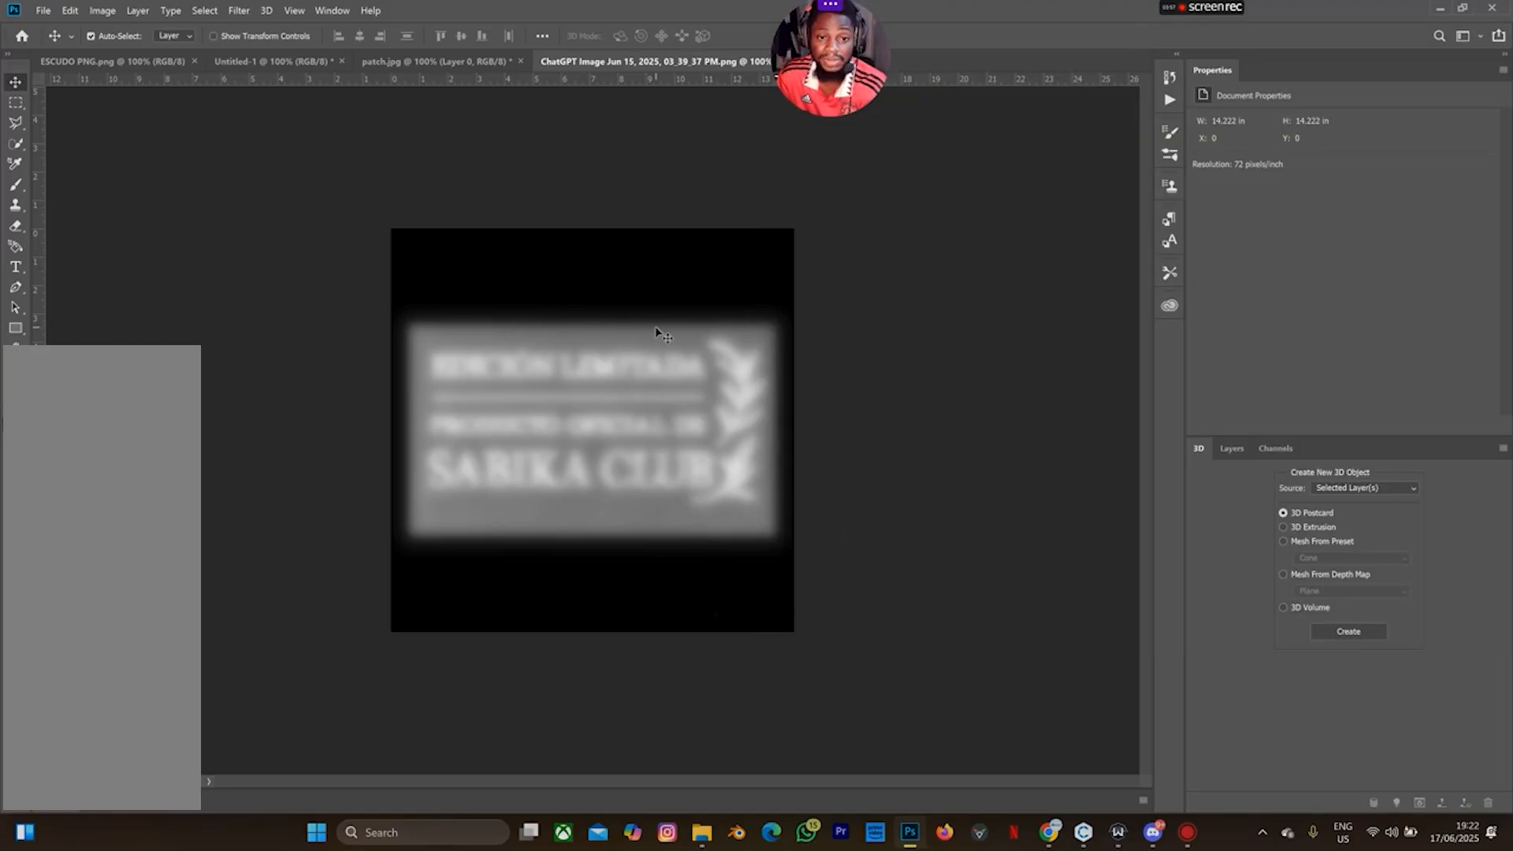
pyautogui.moveTo(604, 293)
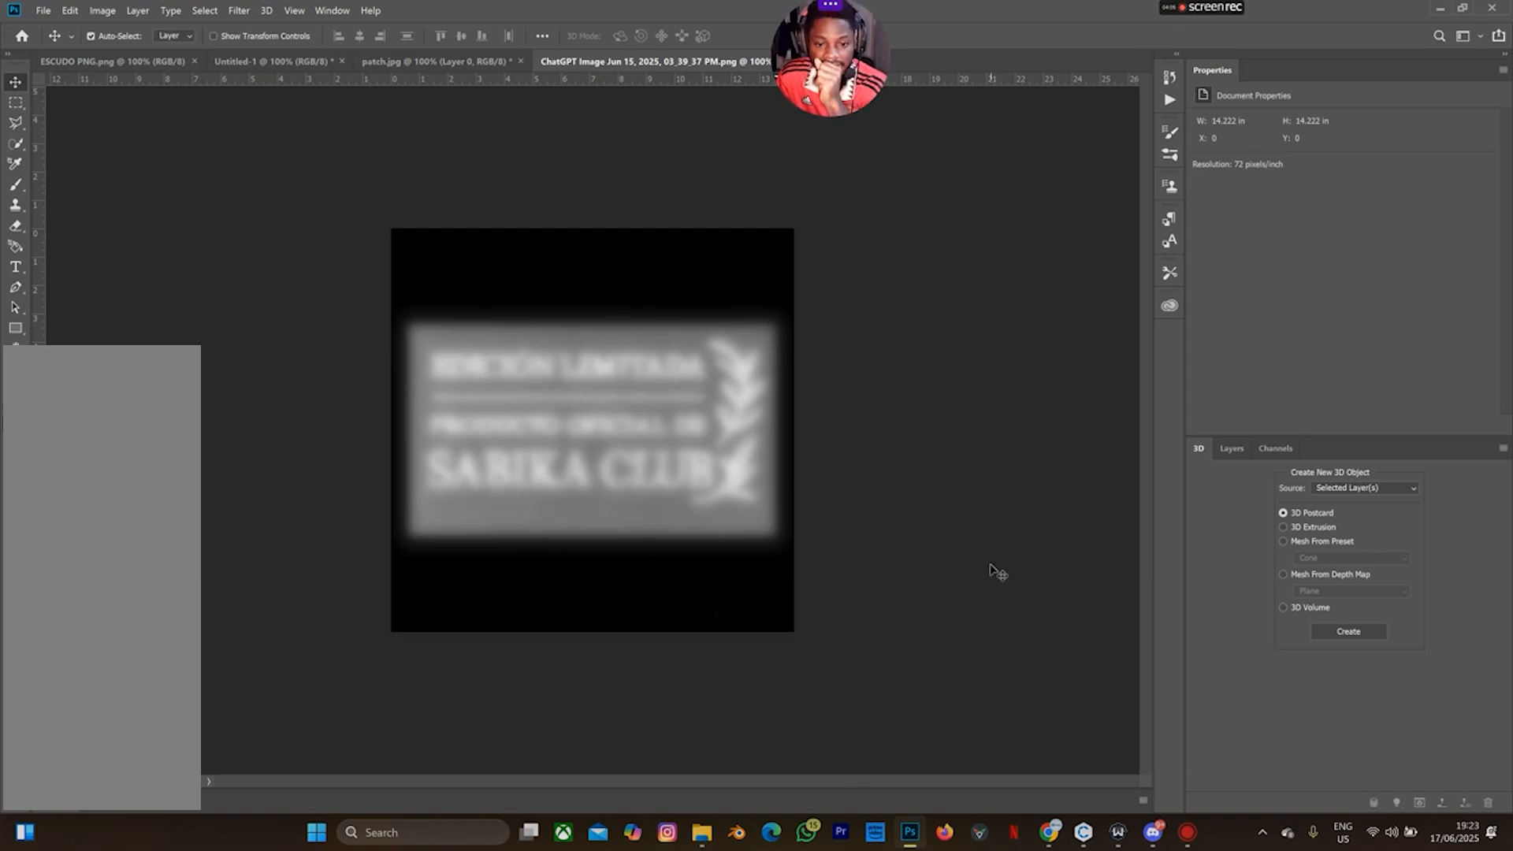
pyautogui.moveTo(903, 710)
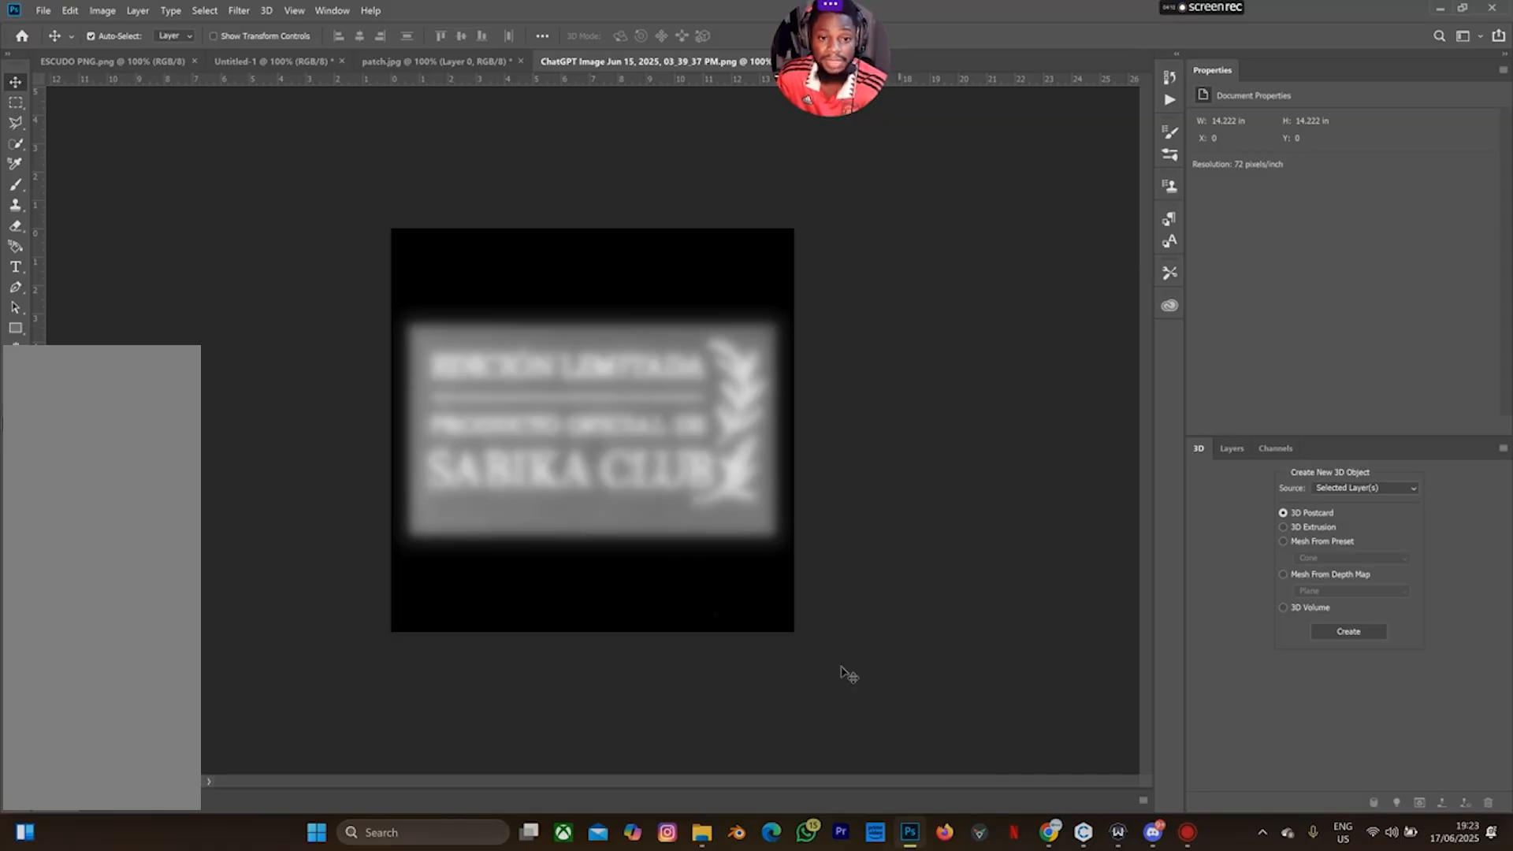
pyautogui.moveTo(681, 567)
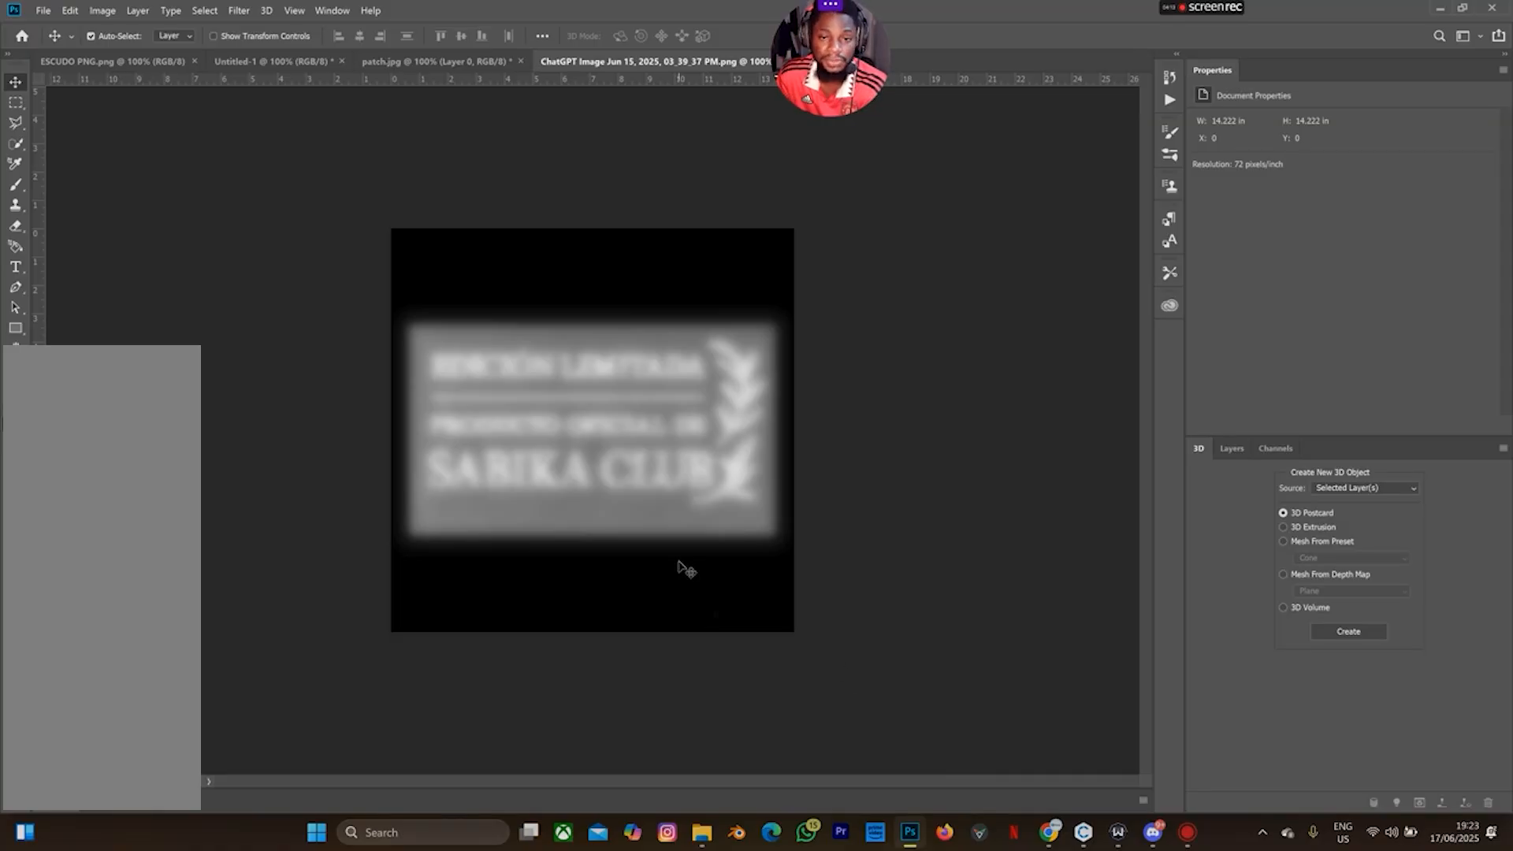
pyautogui.moveTo(817, 651)
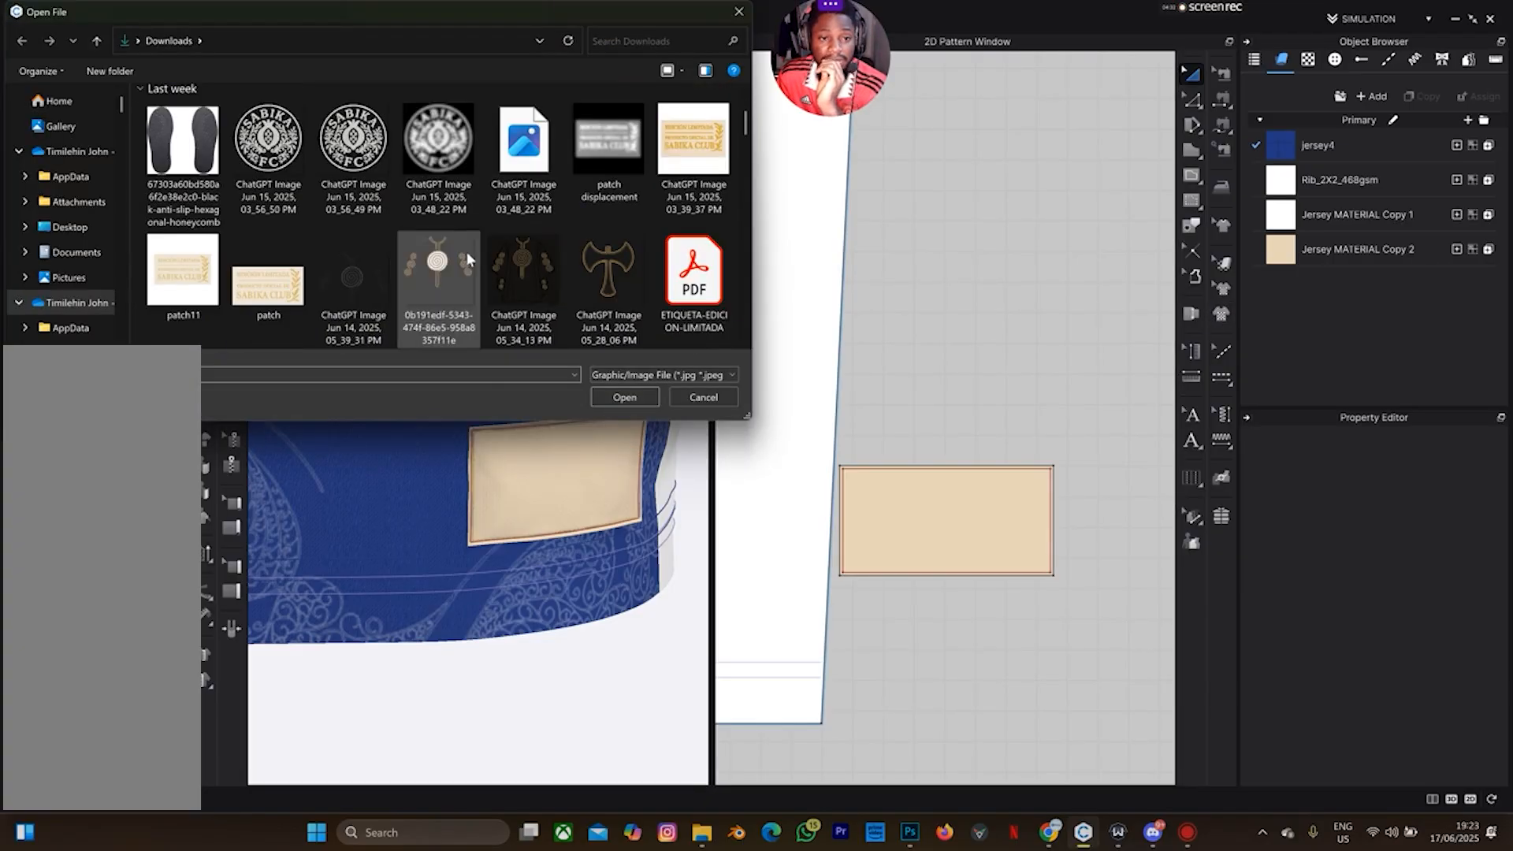
# Step: Load the embroidered patch image as a graphic and size it over the patch piece
pyautogui.click(693, 150)
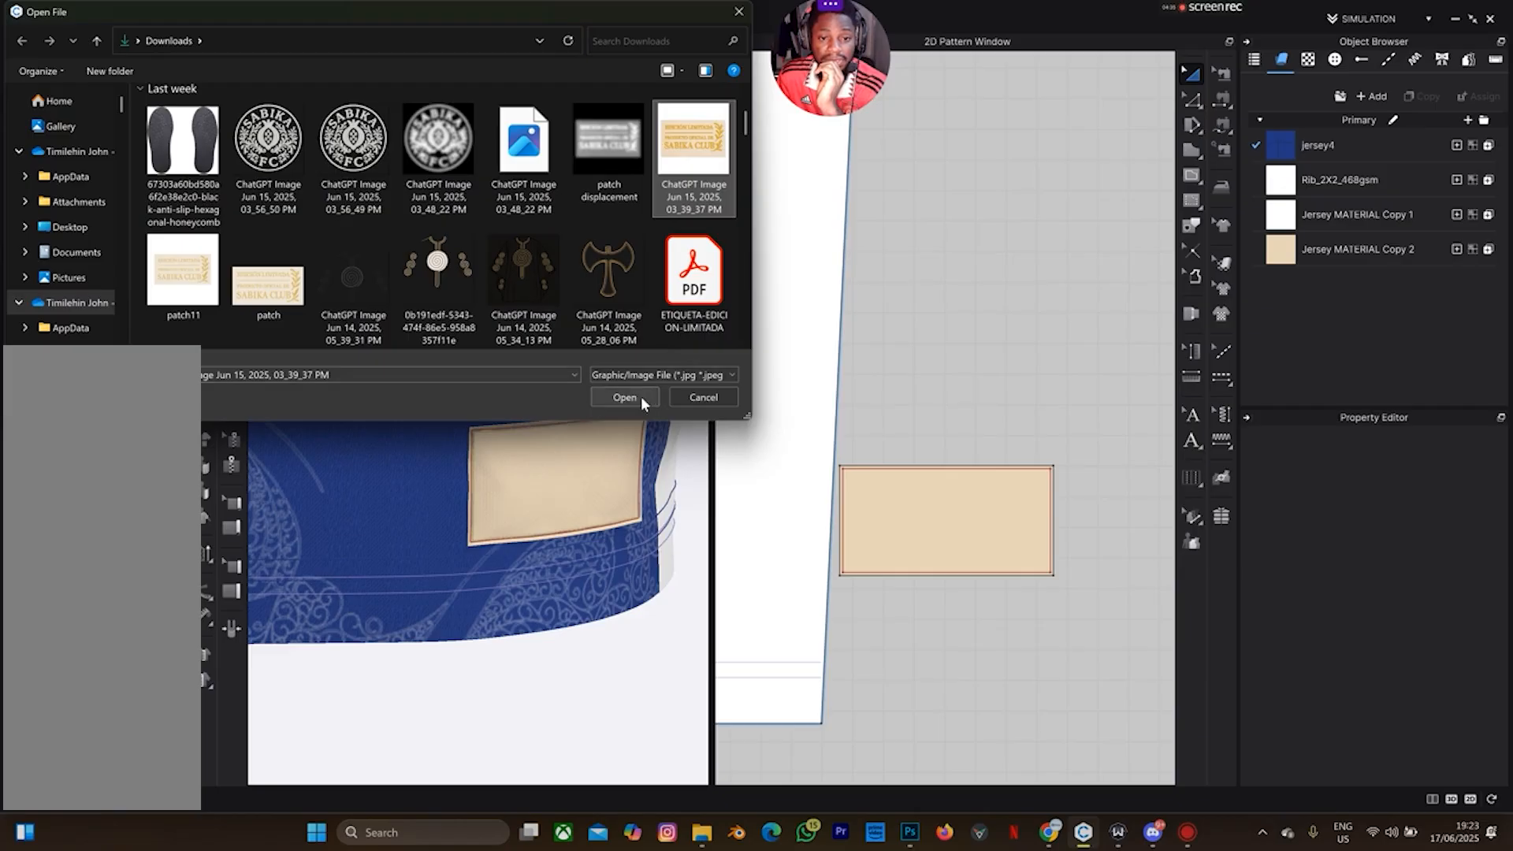
pyautogui.click(624, 397)
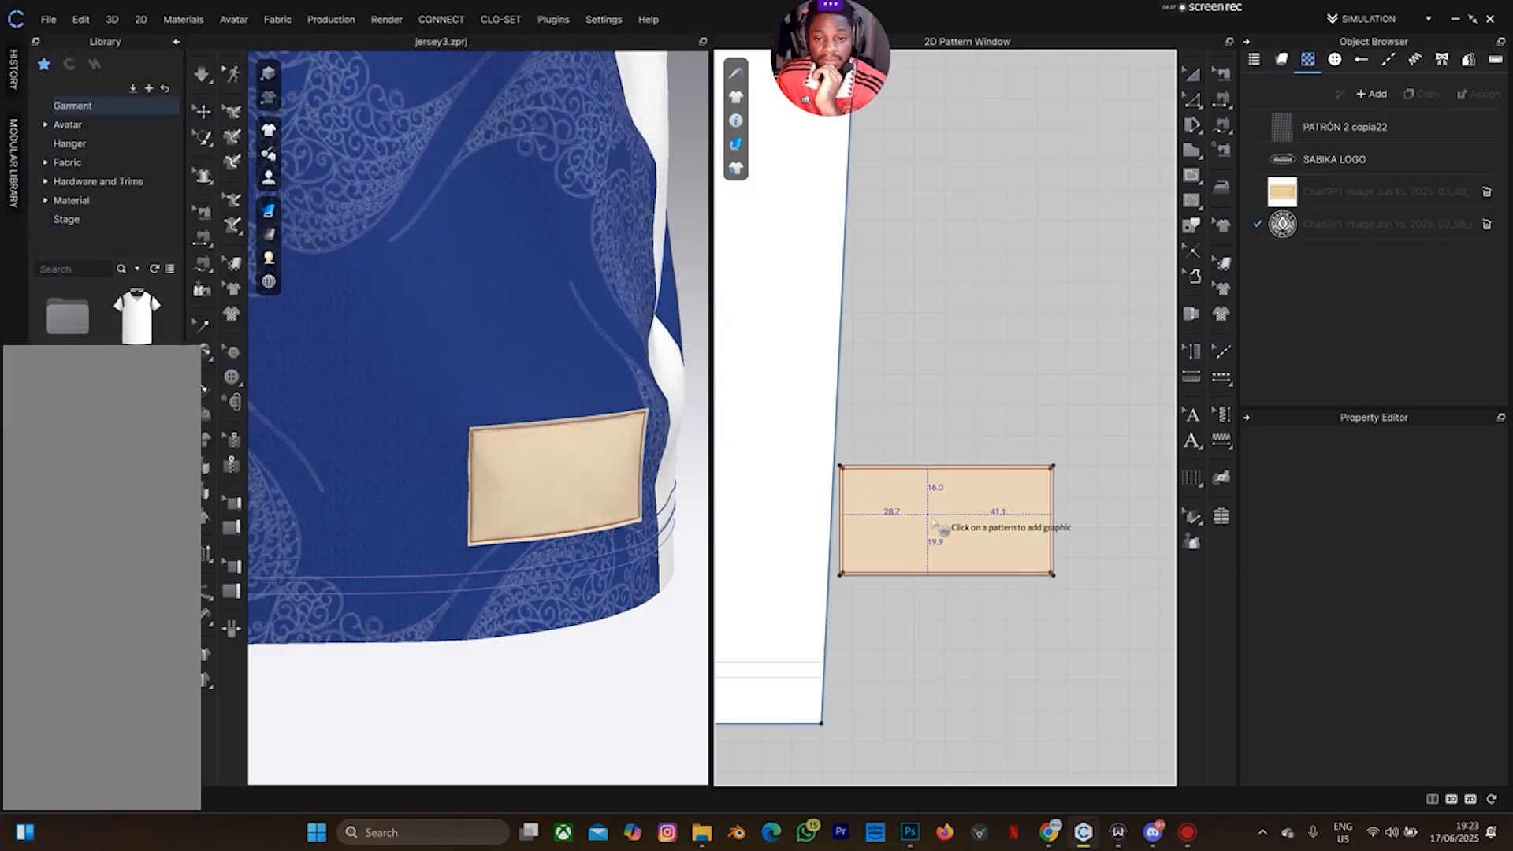
pyautogui.click(944, 526)
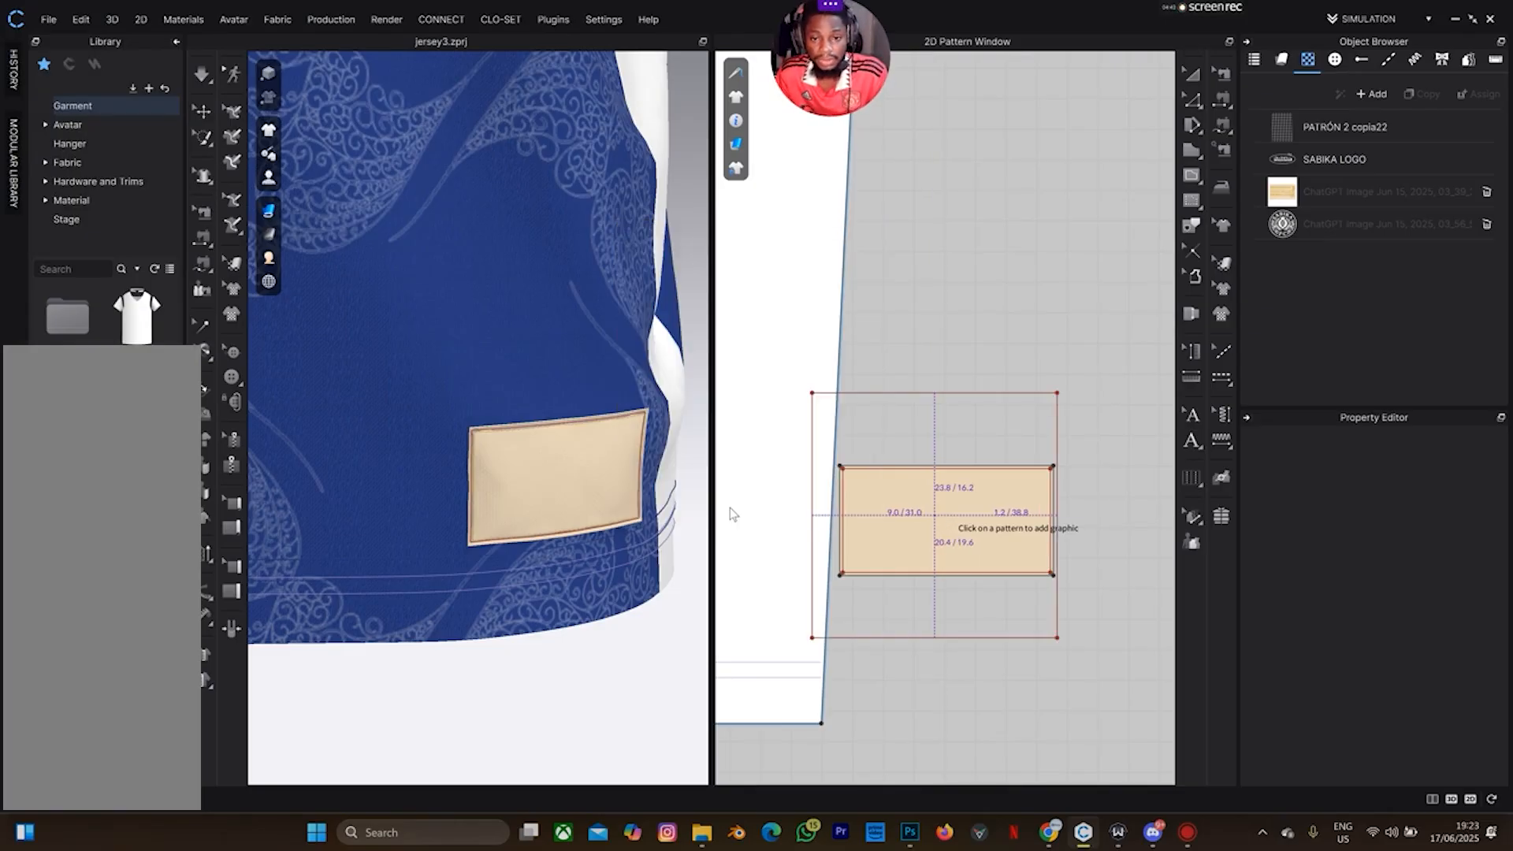
pyautogui.click(946, 510)
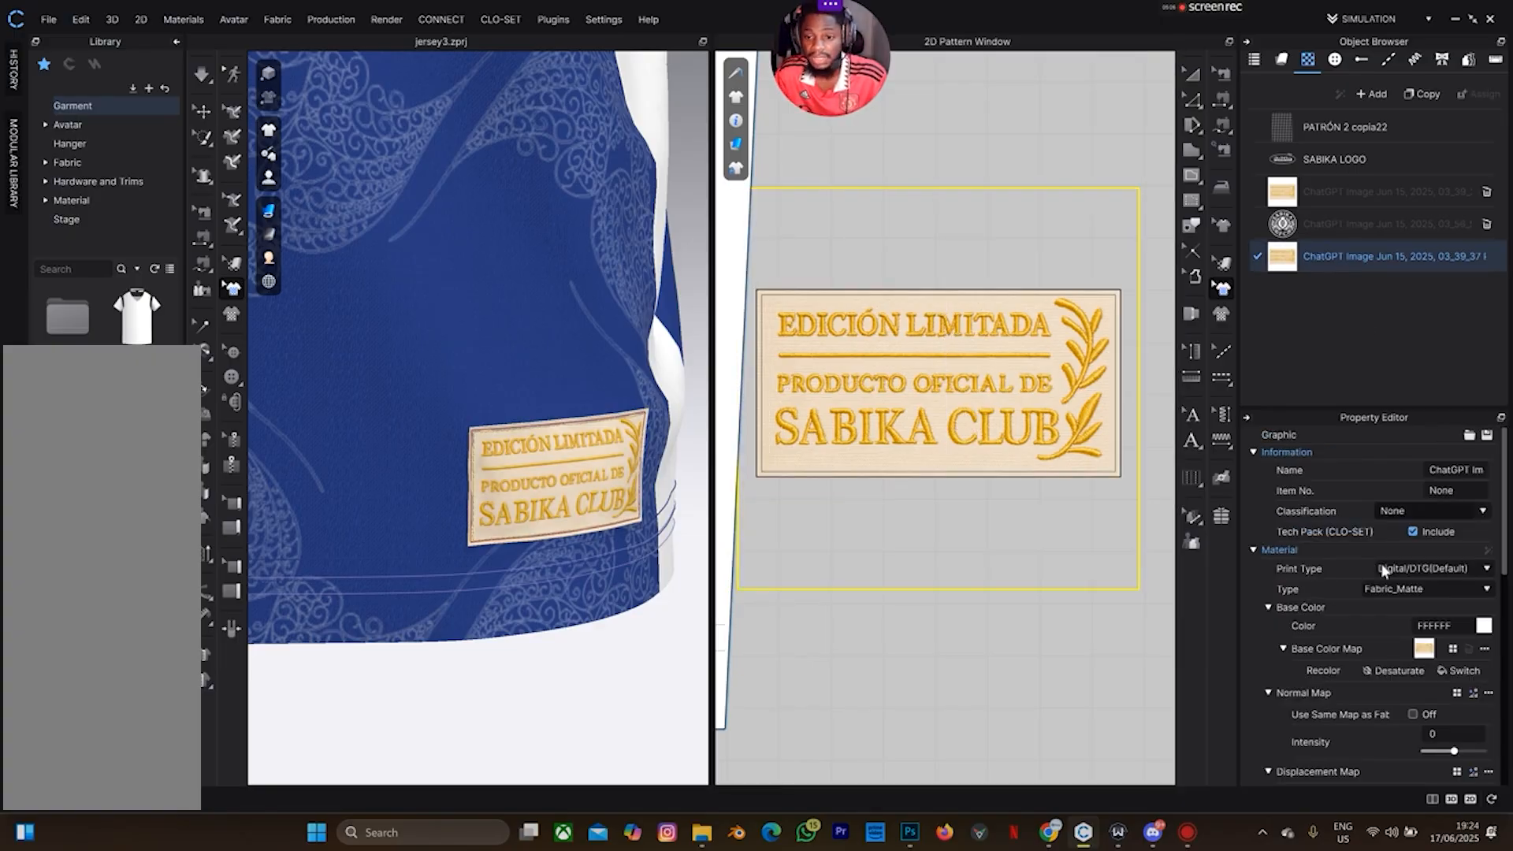
# Step: Load the bump map as a displacement map at 4.00 mm amount and 1.00 mm particle distance
pyautogui.scroll(-3)
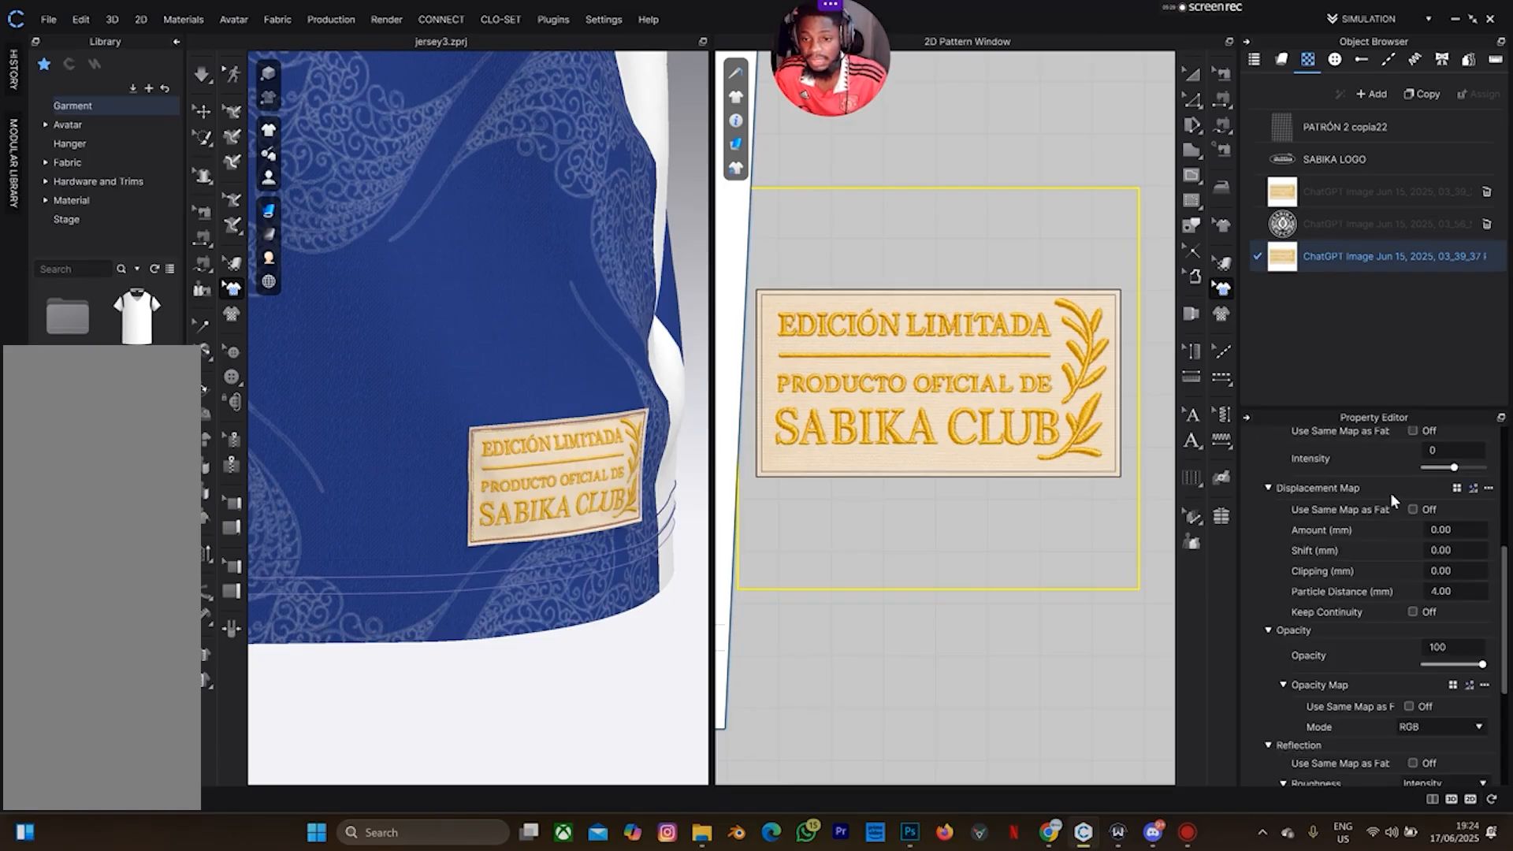
pyautogui.moveTo(1459, 490)
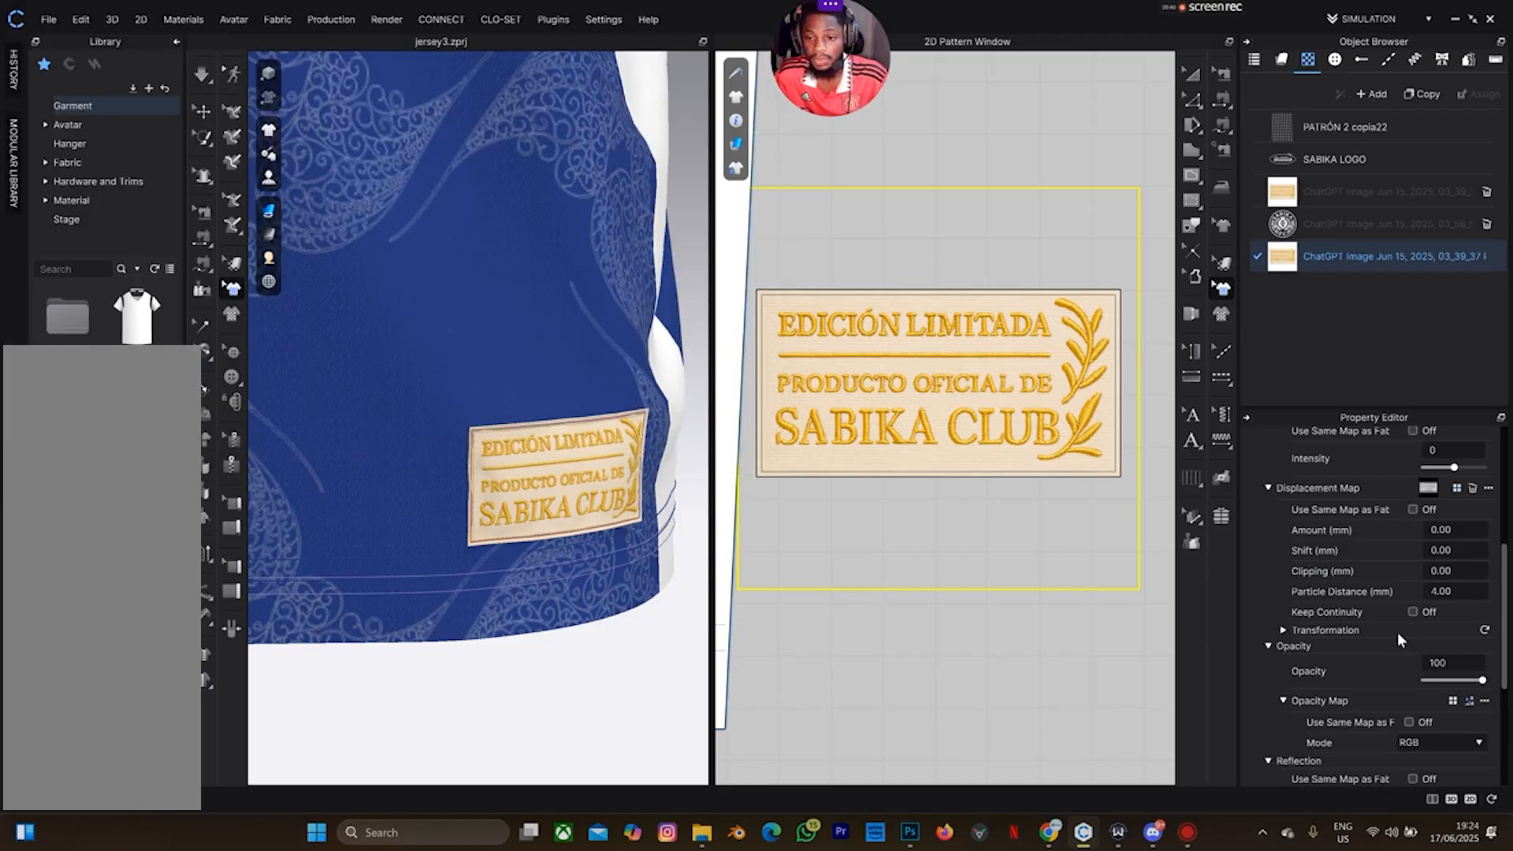
pyautogui.scroll(-3)
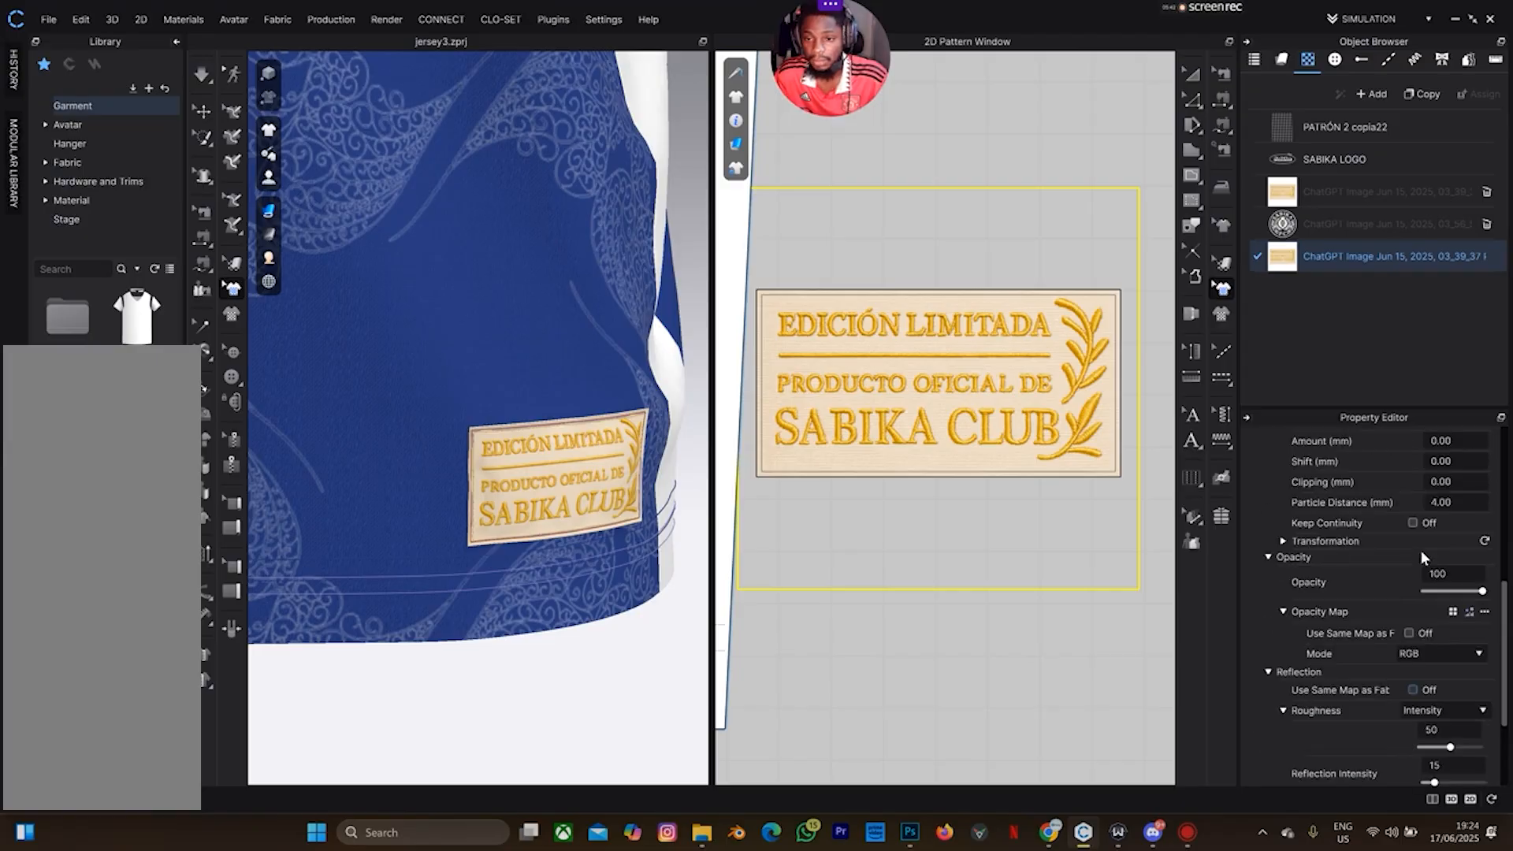
pyautogui.scroll(3)
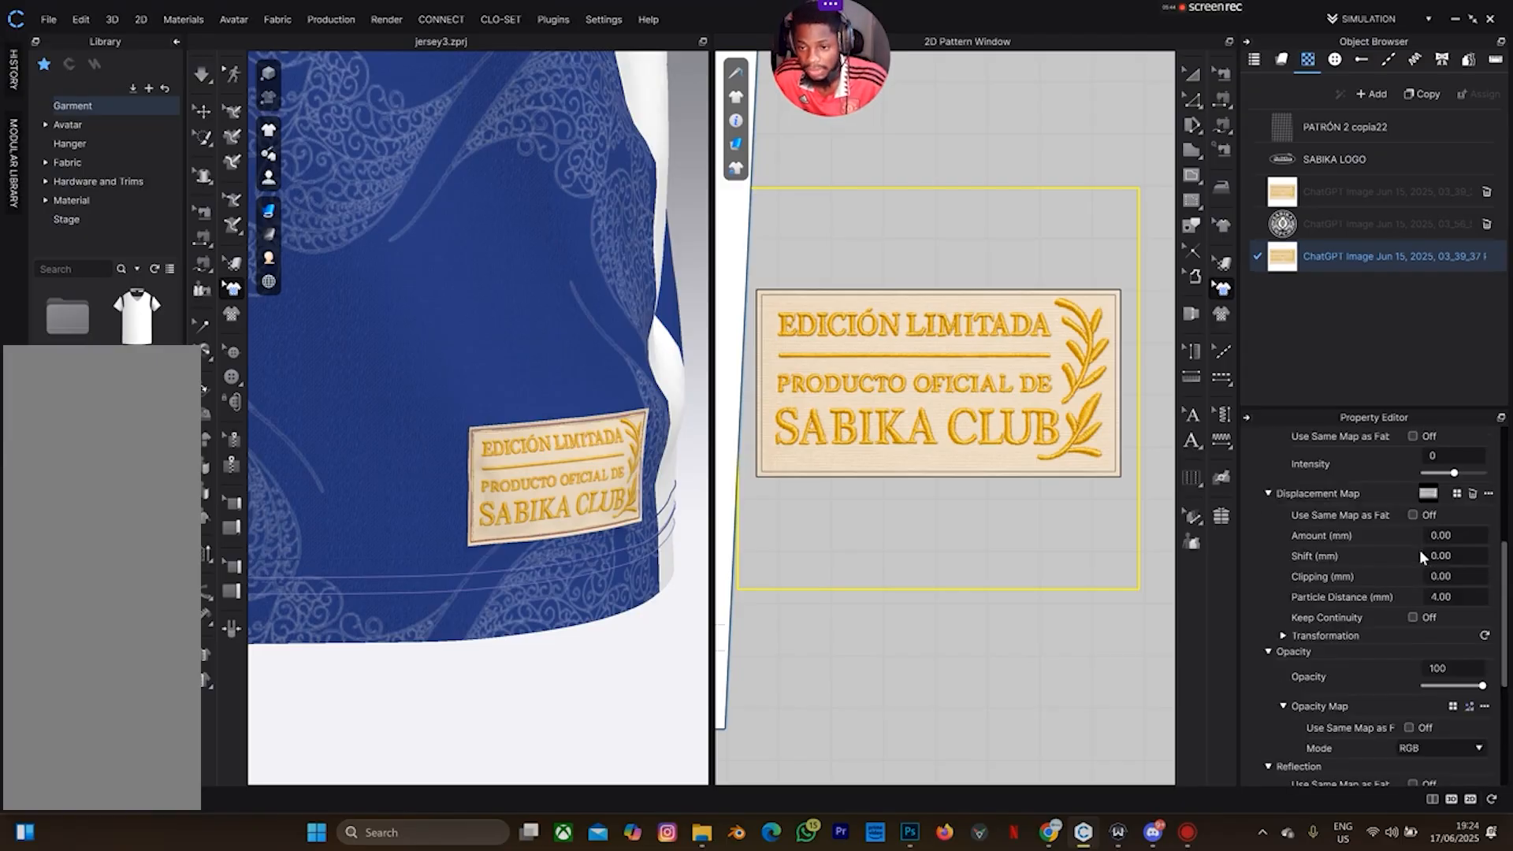
pyautogui.tripleClick(1440, 535)
pyautogui.write('4')
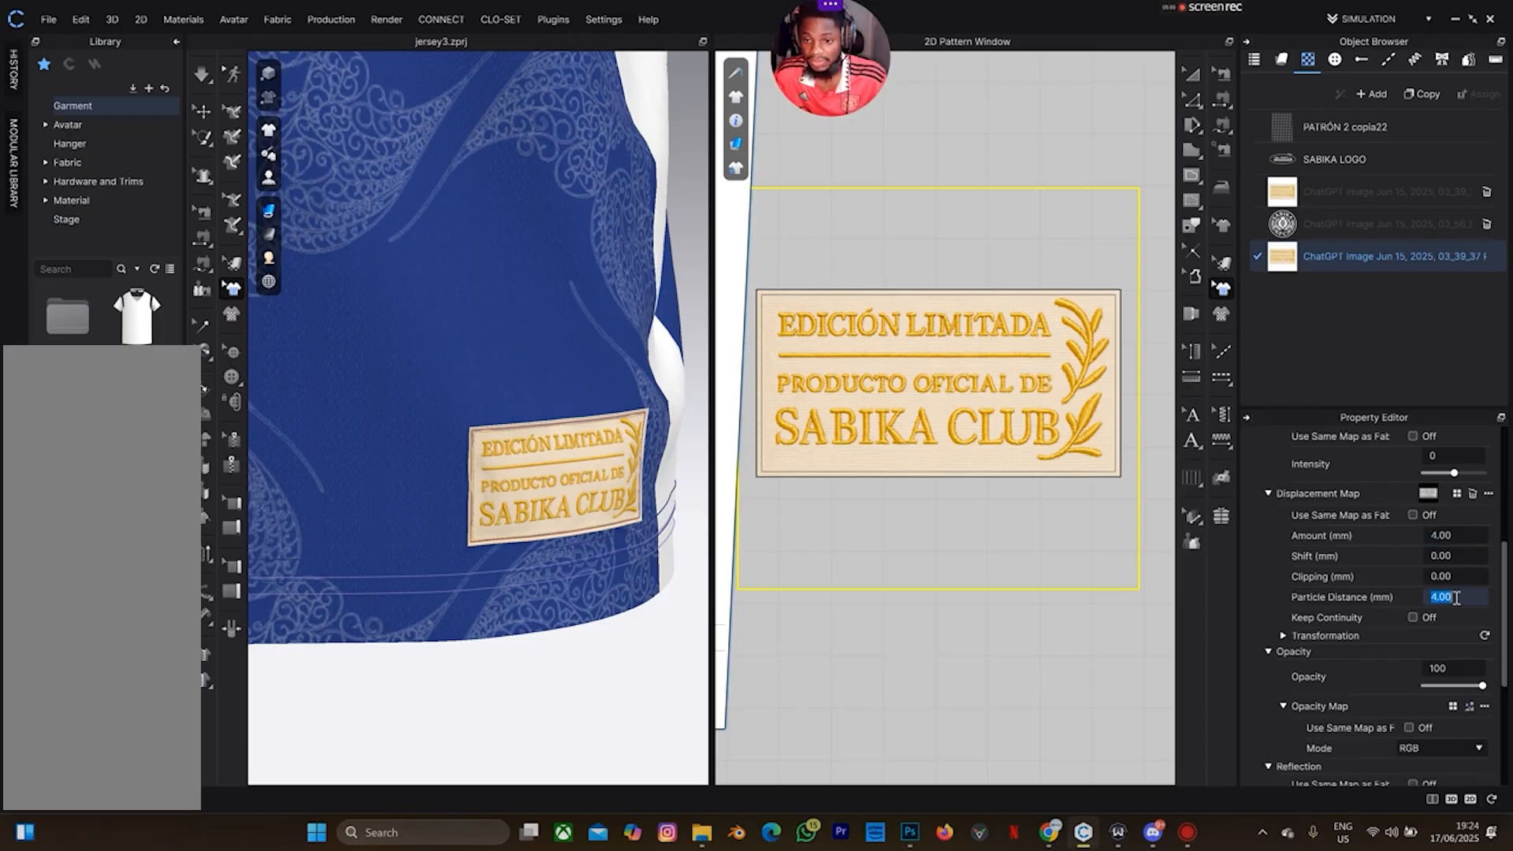
pyautogui.write('1.00')
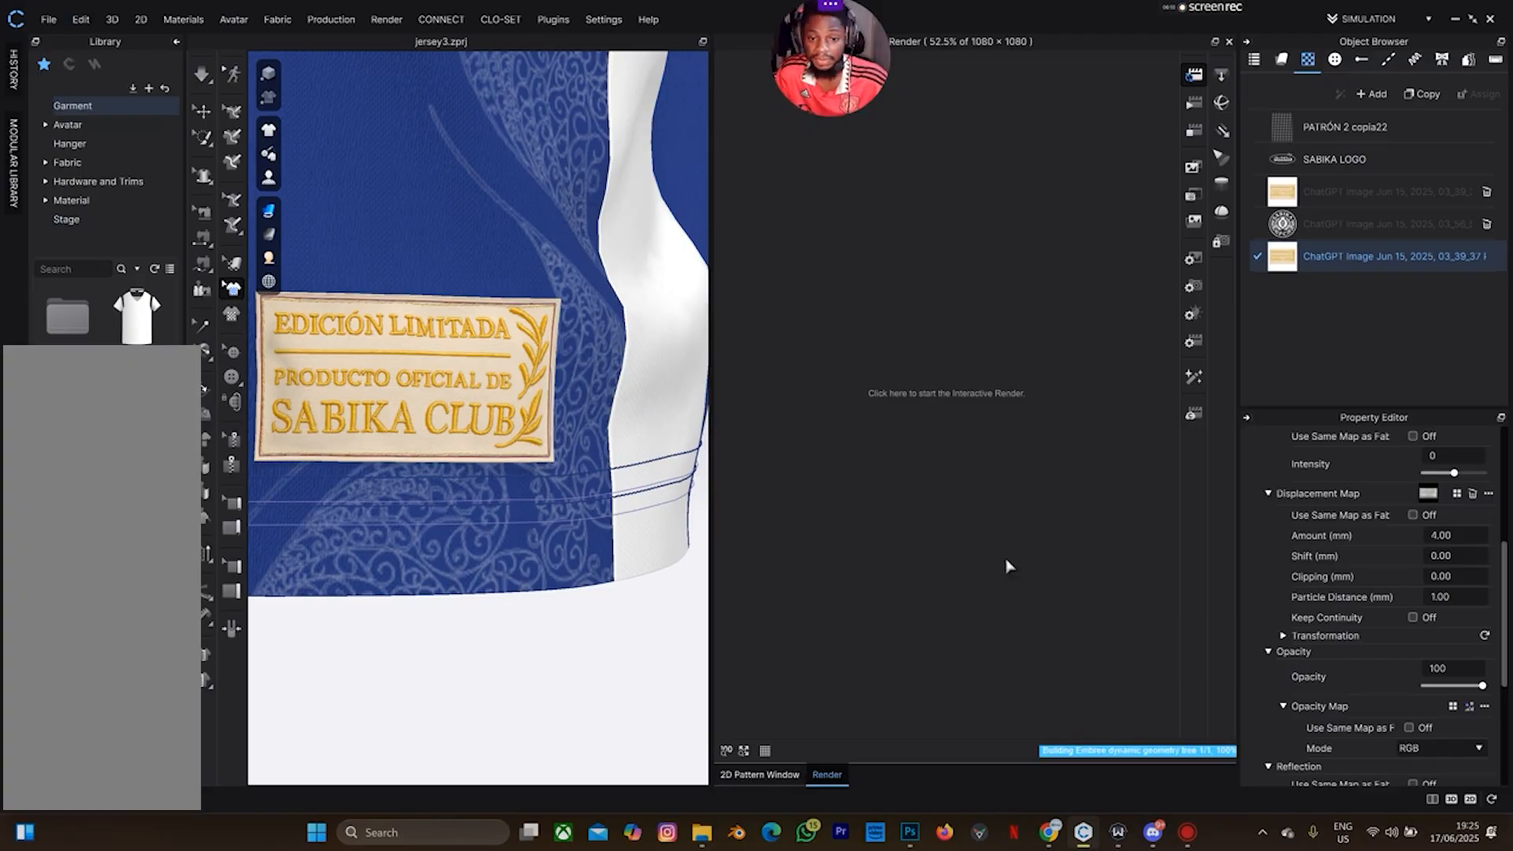
# Step: Start the interactive render and zoom in on the raised embroidered patch
pyautogui.click(944, 393)
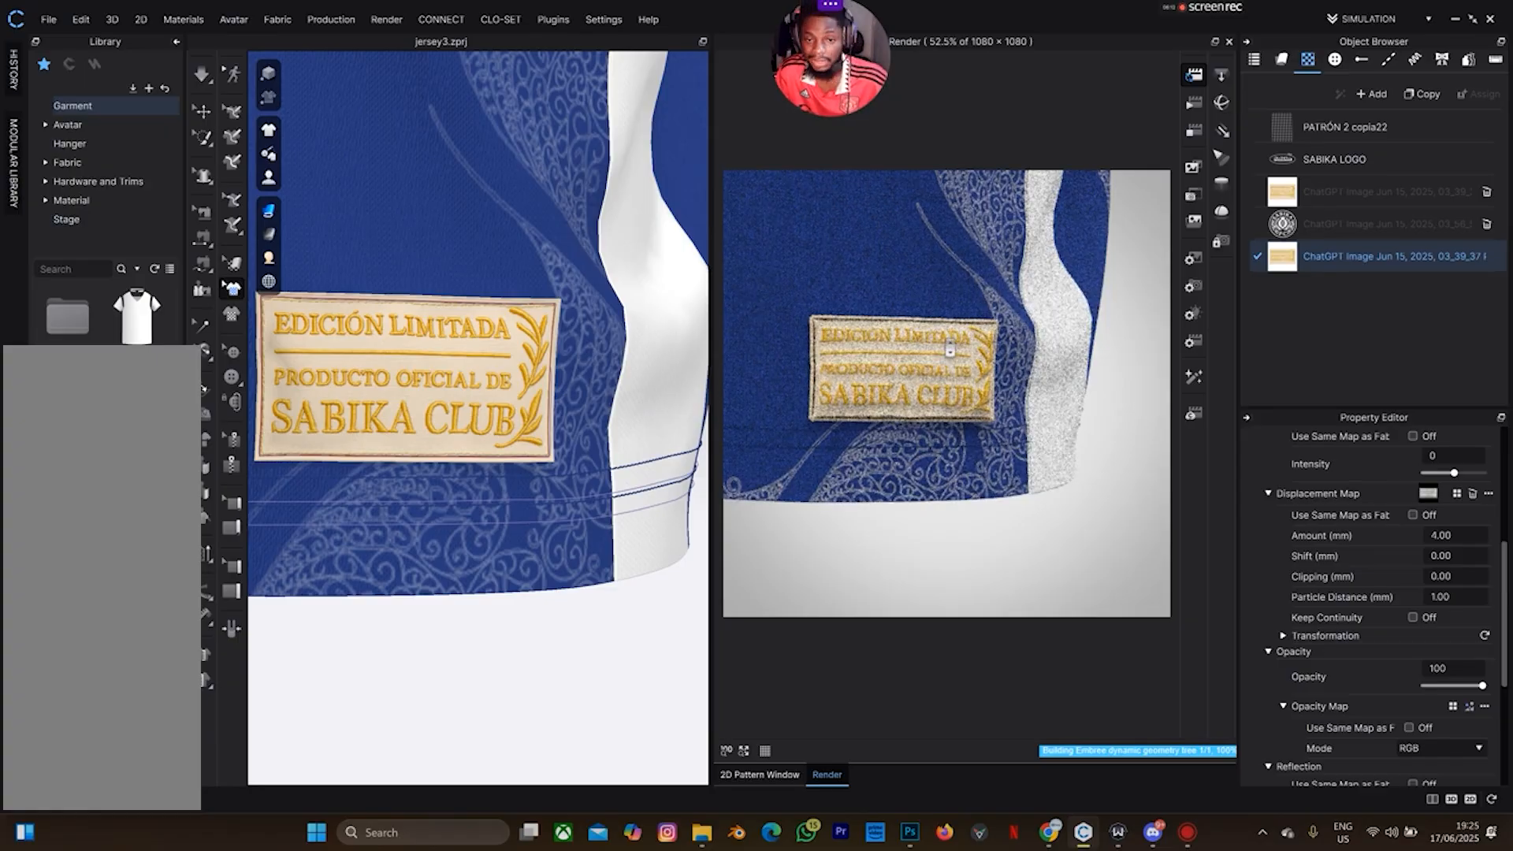
pyautogui.scroll(3)
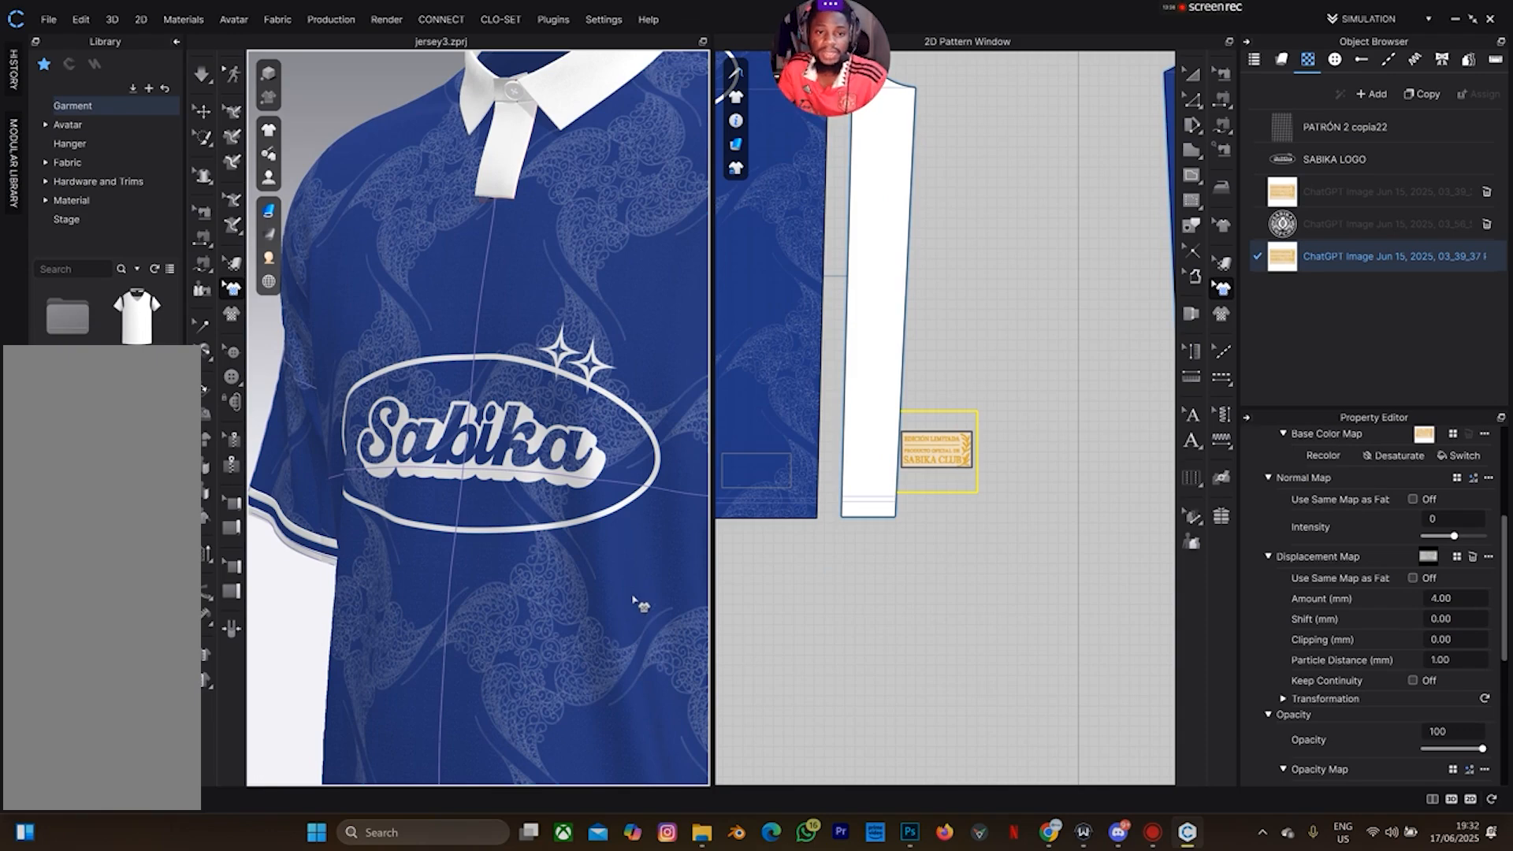
pyautogui.moveTo(530, 299)
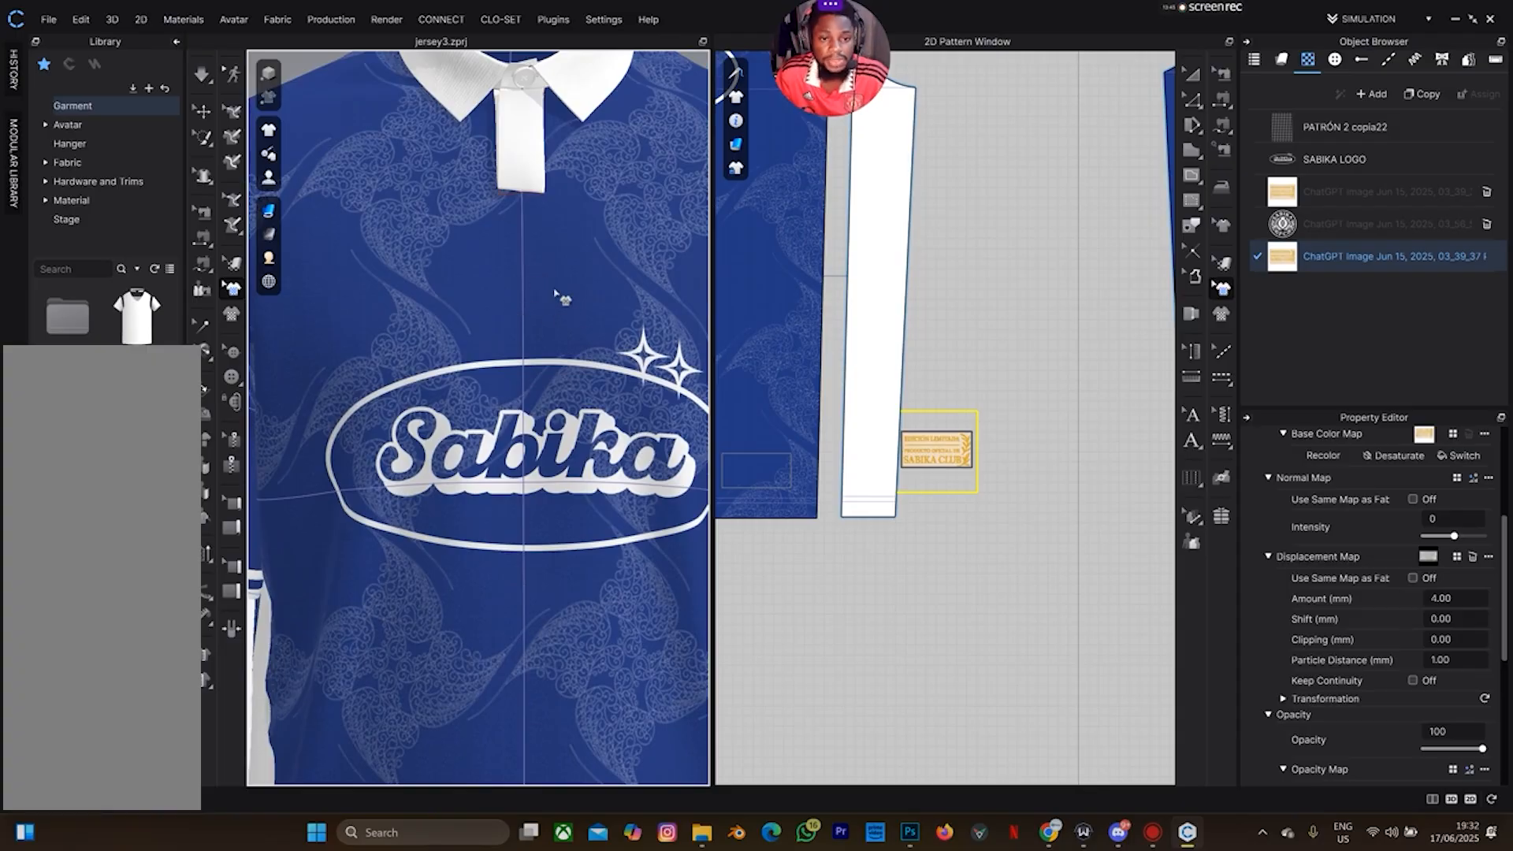
# Step: Scroll the ChatGPT chat to the white embroidered Sabika FC crest on transparent background
pyautogui.click(1050, 832)
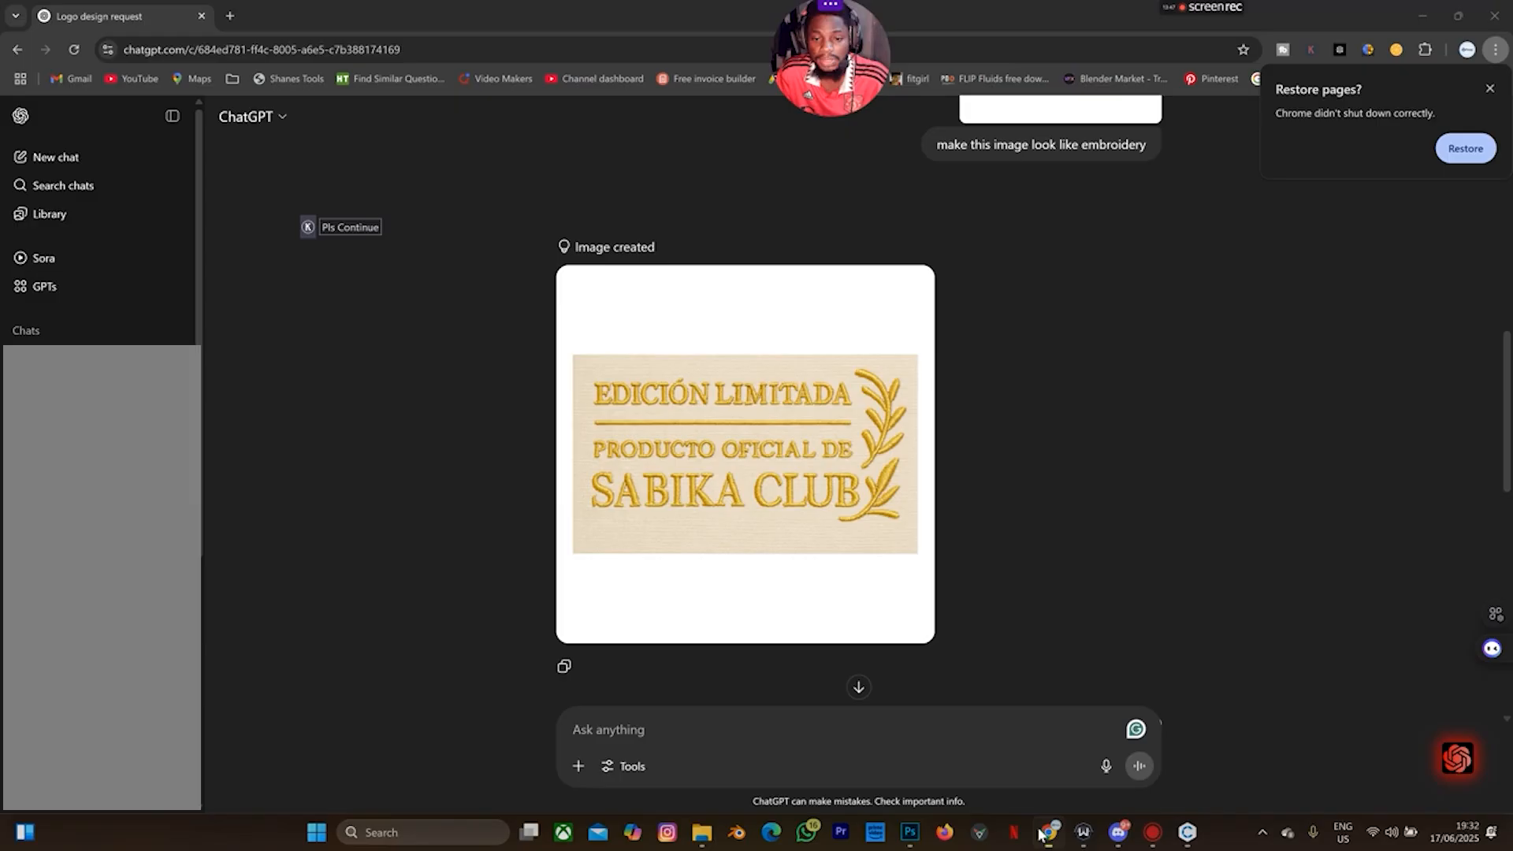
pyautogui.scroll(-3)
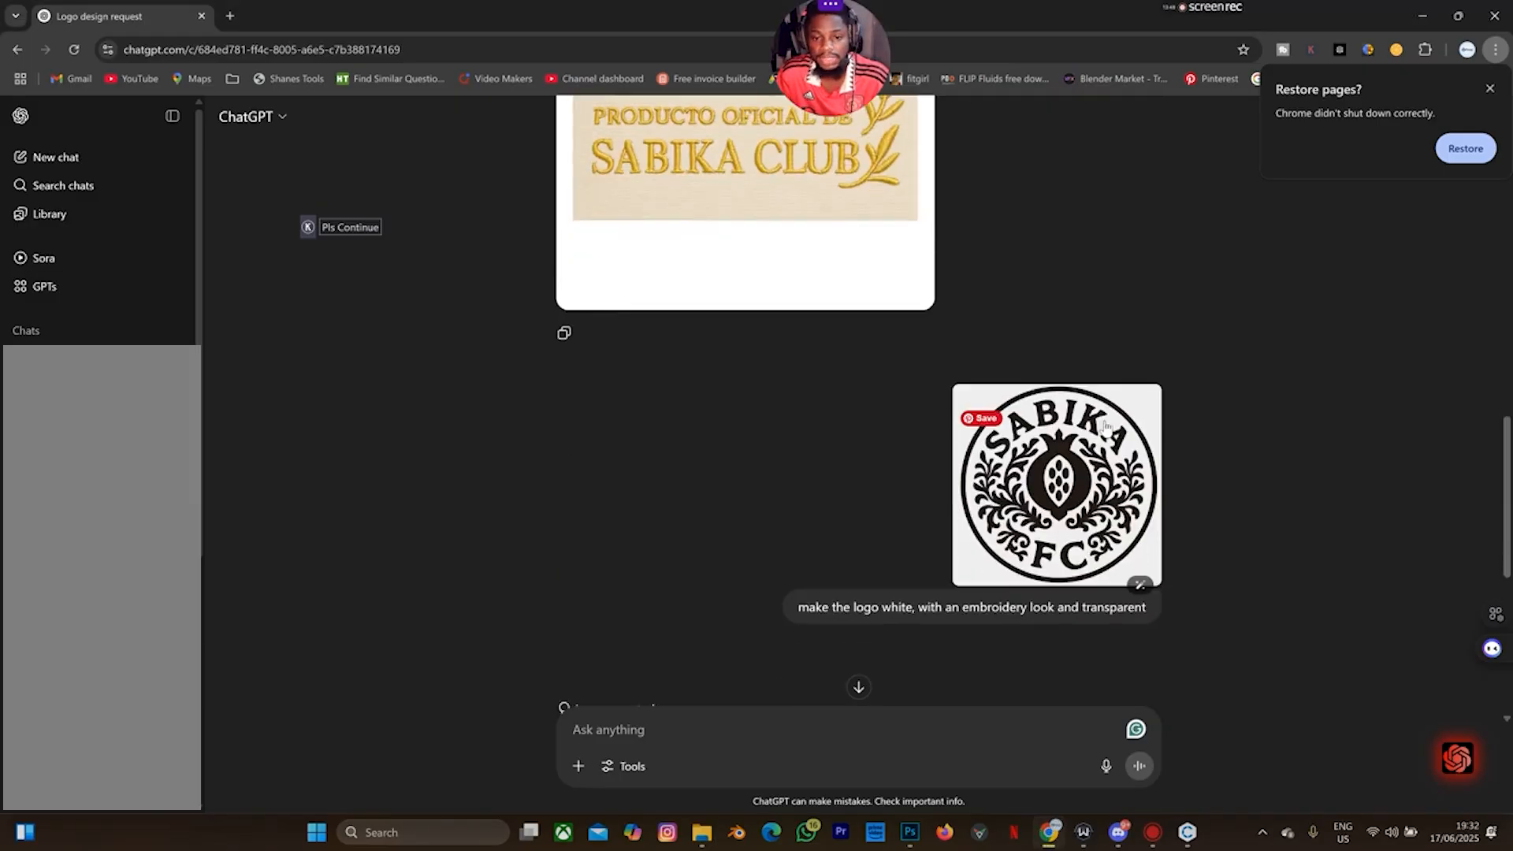
pyautogui.scroll(-3)
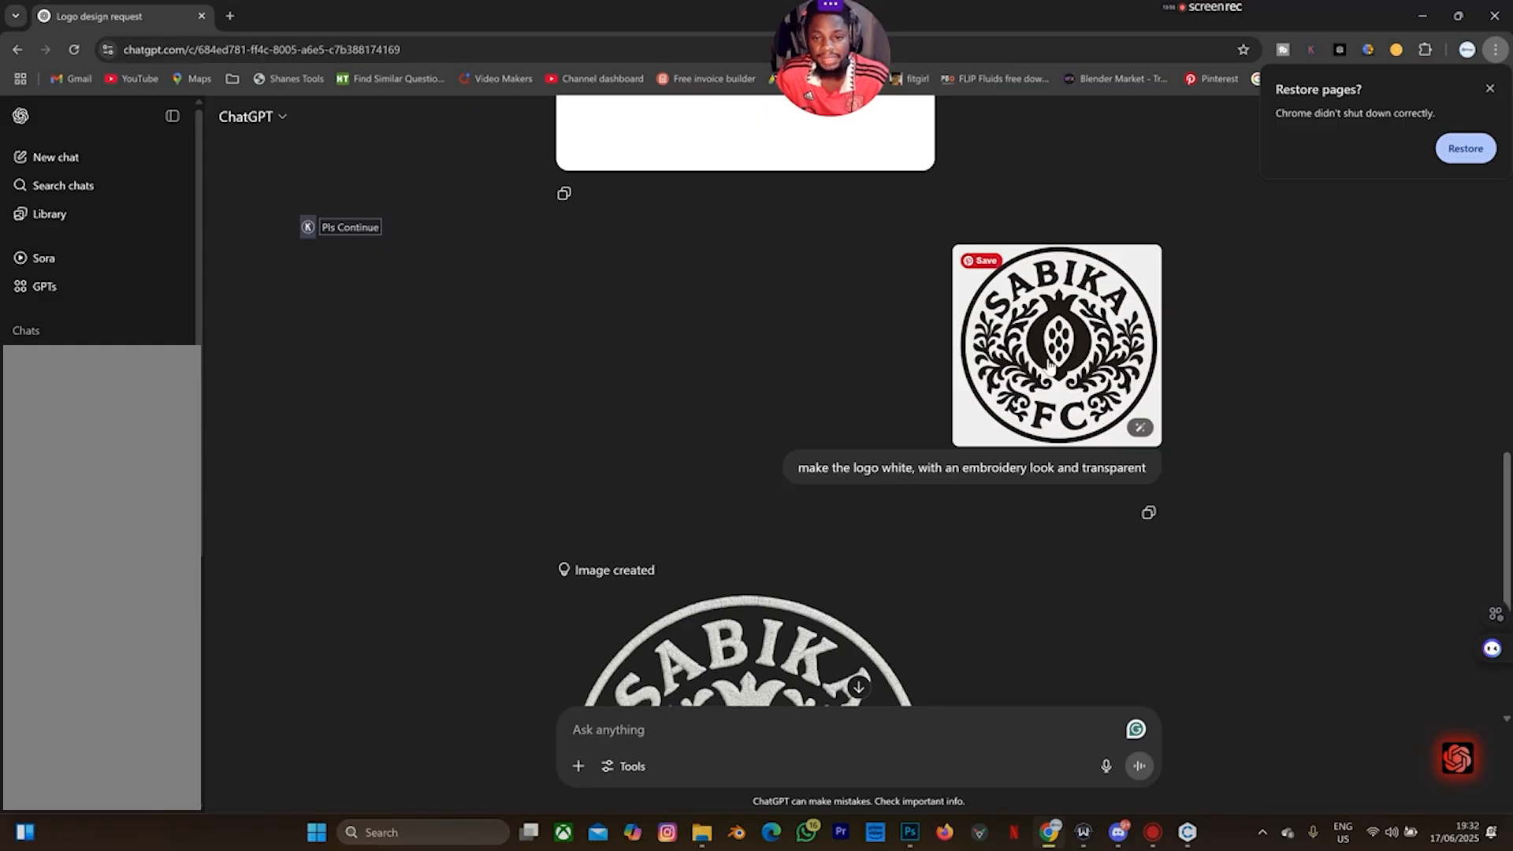
pyautogui.moveTo(1024, 487)
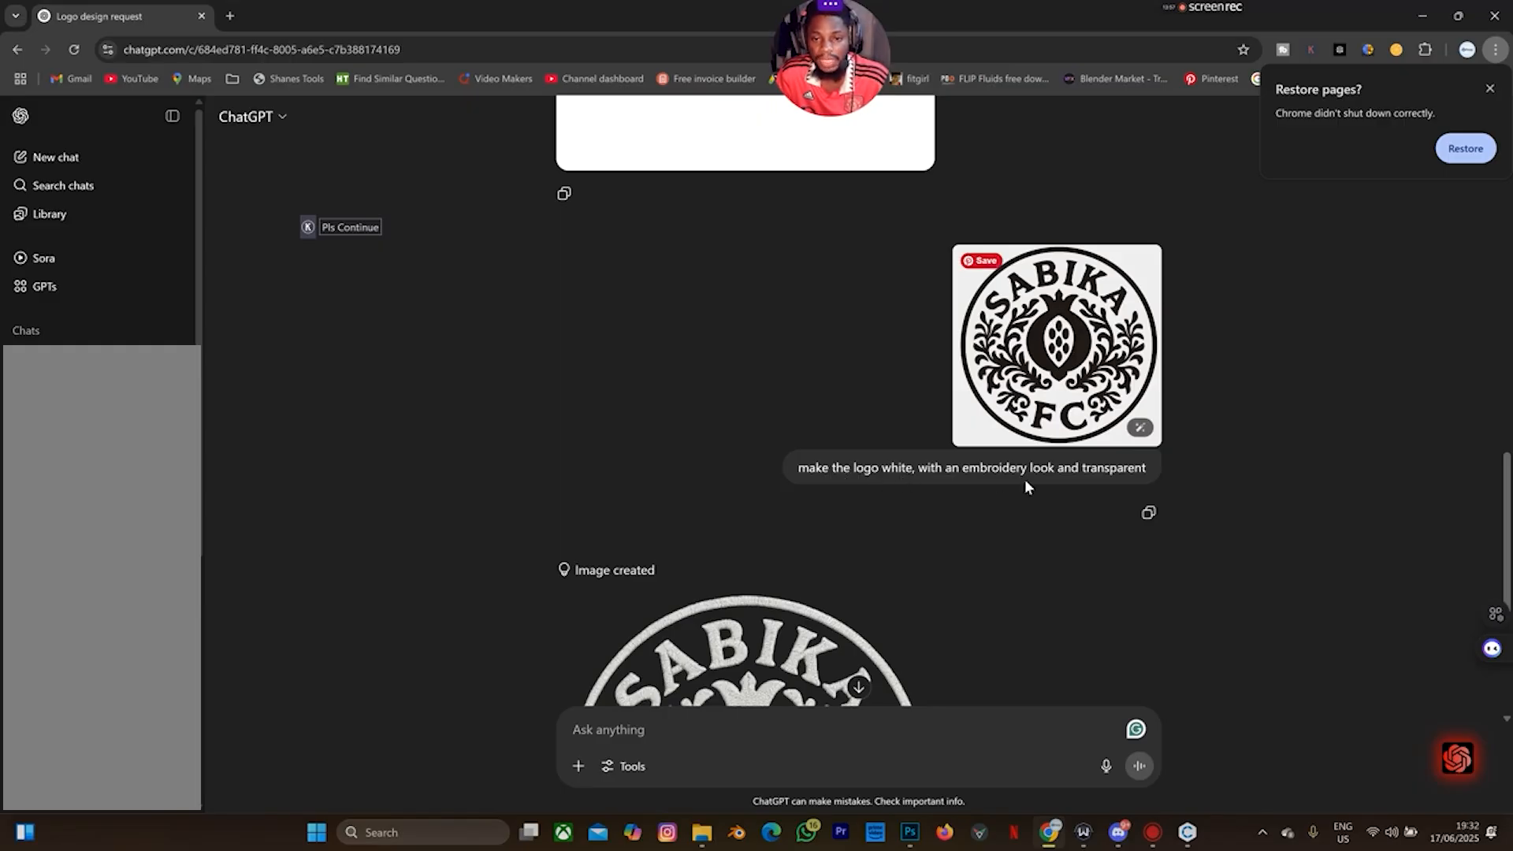
pyautogui.moveTo(1053, 482)
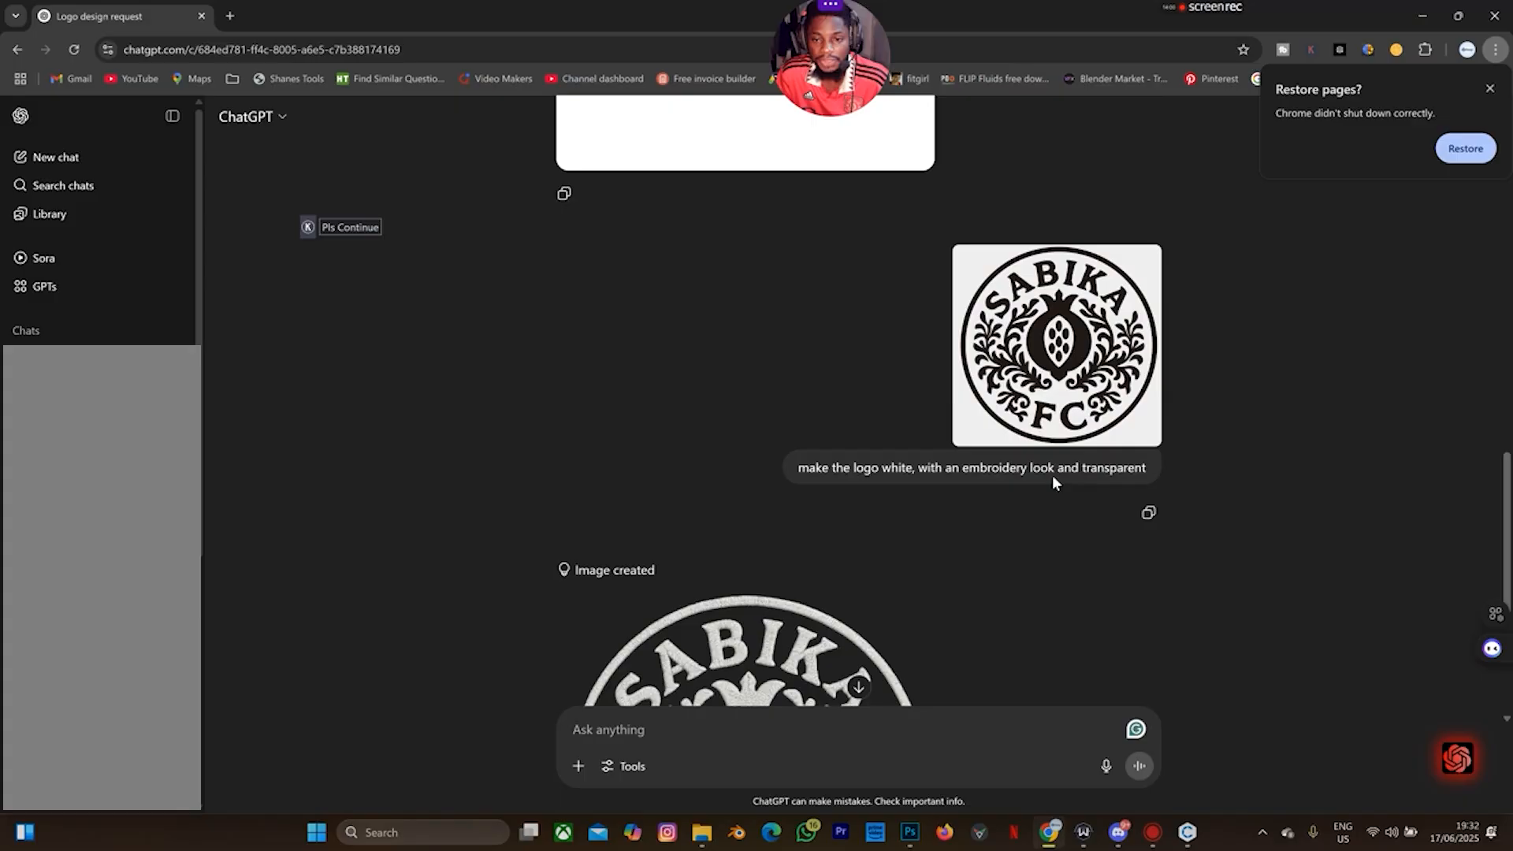
pyautogui.moveTo(1027, 529)
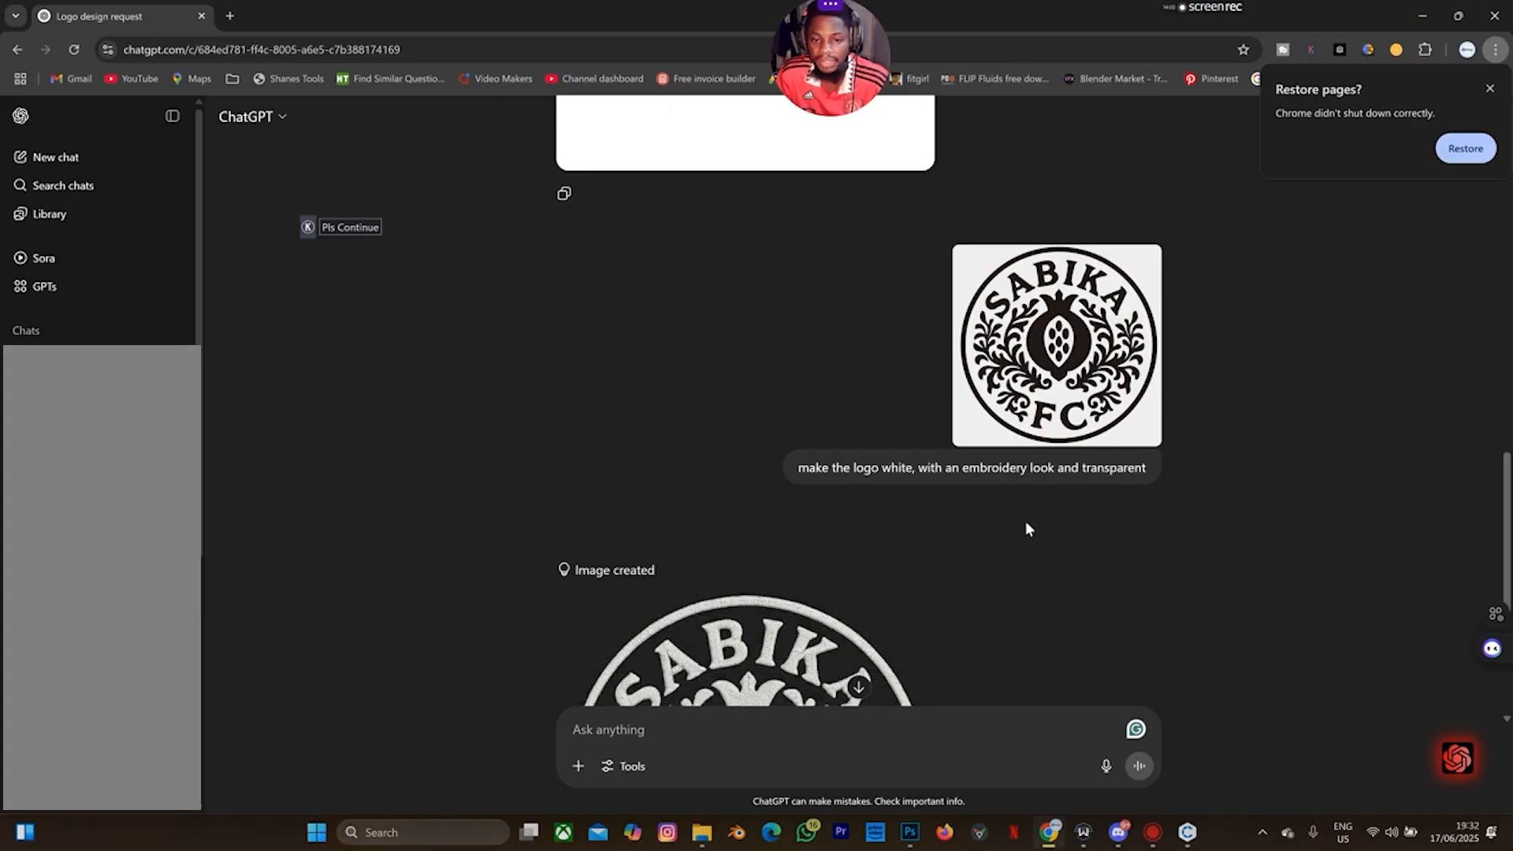
pyautogui.scroll(-3)
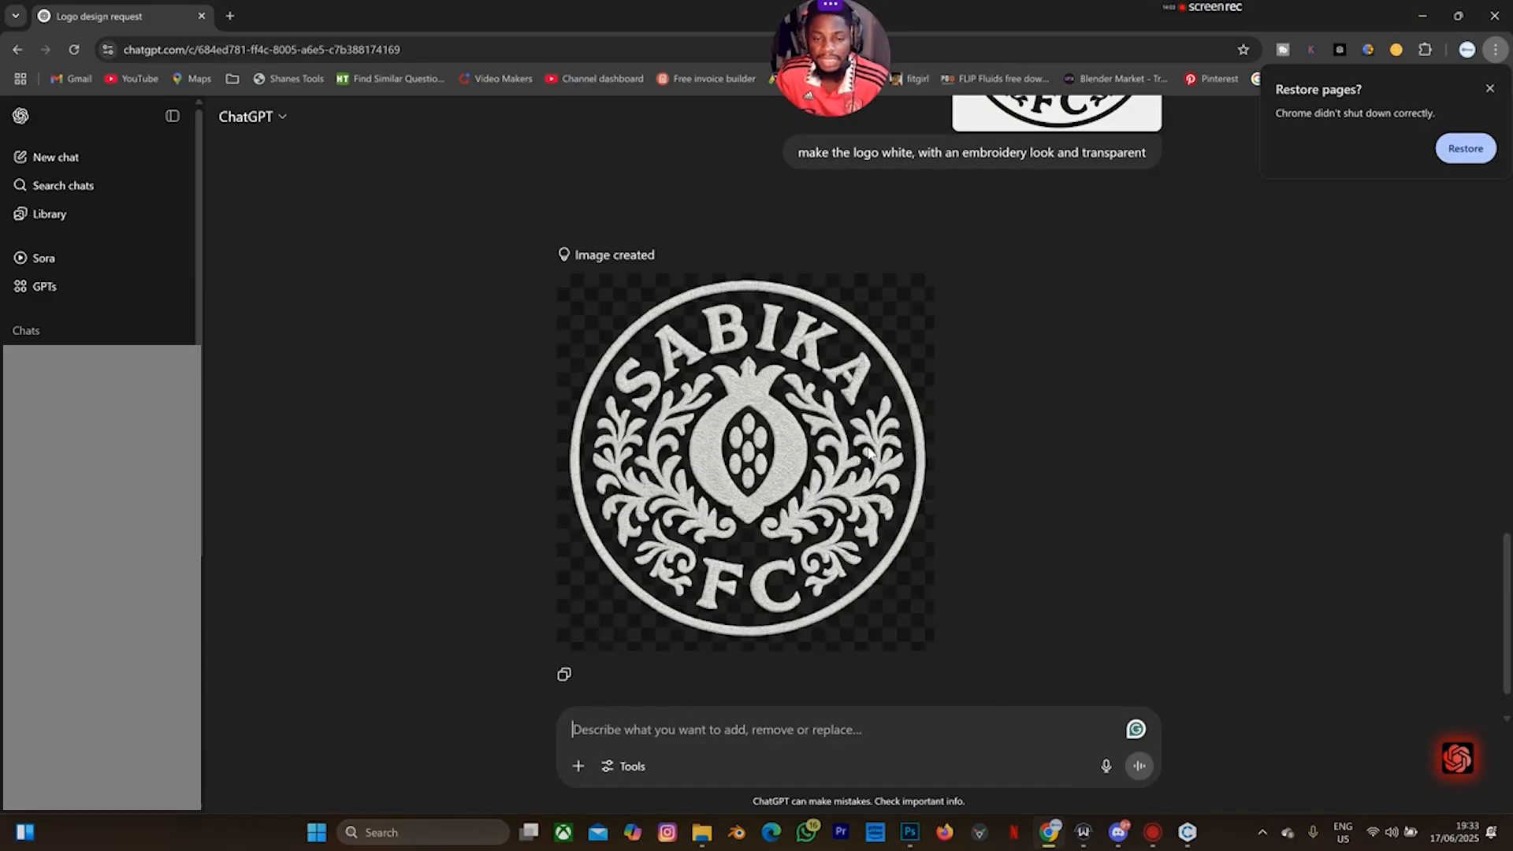
pyautogui.click(742, 462)
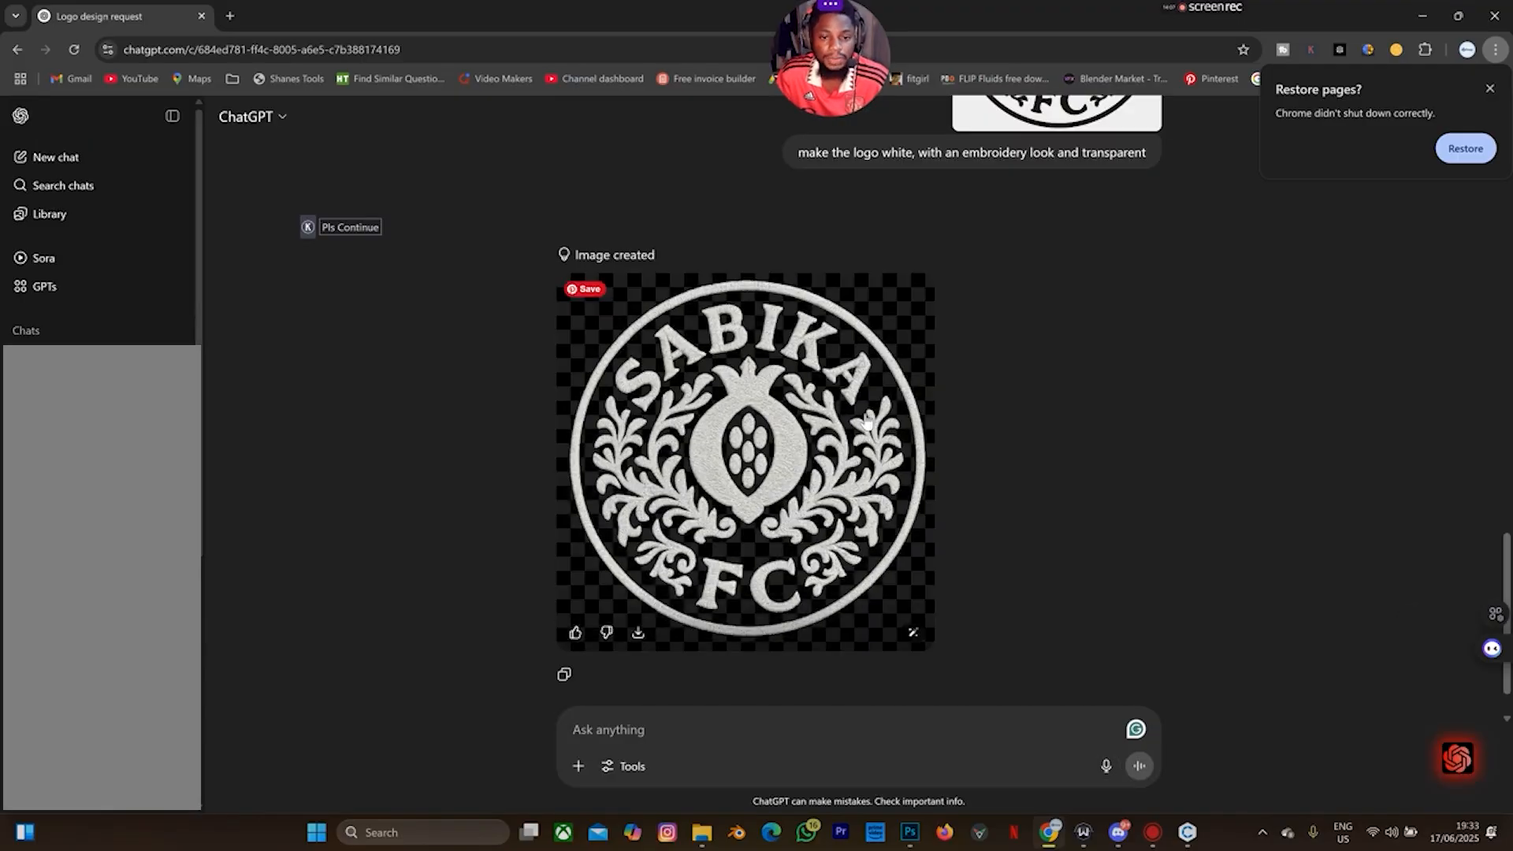
pyautogui.scroll(3)
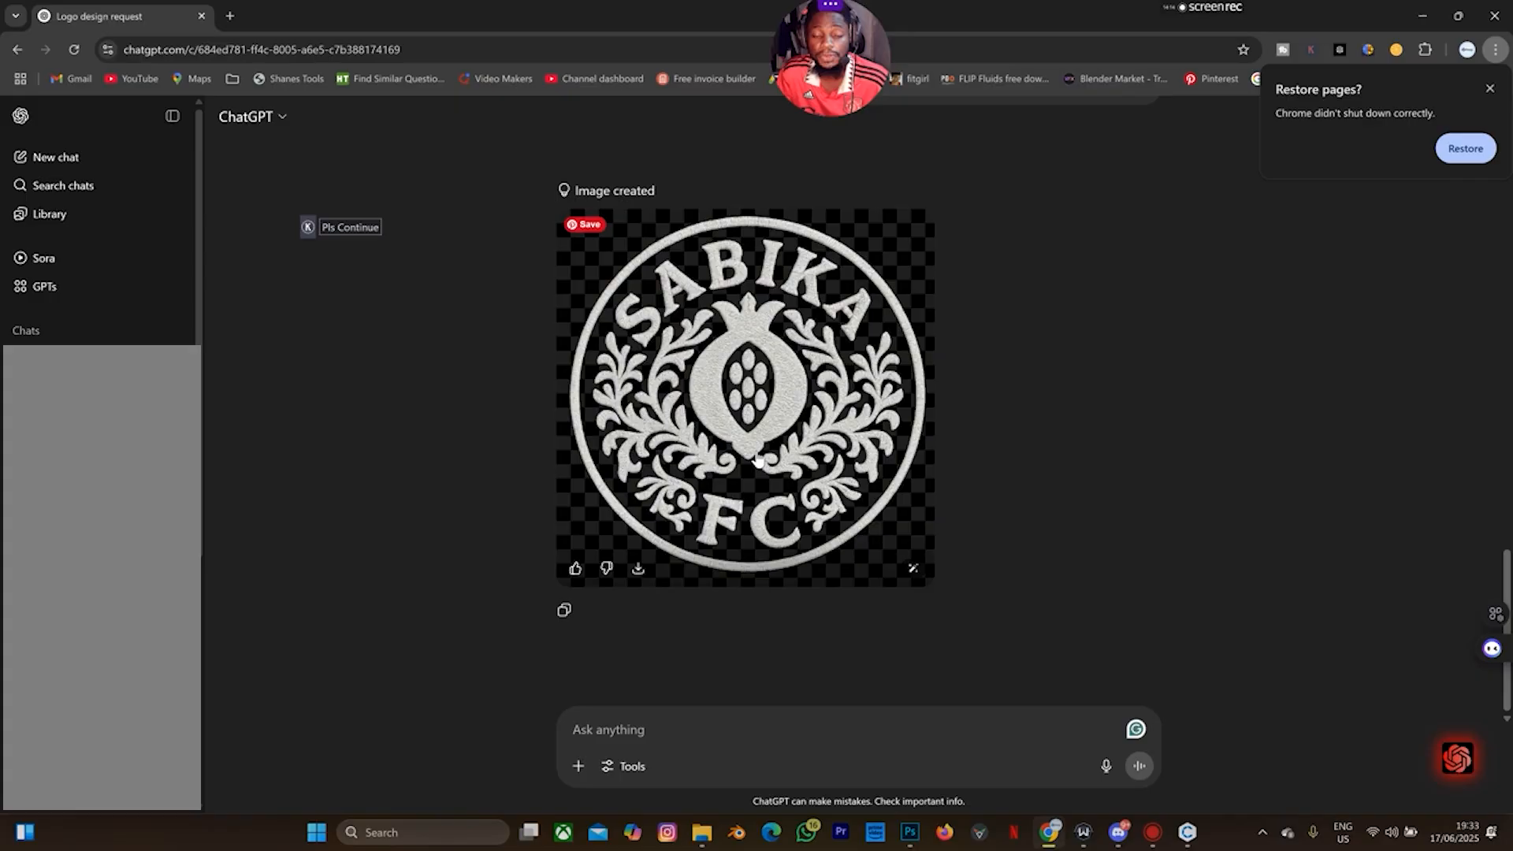
pyautogui.moveTo(1010, 492)
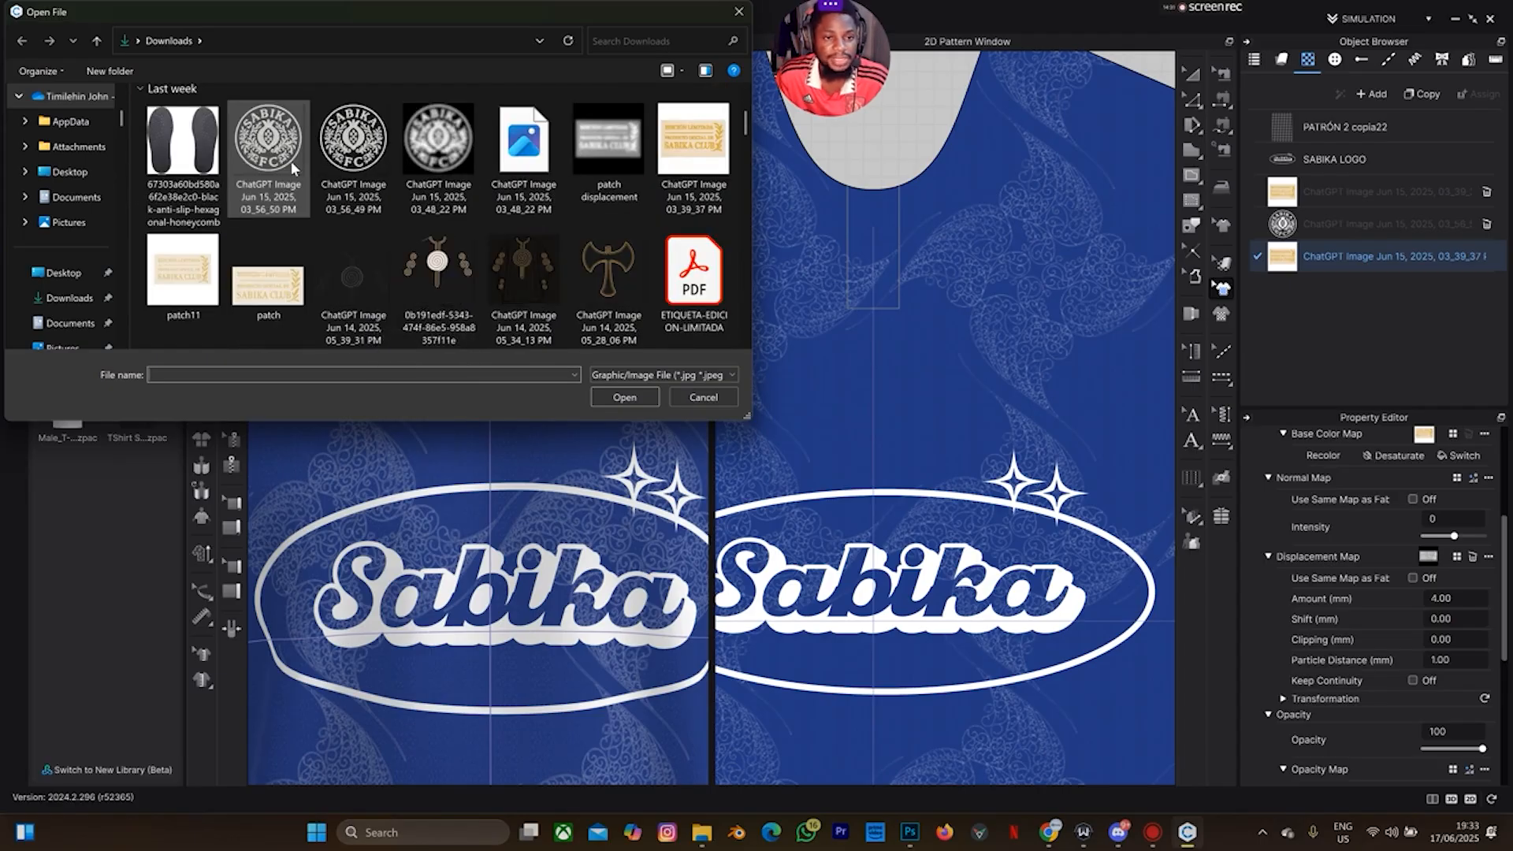
pyautogui.moveTo(353, 145)
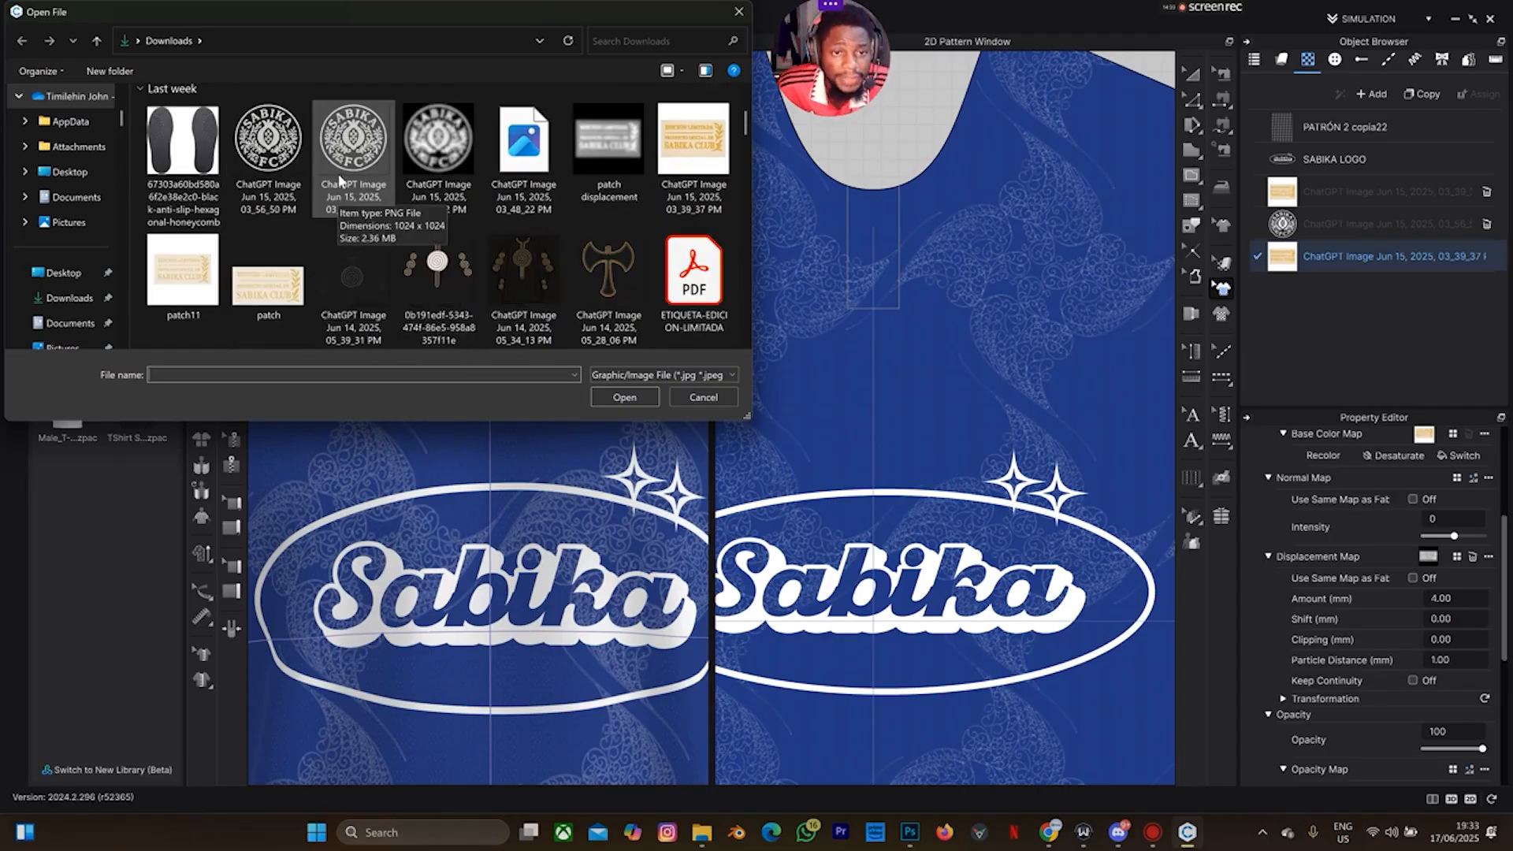
# Step: Load the white Sabika FC crest PNG onto the jersey front at 80 mm width
pyautogui.click(352, 145)
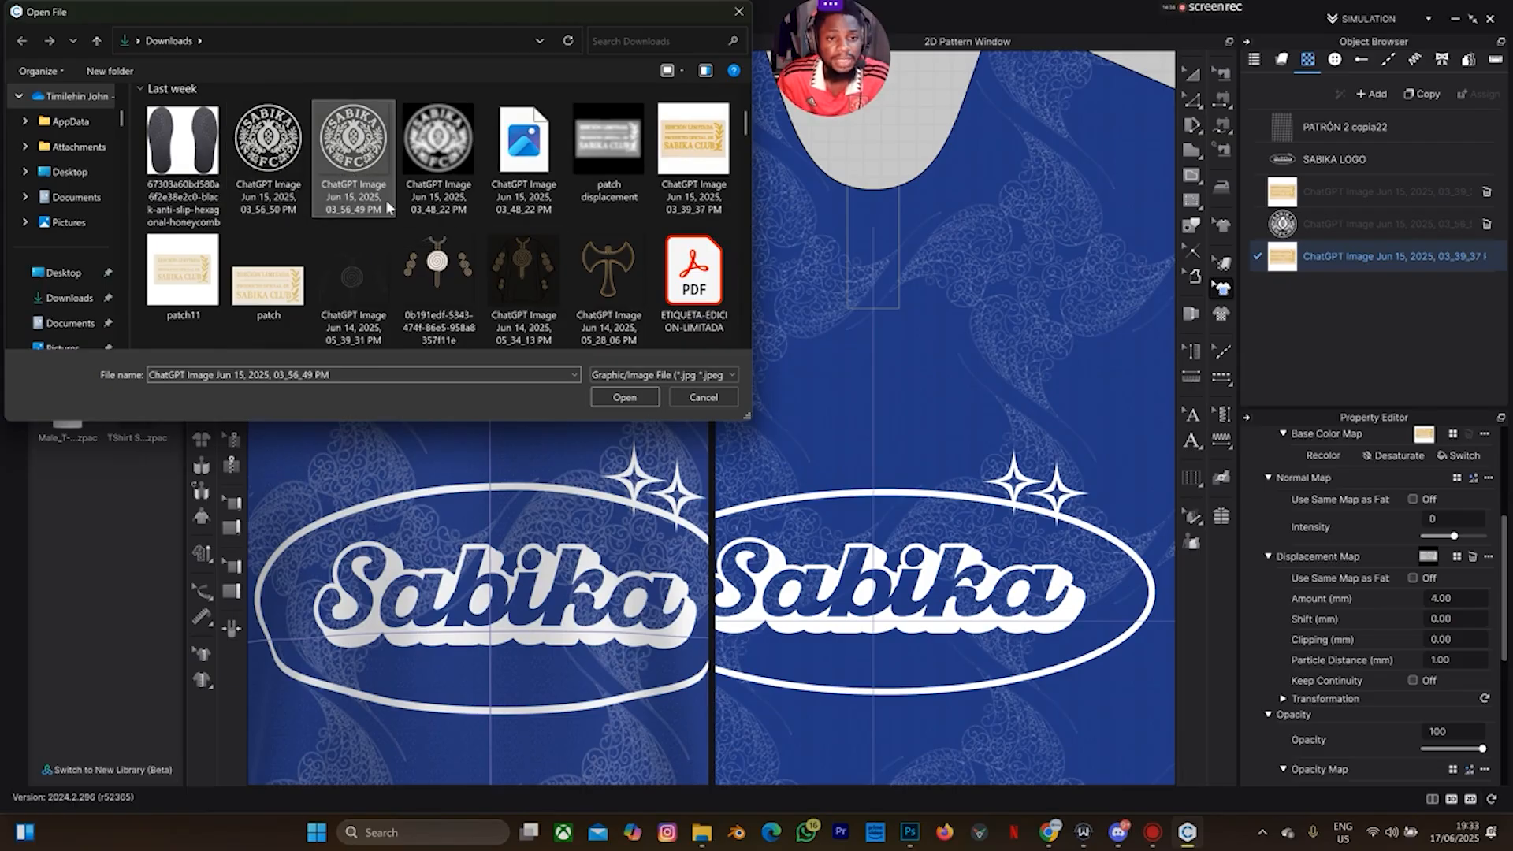
pyautogui.click(624, 397)
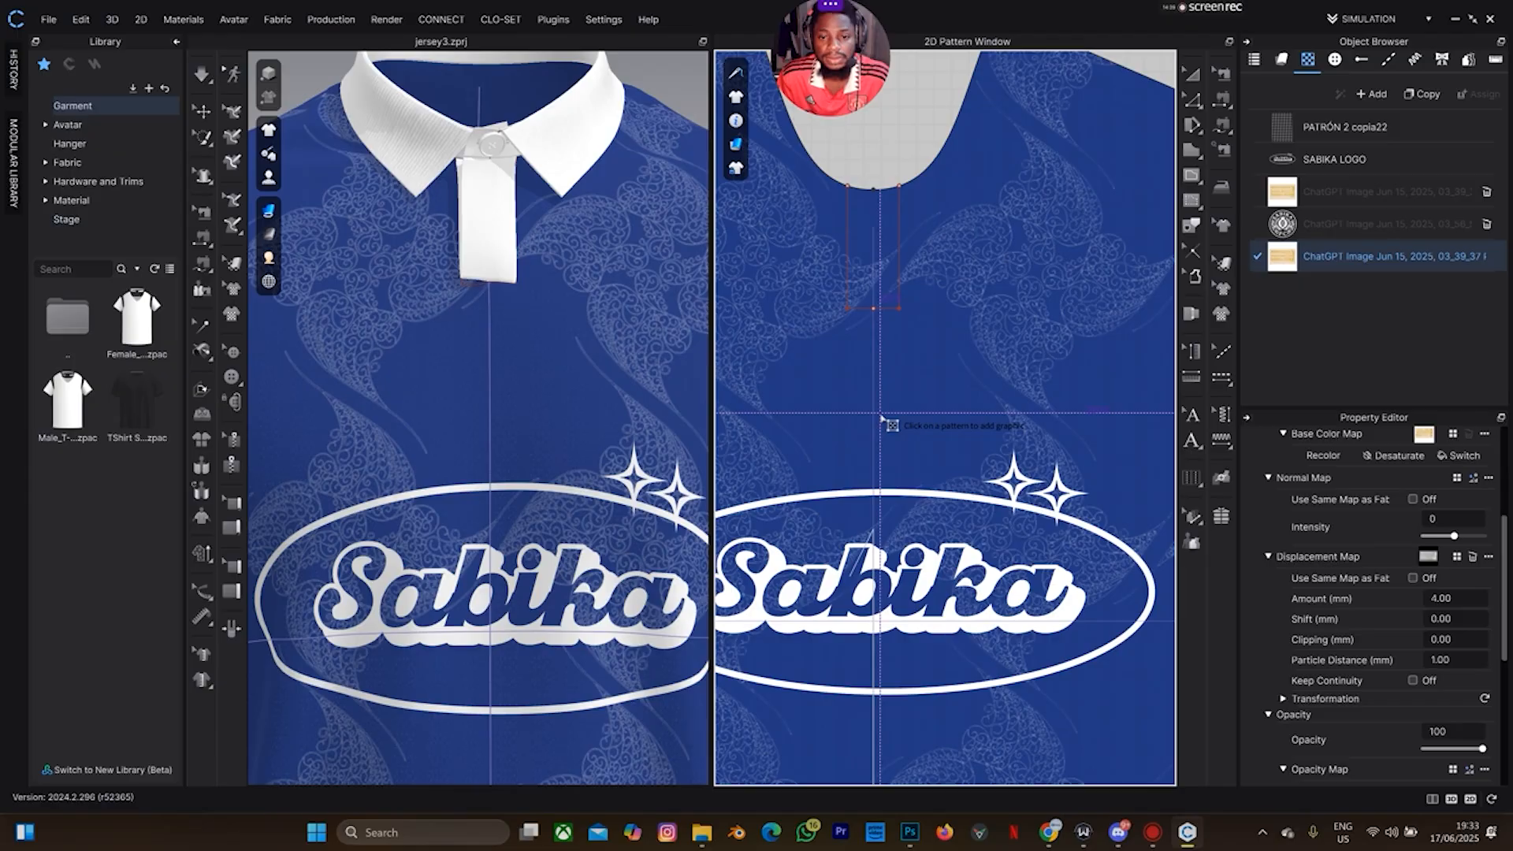
pyautogui.click(876, 424)
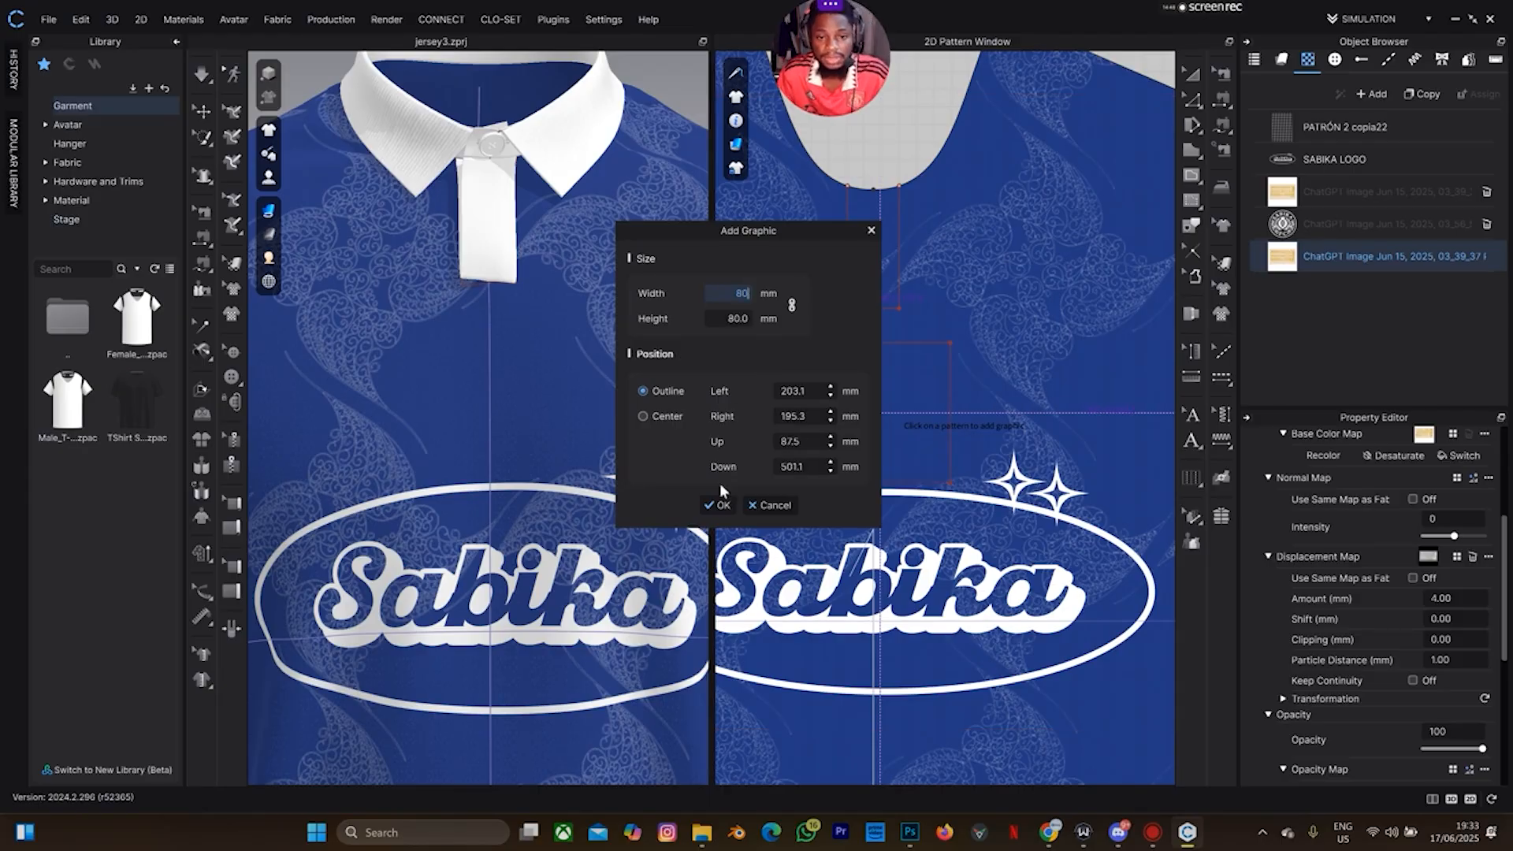
pyautogui.click(715, 504)
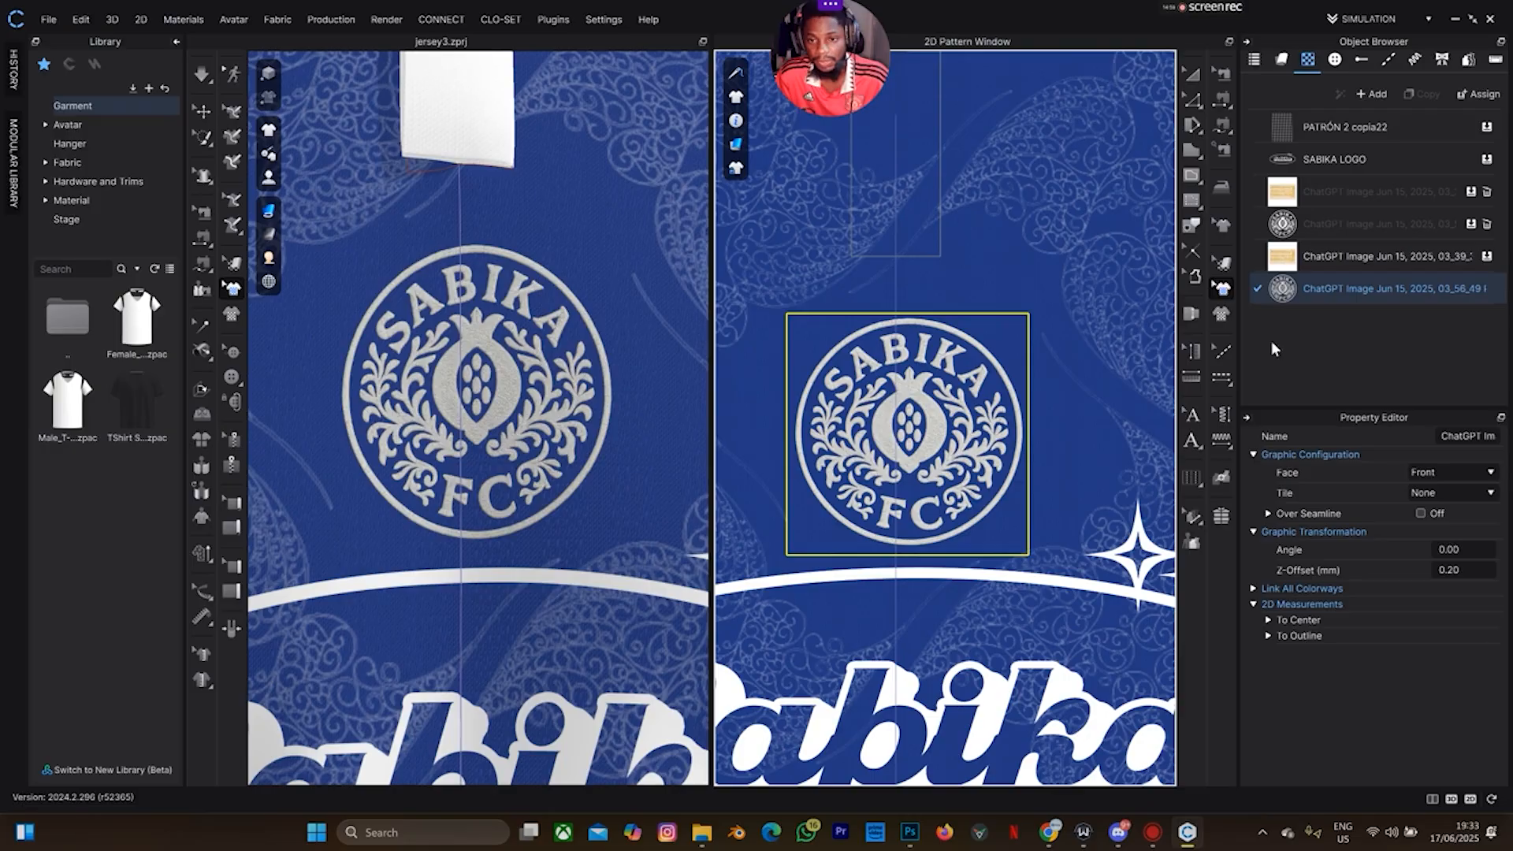
pyautogui.scroll(-3)
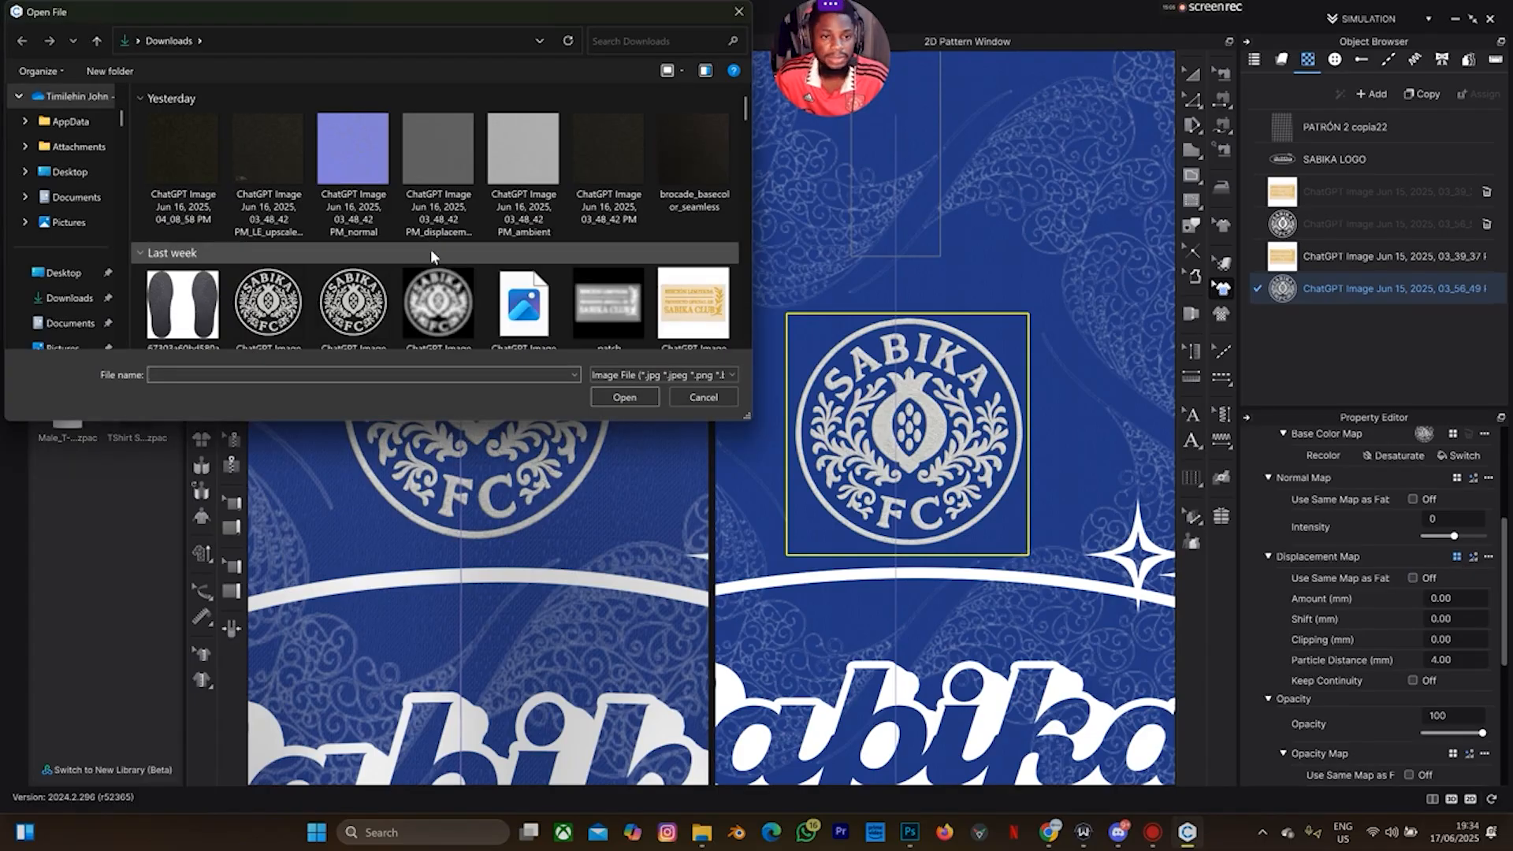
pyautogui.moveTo(436, 295)
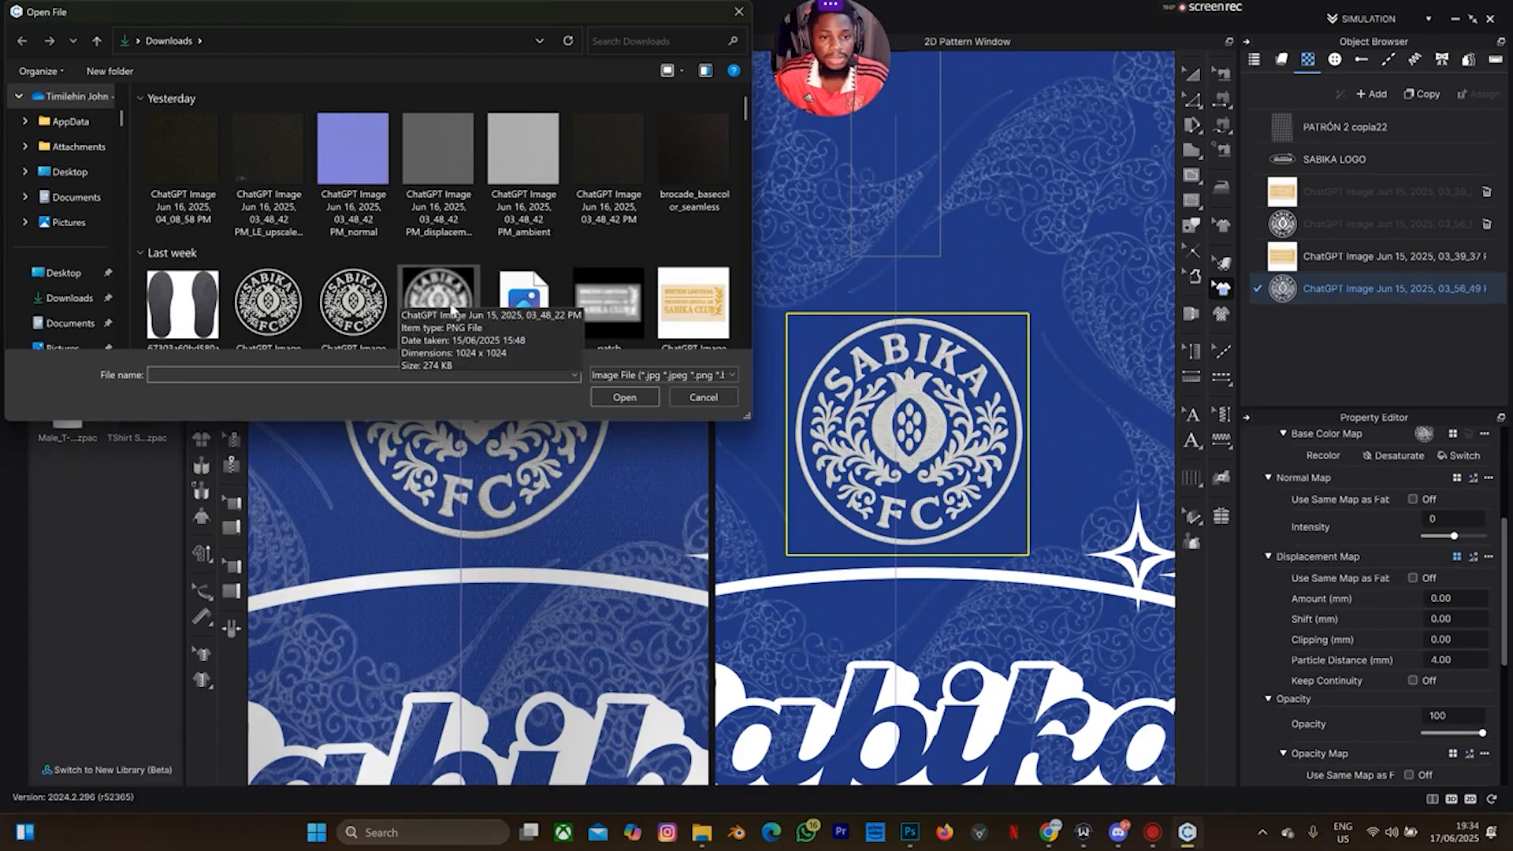
# Step: Load the greyscale crest PNG as displacement map with 4 mm amount and 1.00 particle distance
pyautogui.click(438, 256)
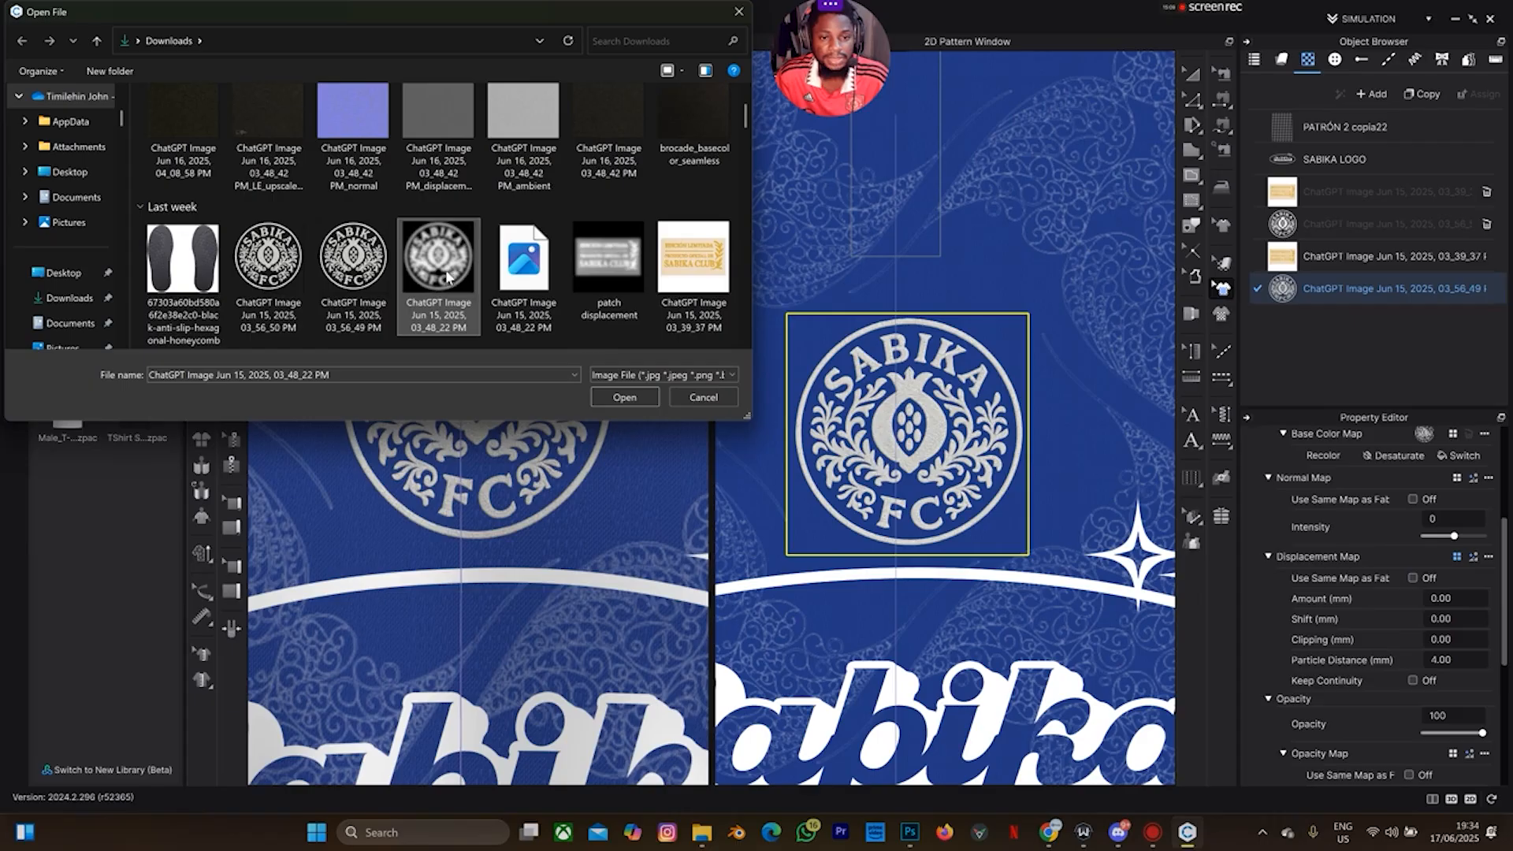
pyautogui.click(624, 397)
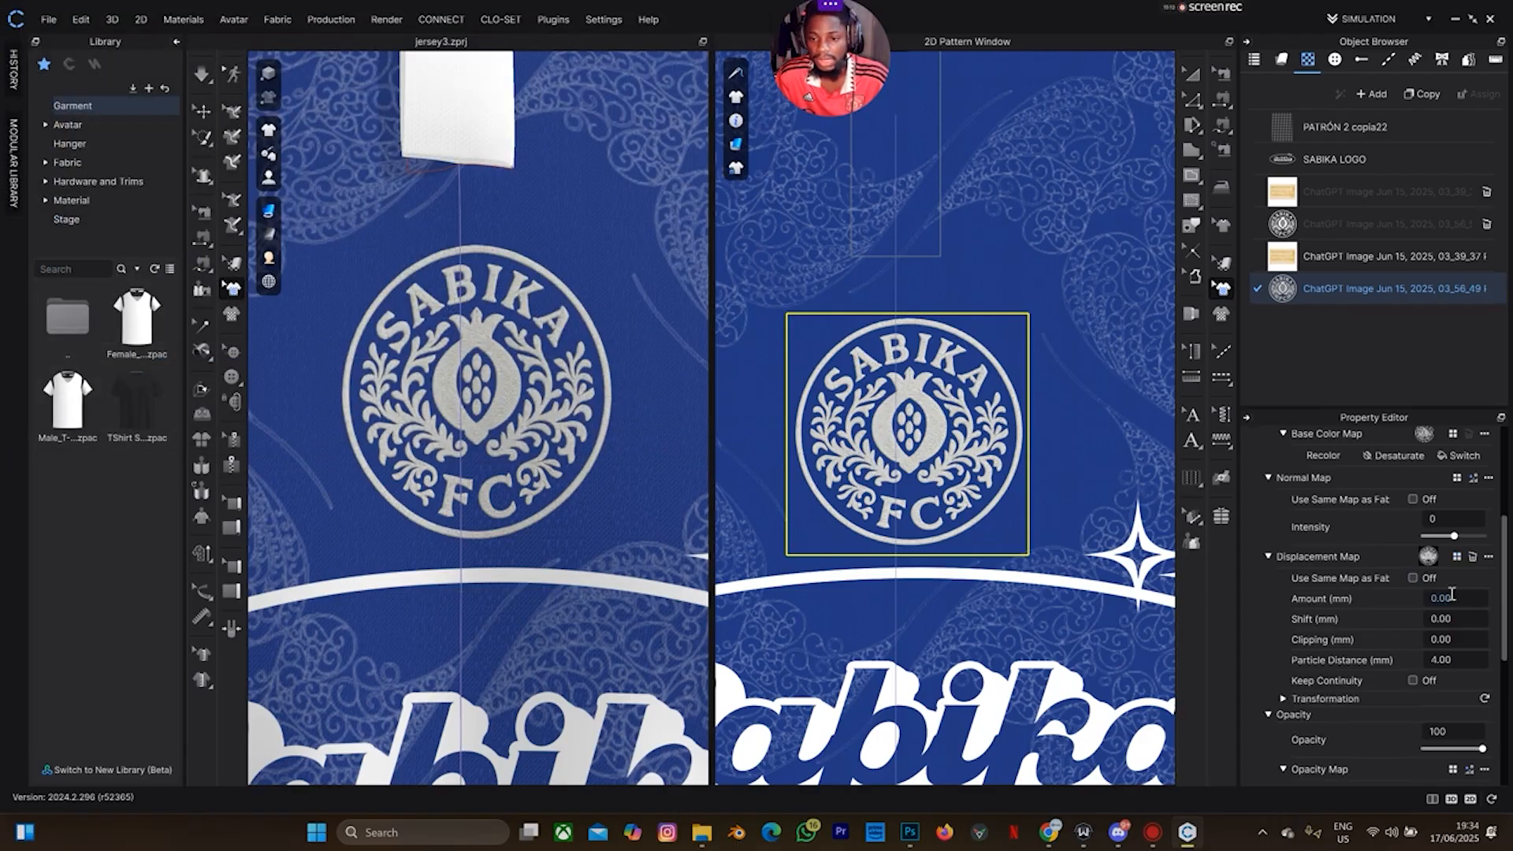
pyautogui.tripleClick(1442, 599)
pyautogui.write('4')
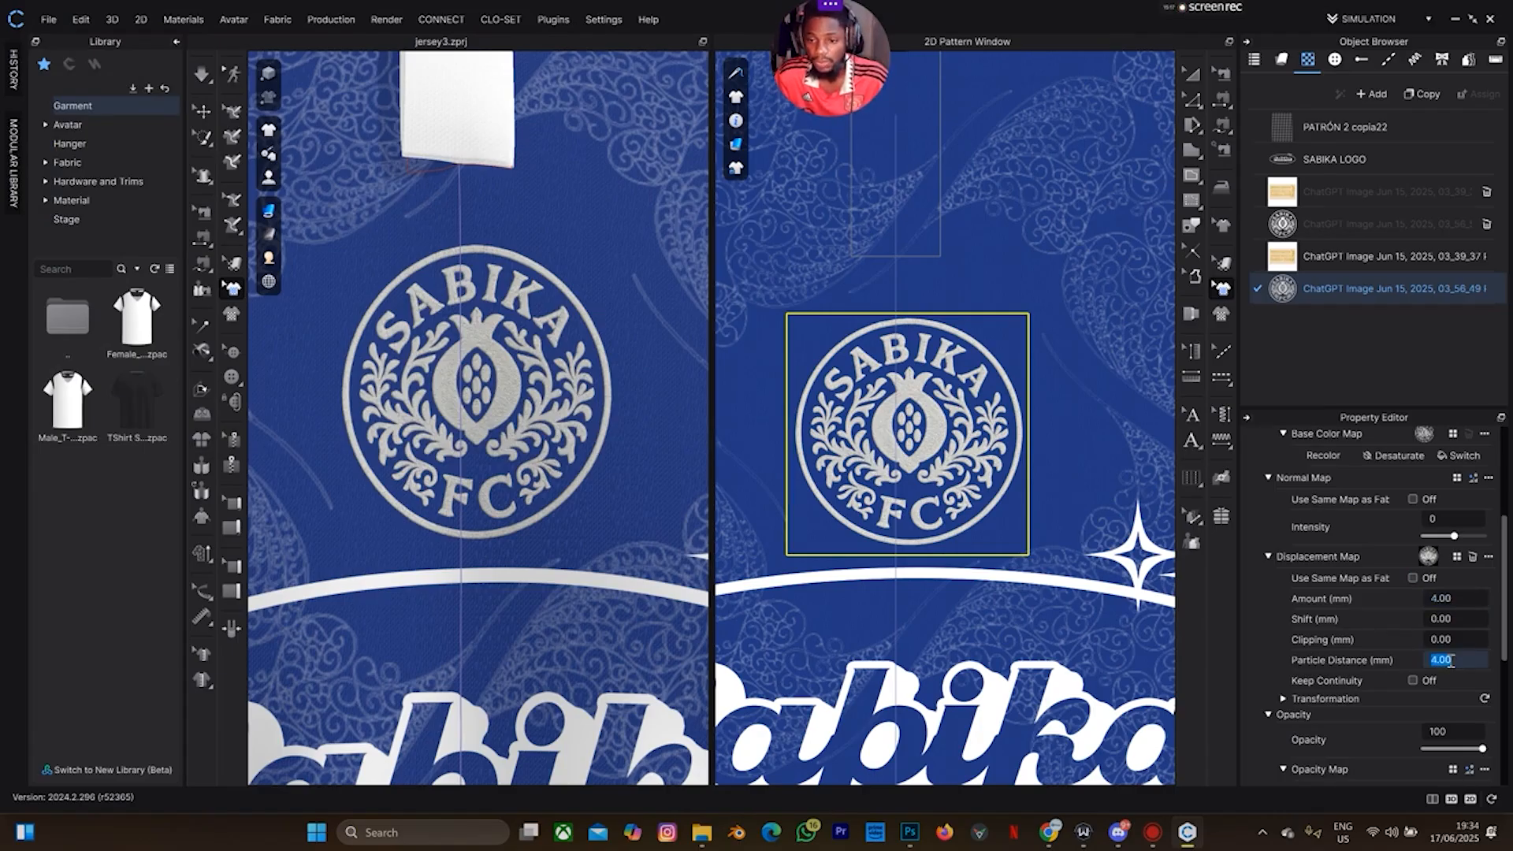
pyautogui.write('1.00')
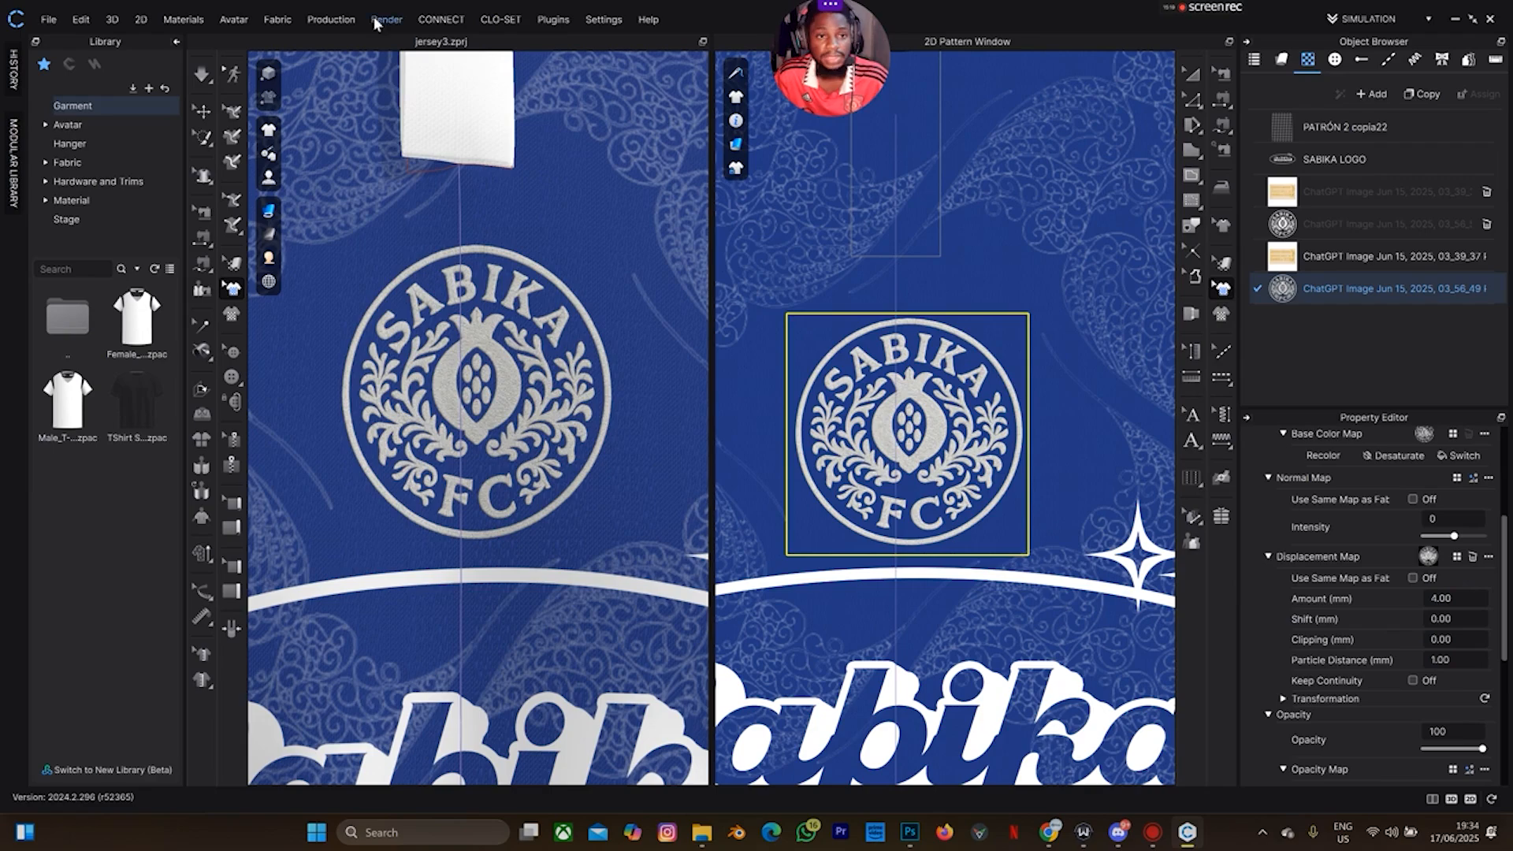
pyautogui.click(384, 19)
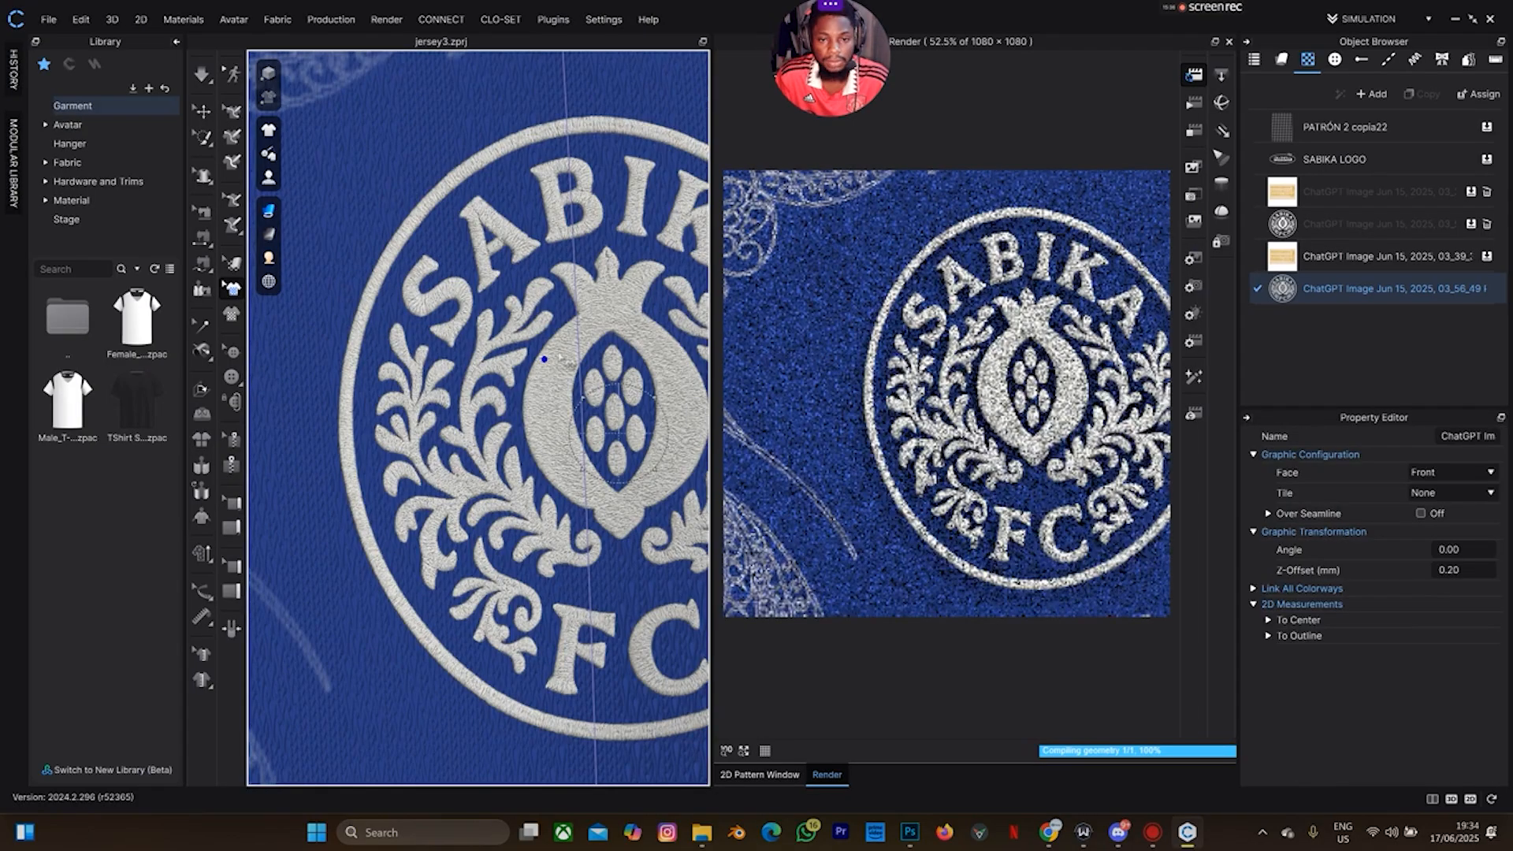
# Step: Select the jersey front piece beneath the crest after the close-up render
pyautogui.click(1283, 59)
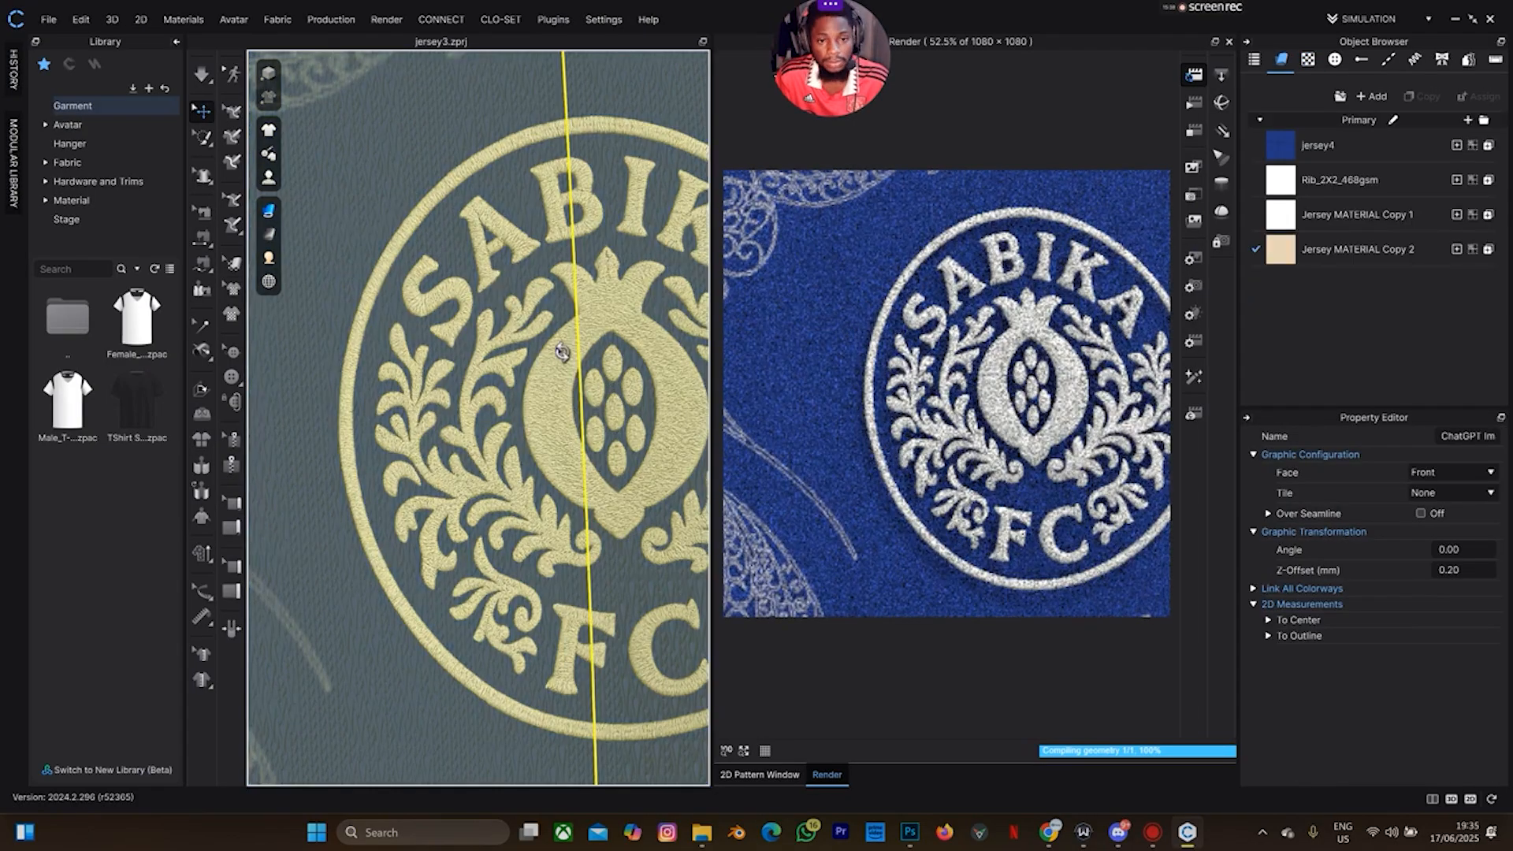